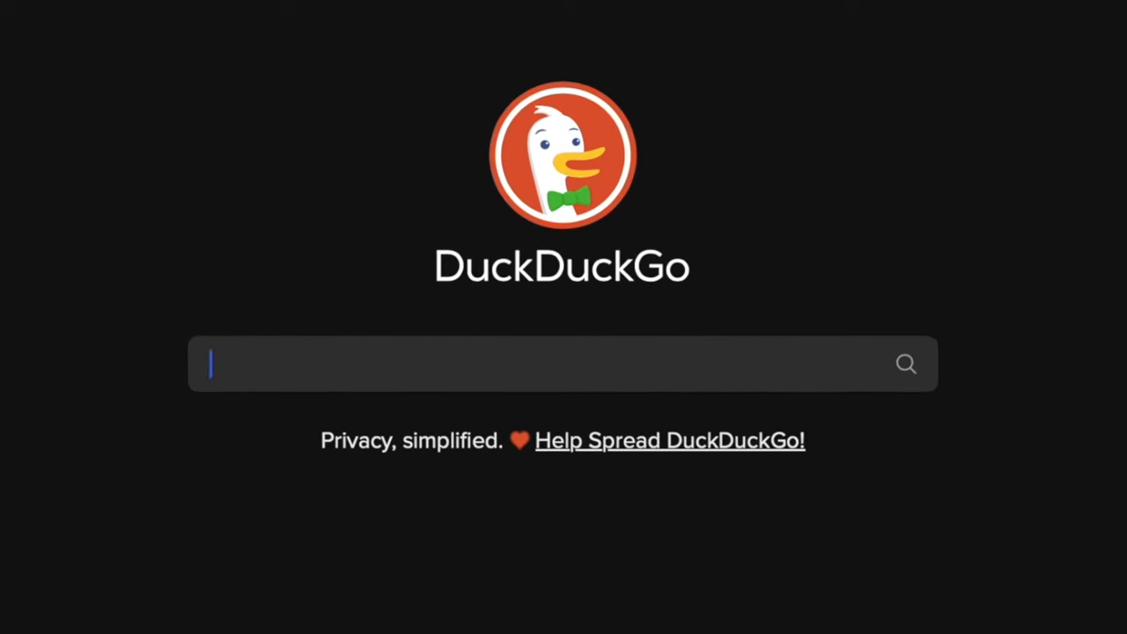
Search 'make mkv', open makemkv.com and reach its Windows/Mac OS X download page
{"action": "type", "text": "make mkv"}
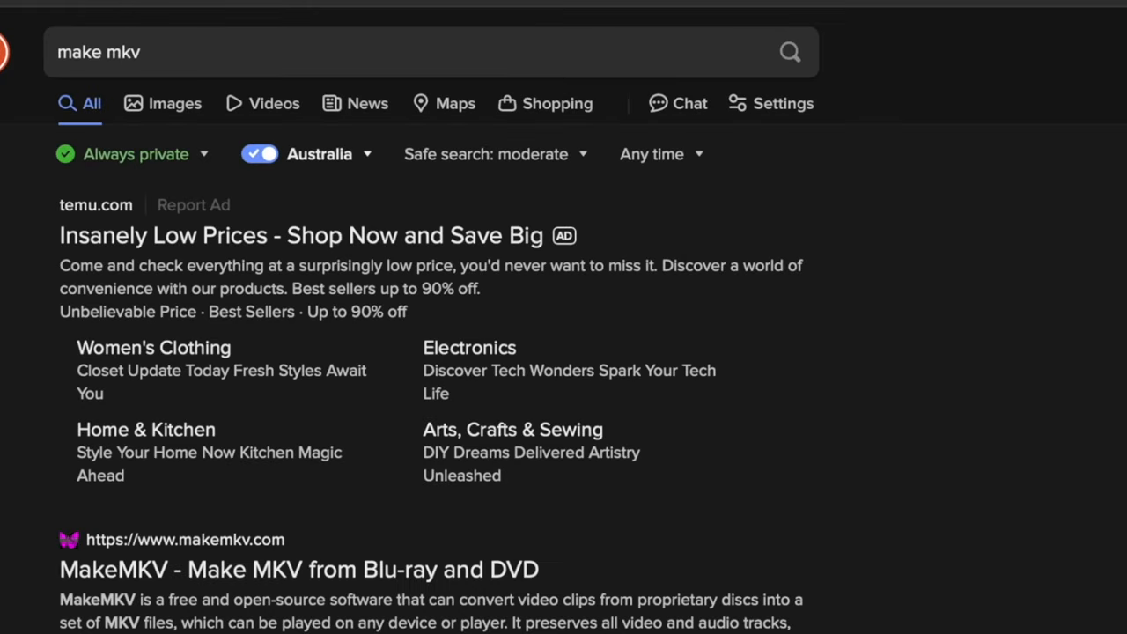
{"action": "scroll", "scroll_direction": "down", "scroll_amount": 3}
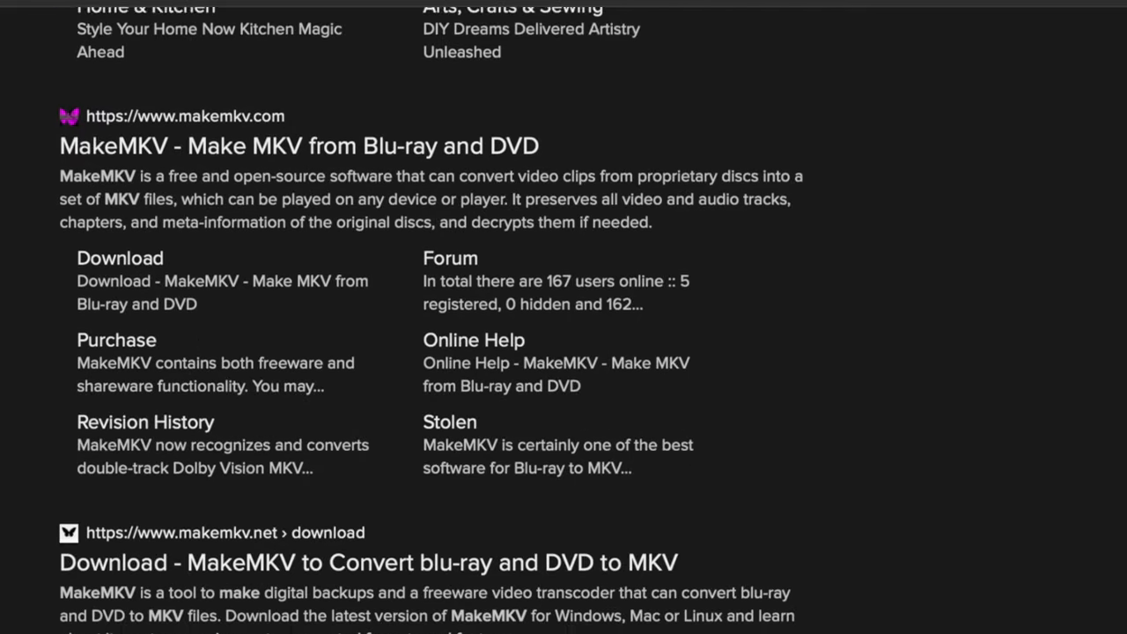
{"action": "scroll", "scroll_direction": "down", "scroll_amount": 3}
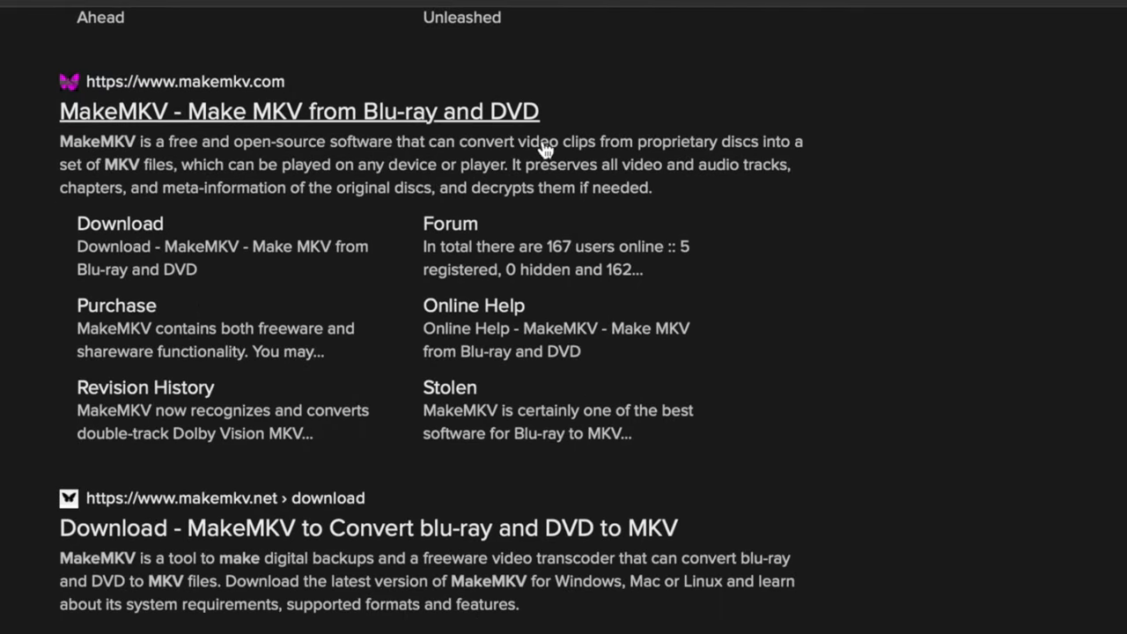
{"action": "scroll", "scroll_direction": "down", "scroll_amount": 3}
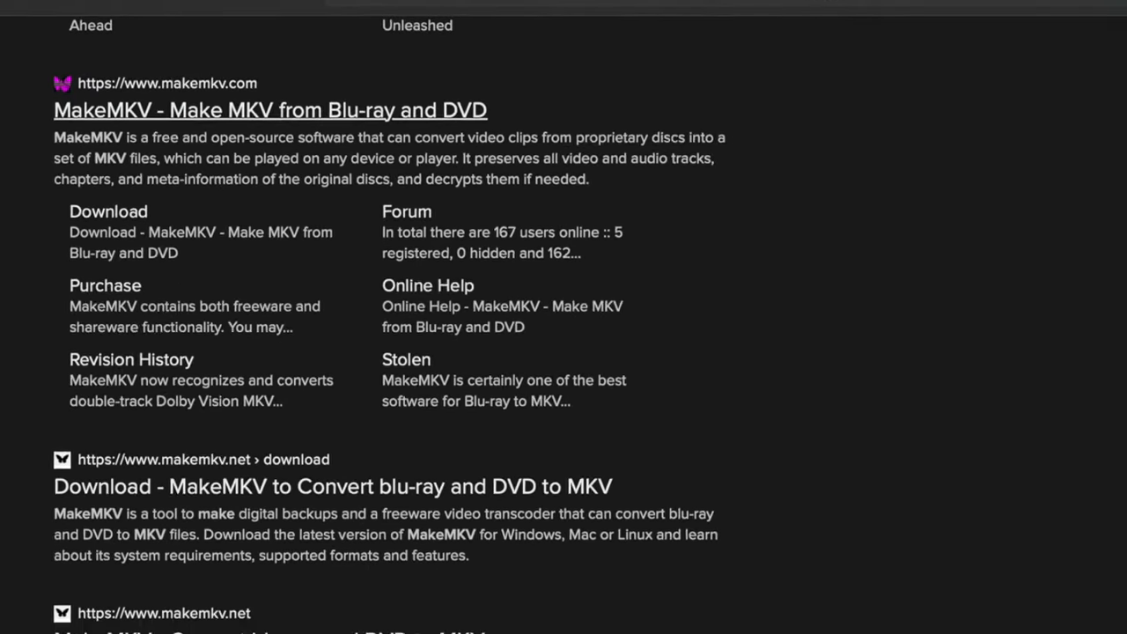
{"action": "left_click", "coordinate": [270, 109]}
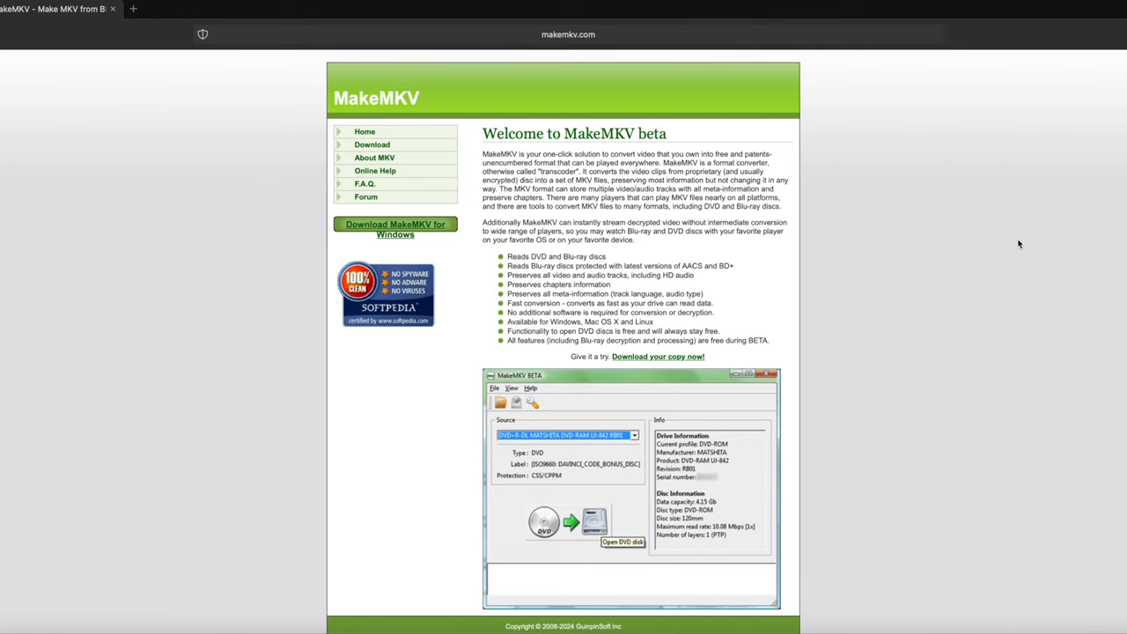
{"action": "mouse_move", "coordinate": [999, 287]}
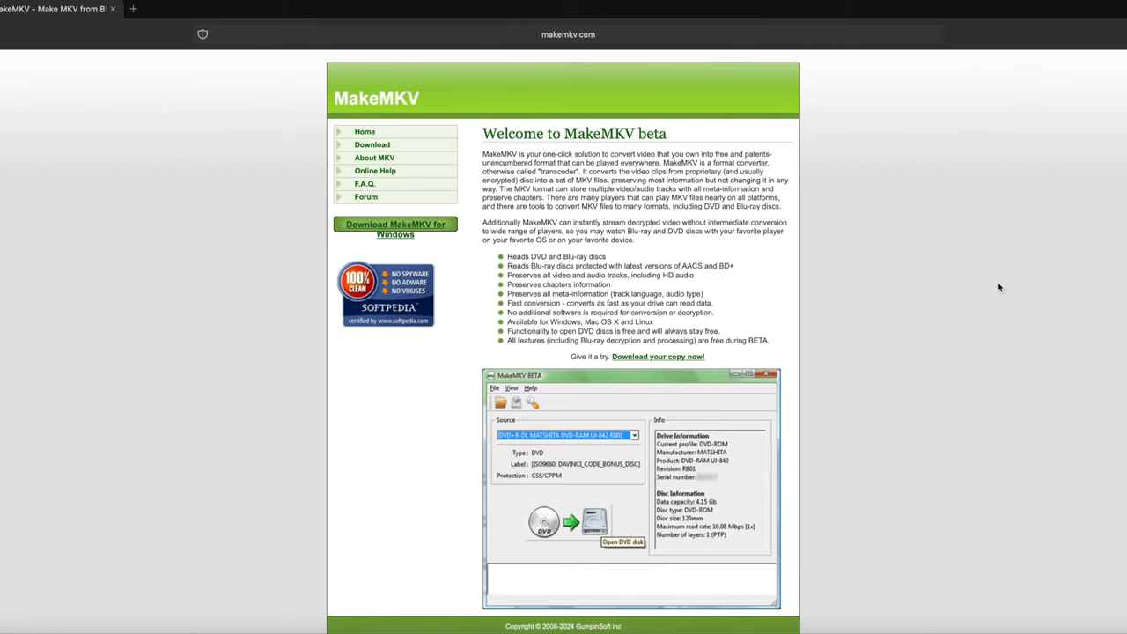
{"action": "mouse_move", "coordinate": [977, 282]}
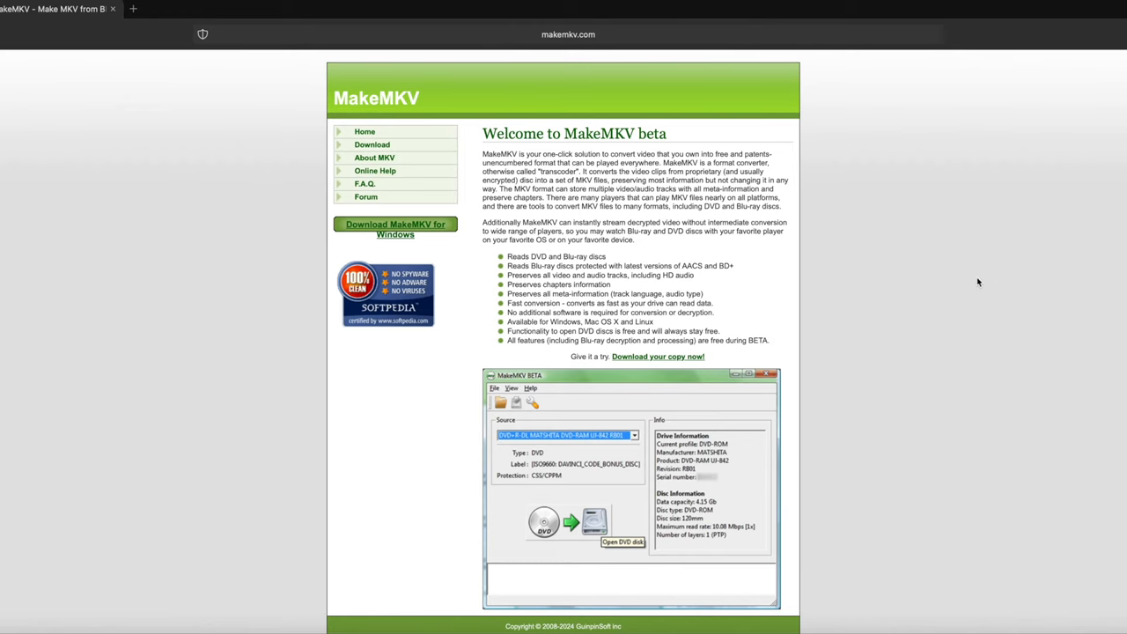
{"action": "mouse_move", "coordinate": [583, 337]}
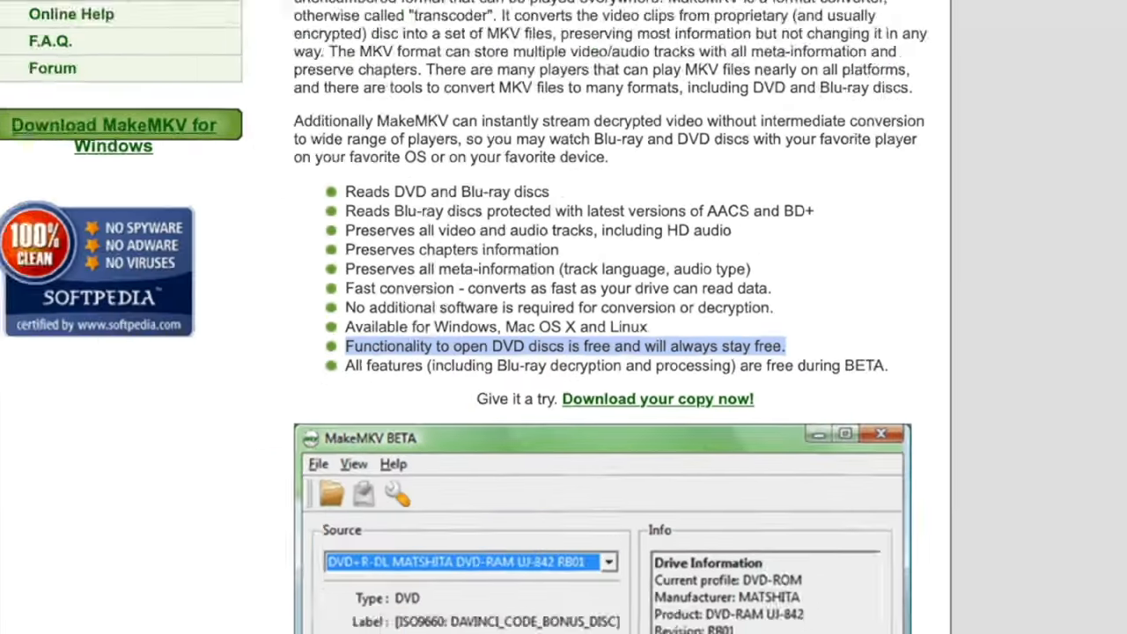
{"action": "scroll", "scroll_direction": "up", "scroll_amount": 3}
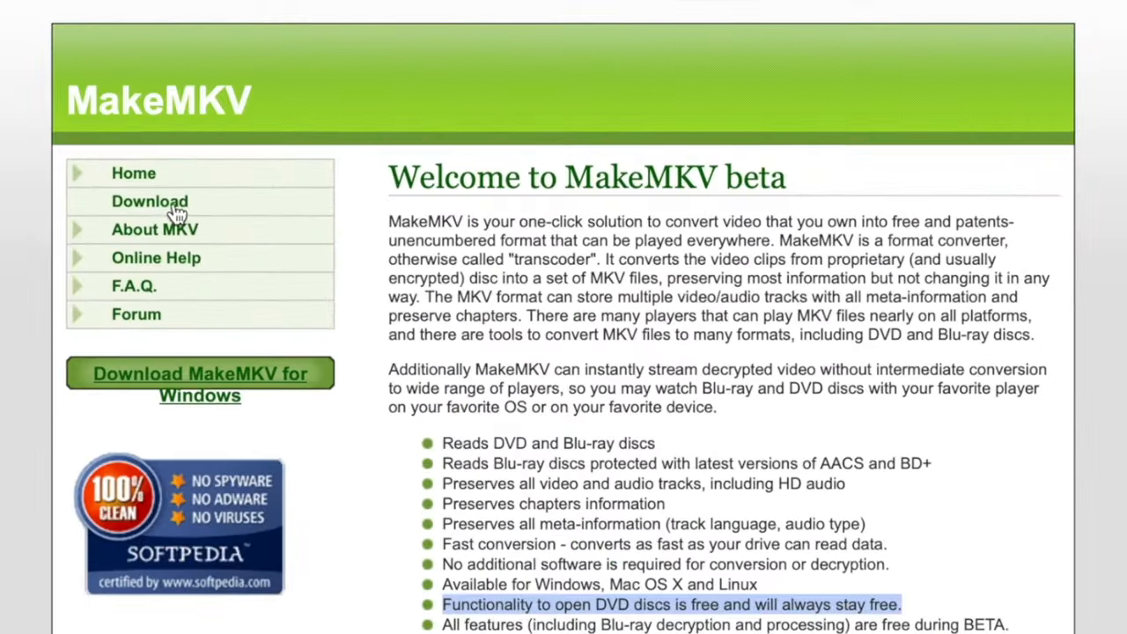
{"action": "left_click", "coordinate": [150, 200]}
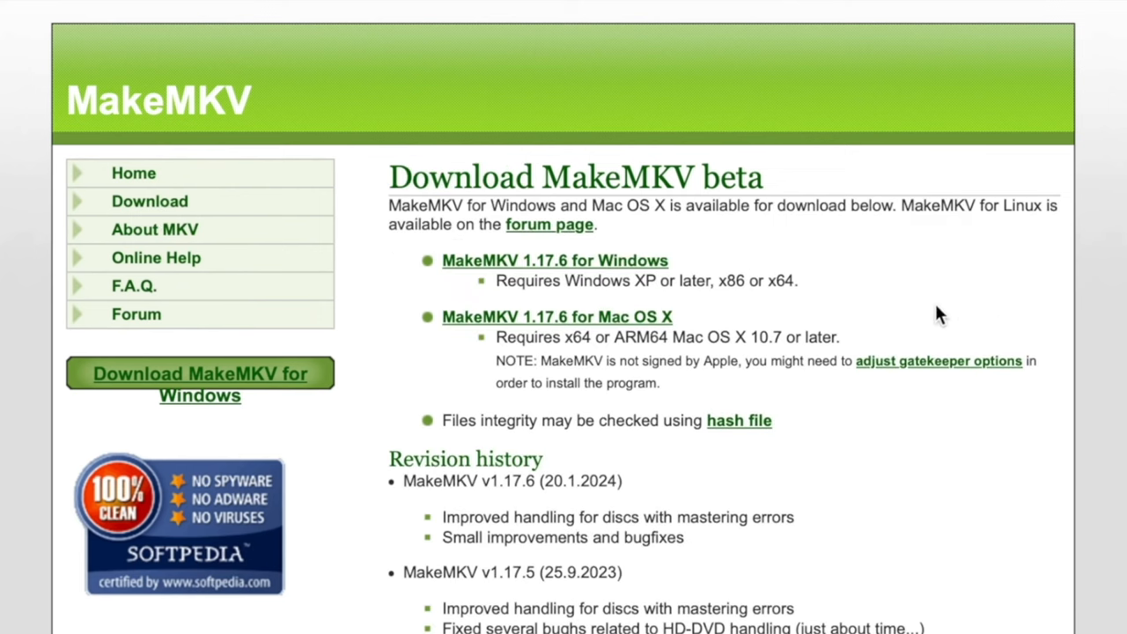
{"action": "mouse_move", "coordinate": [641, 280]}
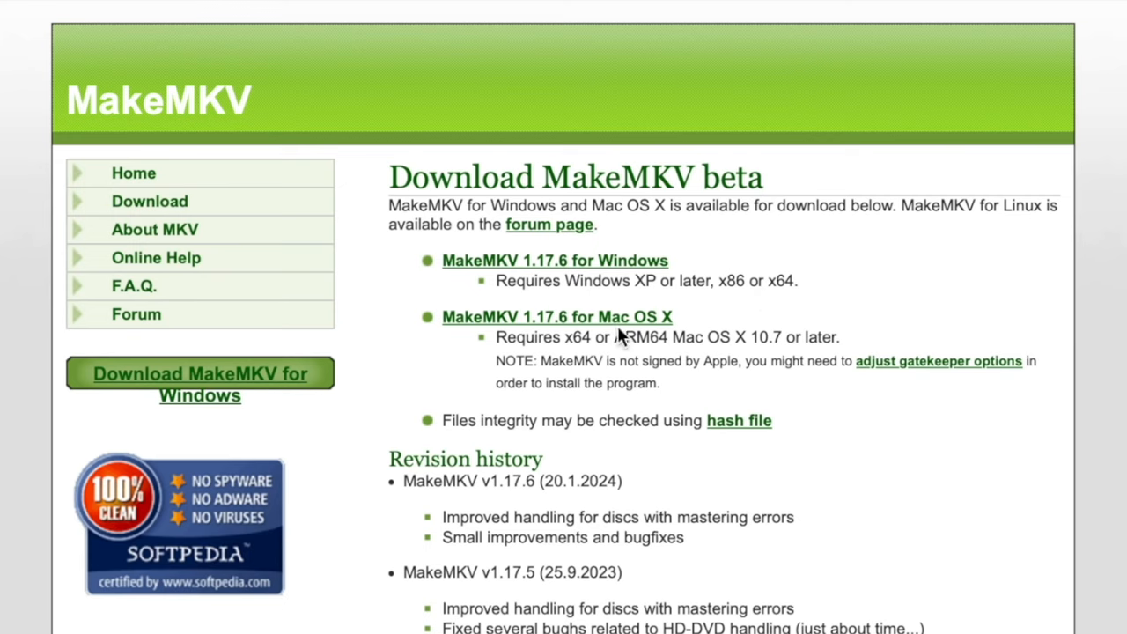
{"action": "mouse_move", "coordinate": [830, 337]}
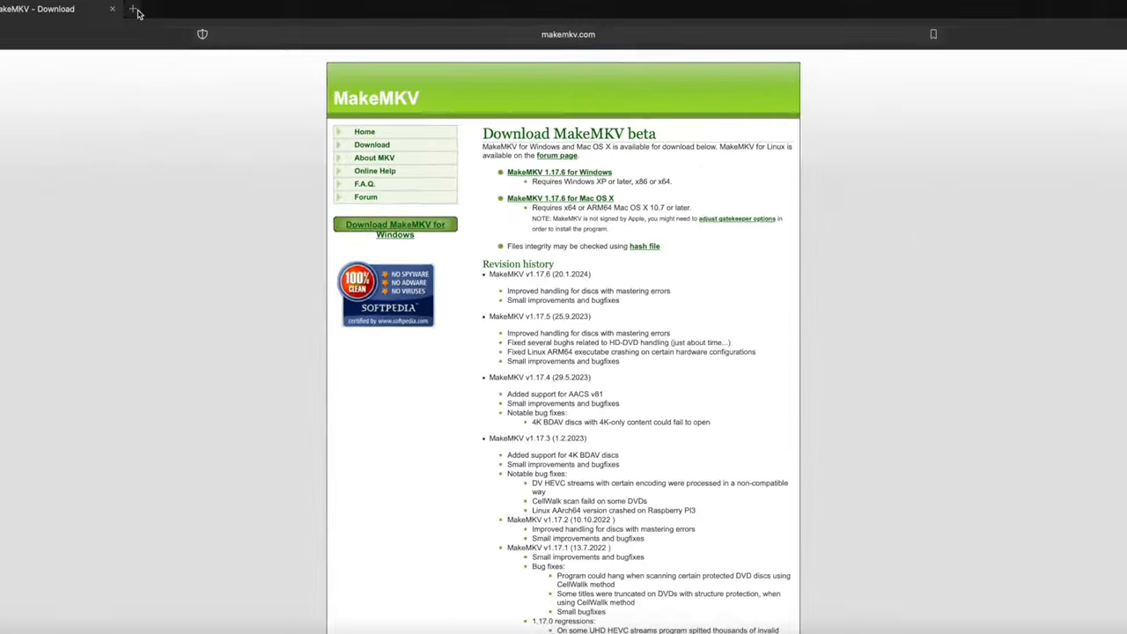
Search 'handbrake' in a new tab, open handbrake.fr offering 1.7.3, then open a fresh tab
{"action": "left_click", "coordinate": [132, 9]}
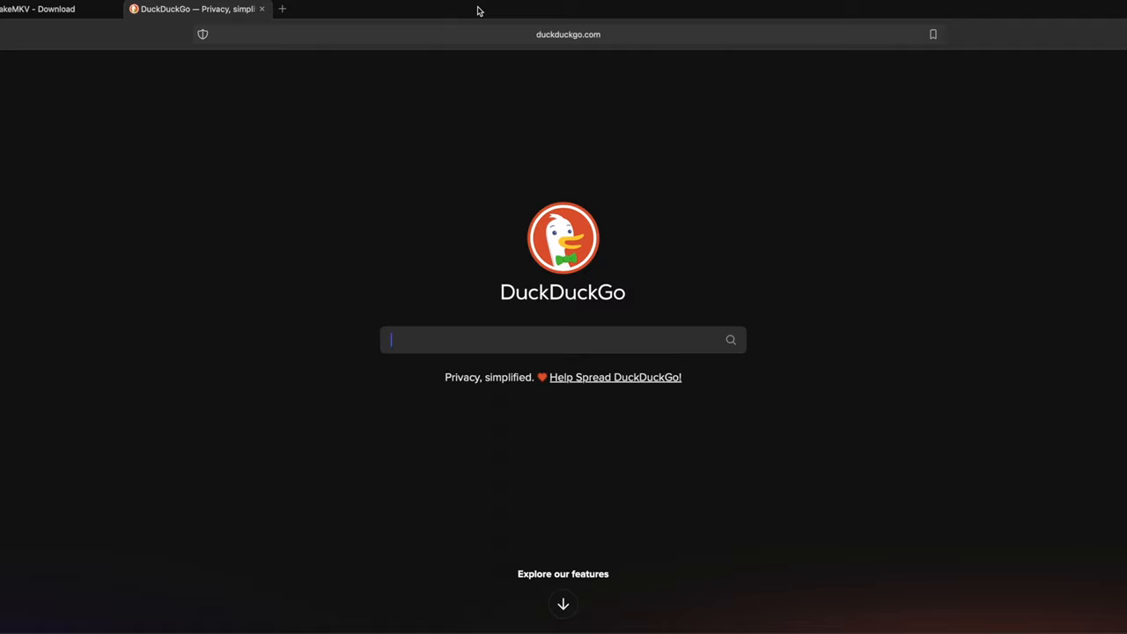
{"action": "type", "text": "handbrak"}
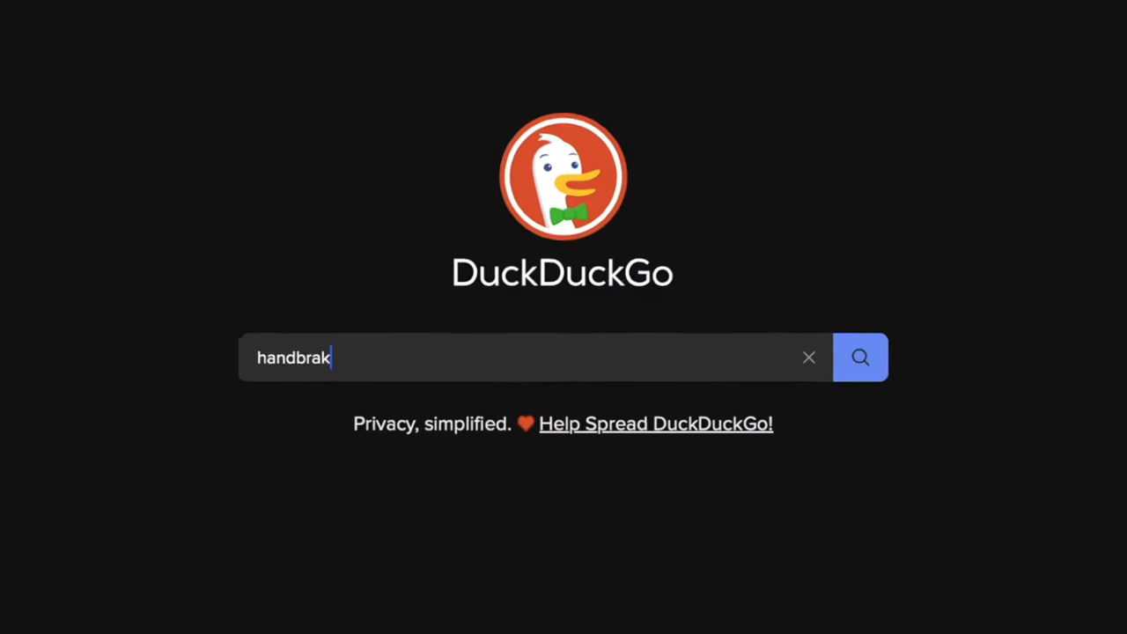
{"action": "left_click", "coordinate": [860, 356]}
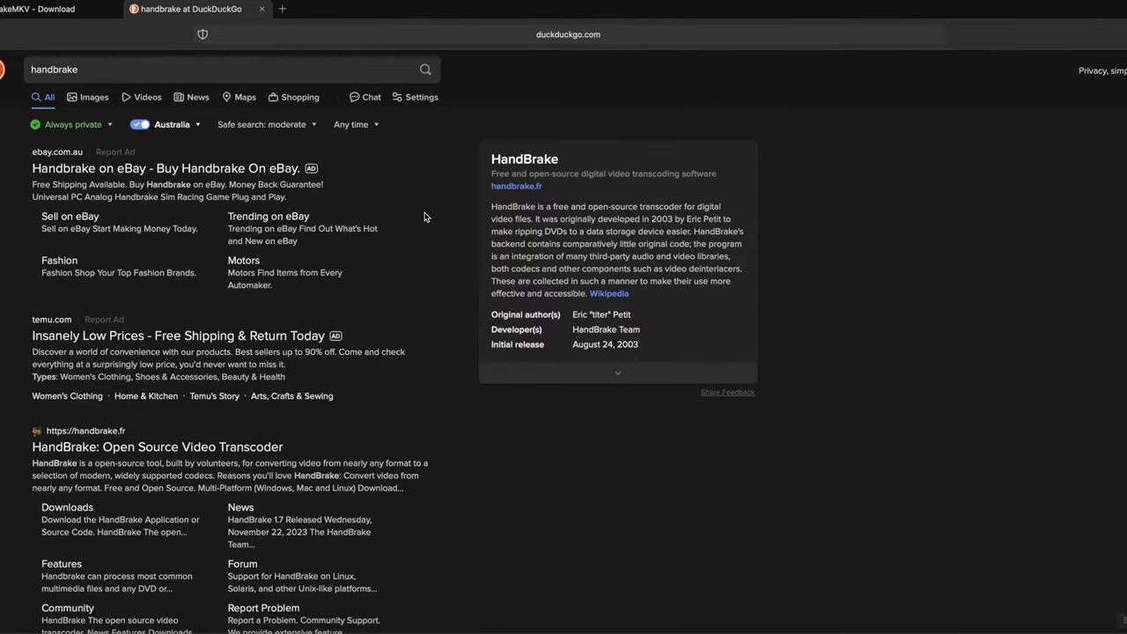
{"action": "scroll", "scroll_direction": "down", "scroll_amount": 3}
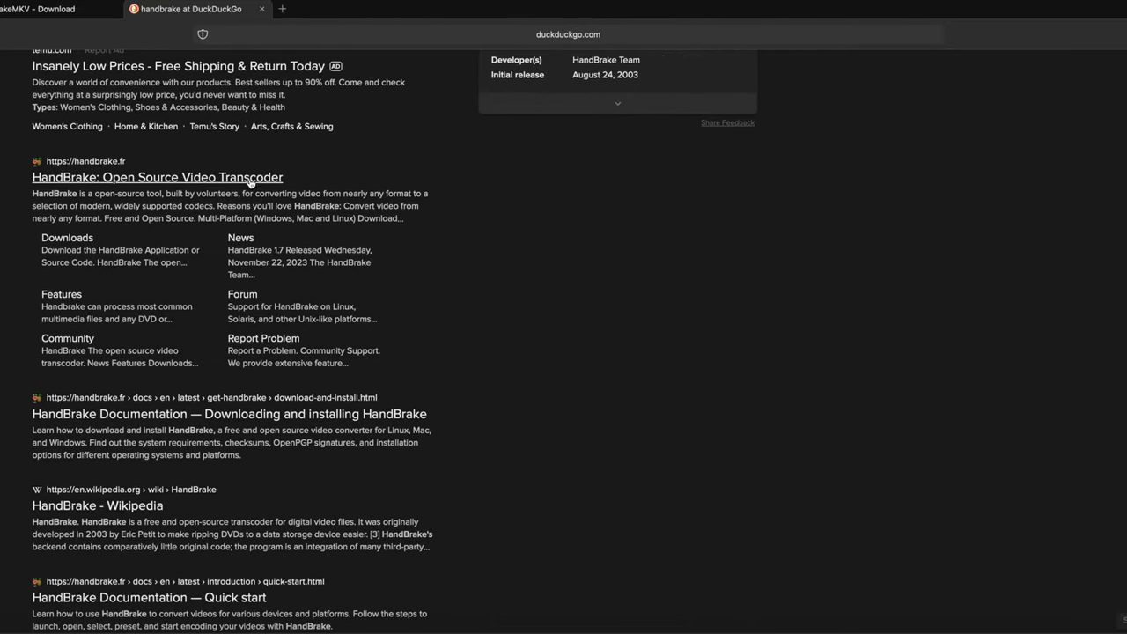
{"action": "left_click", "coordinate": [156, 177]}
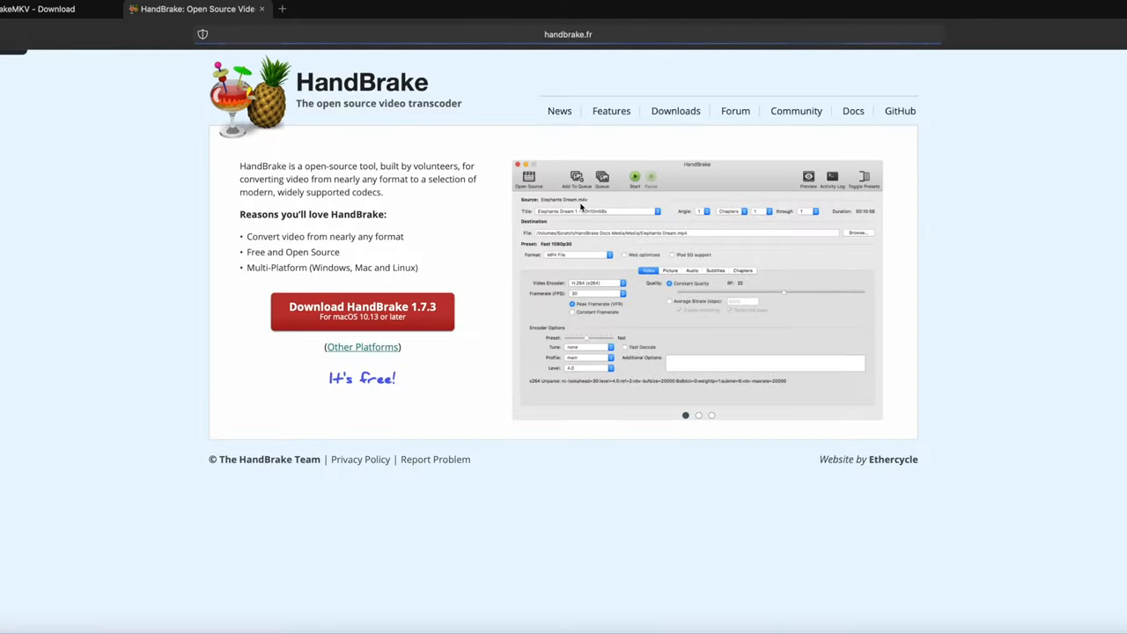
{"action": "mouse_move", "coordinate": [447, 336]}
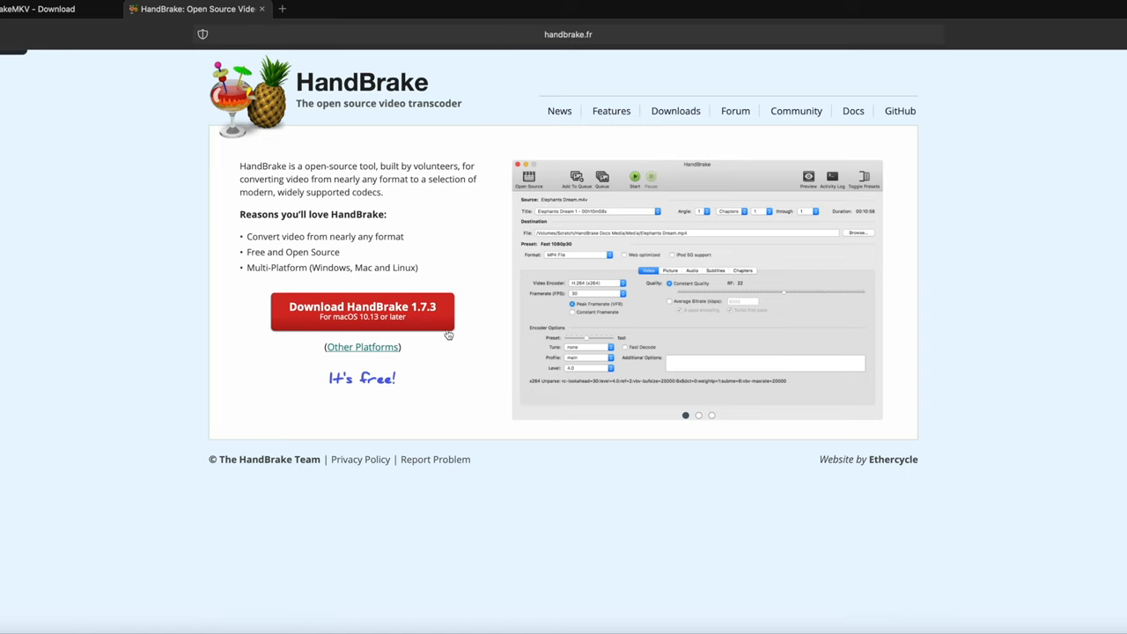
{"action": "mouse_move", "coordinate": [421, 327]}
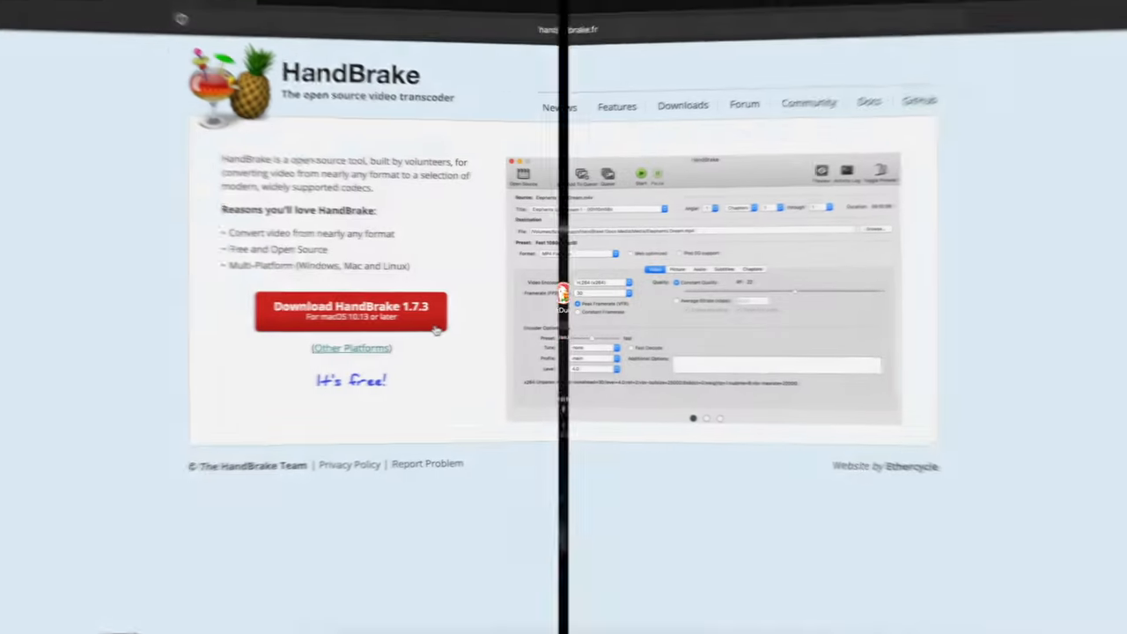
{"action": "left_click", "coordinate": [344, 10]}
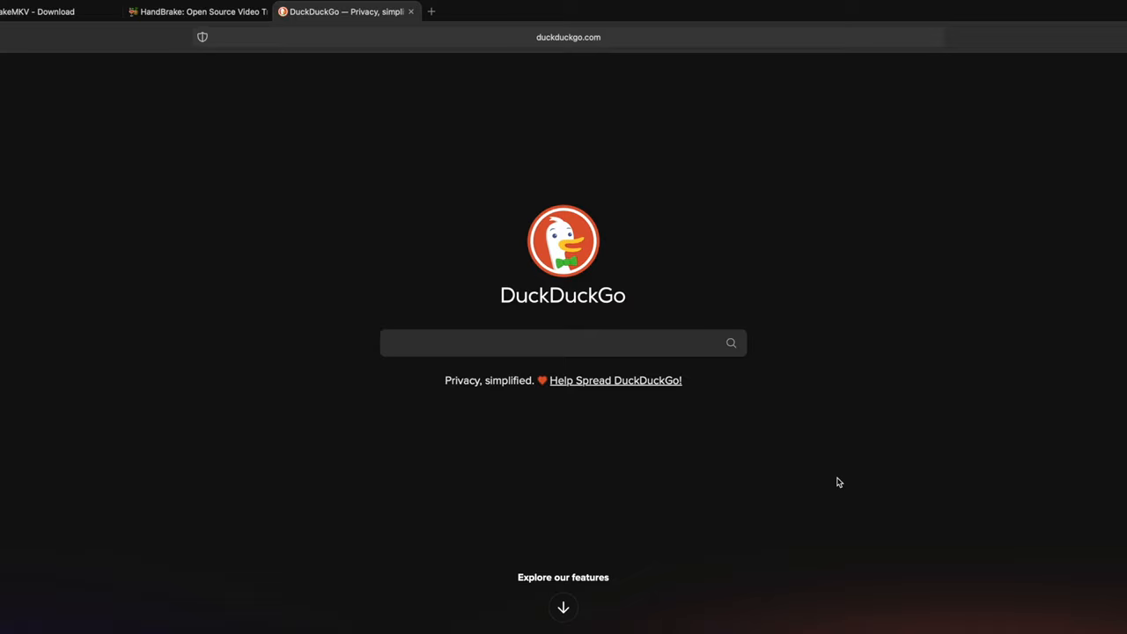
Search 'vlc', open videolan.org and go to the VLC 3.0.20 macOS download
{"action": "left_click", "coordinate": [562, 343]}
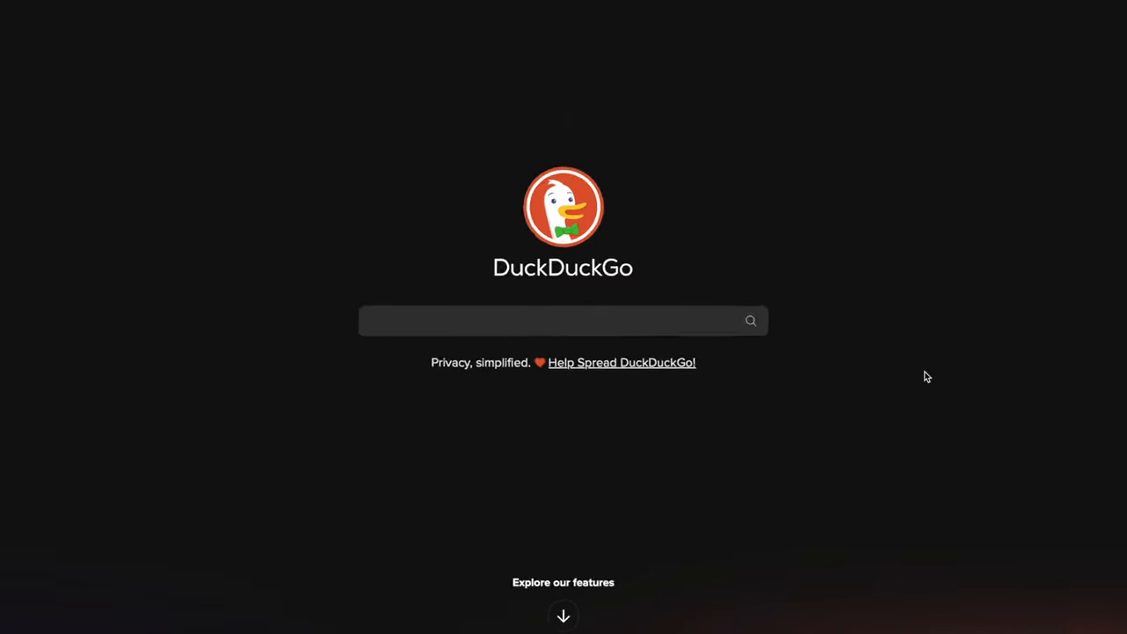
{"action": "type", "text": "vlc"}
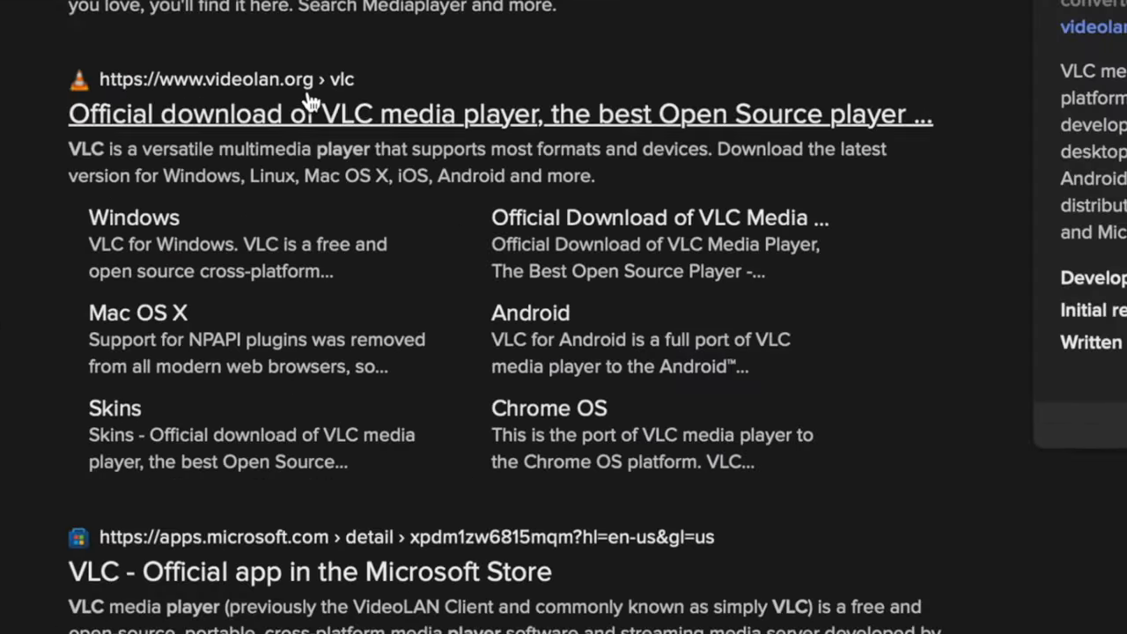
{"action": "mouse_move", "coordinate": [898, 128]}
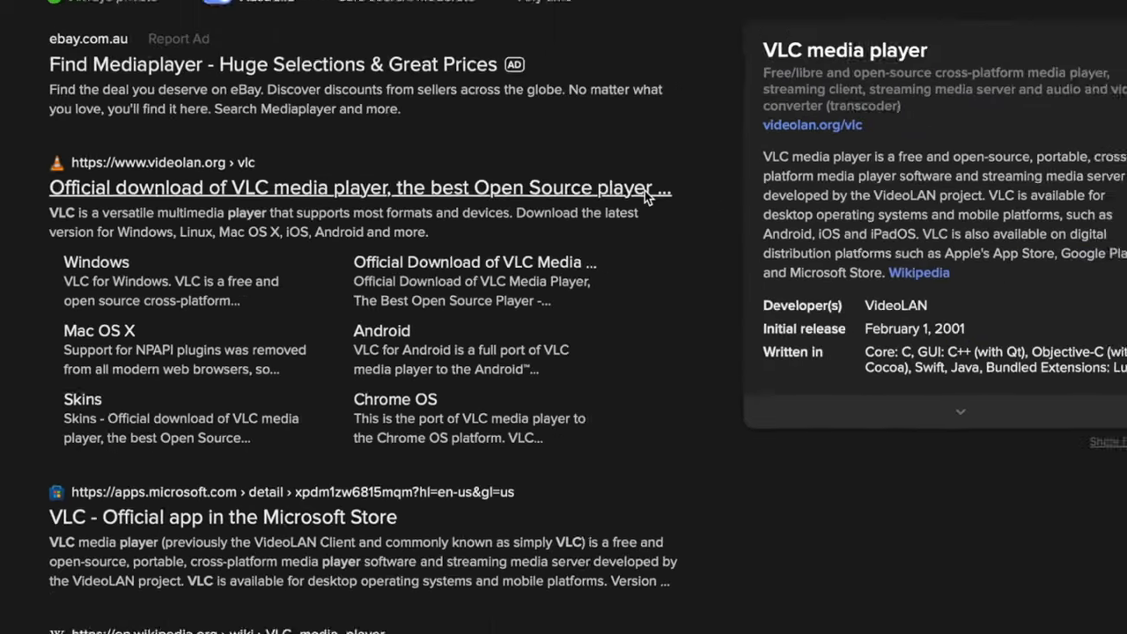
{"action": "left_click", "coordinate": [359, 186]}
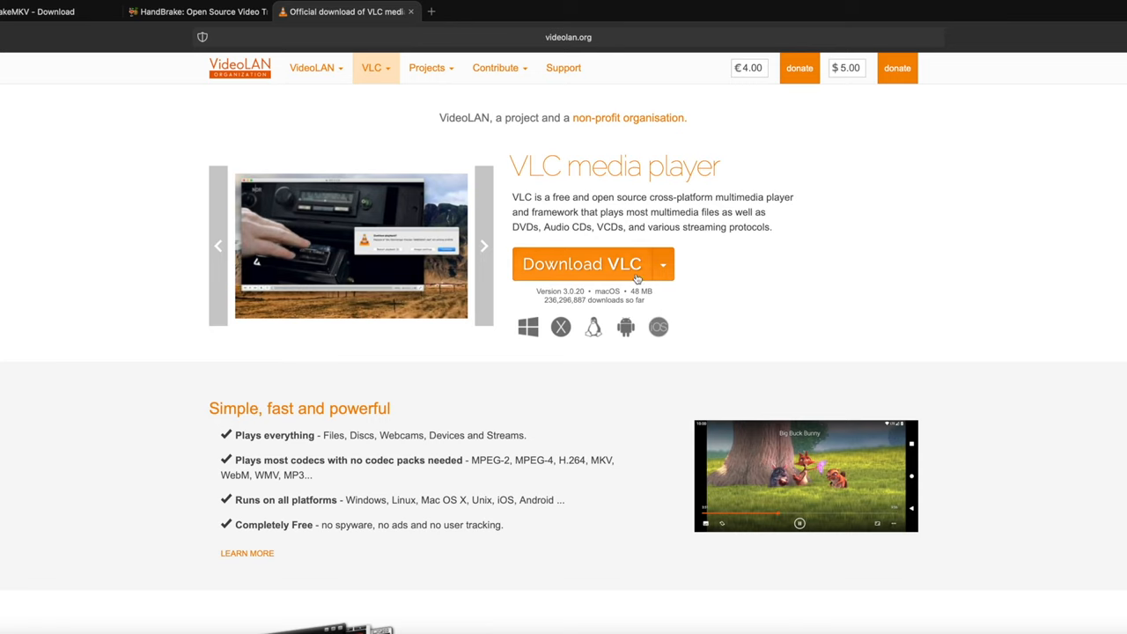
{"action": "left_click", "coordinate": [581, 265]}
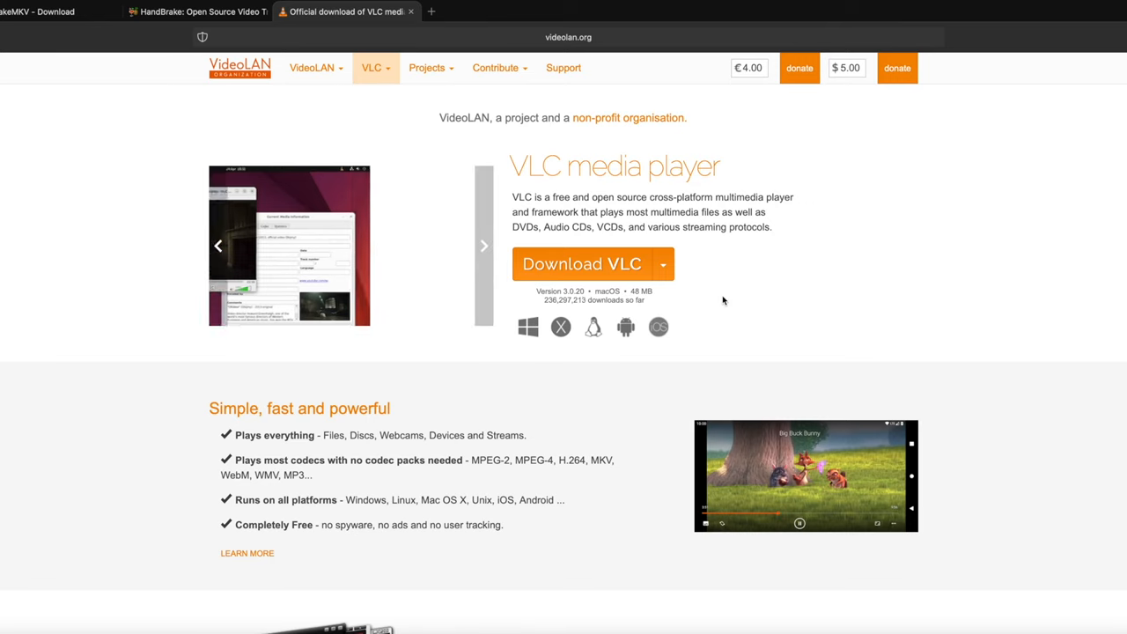
{"action": "left_click", "coordinate": [483, 245]}
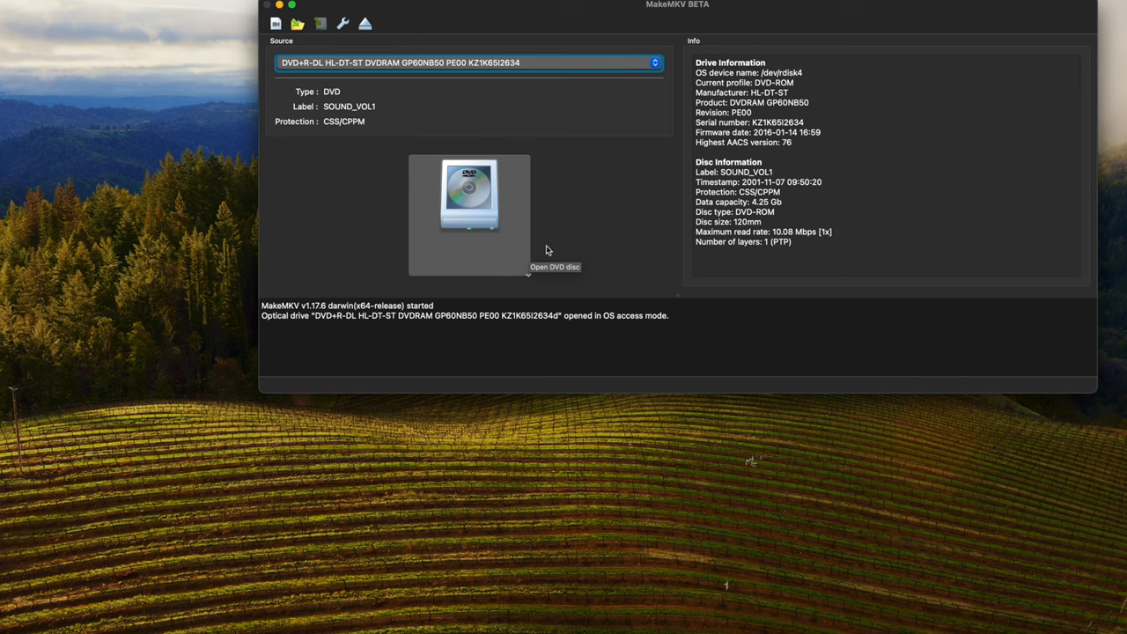
{"action": "mouse_move", "coordinate": [546, 250]}
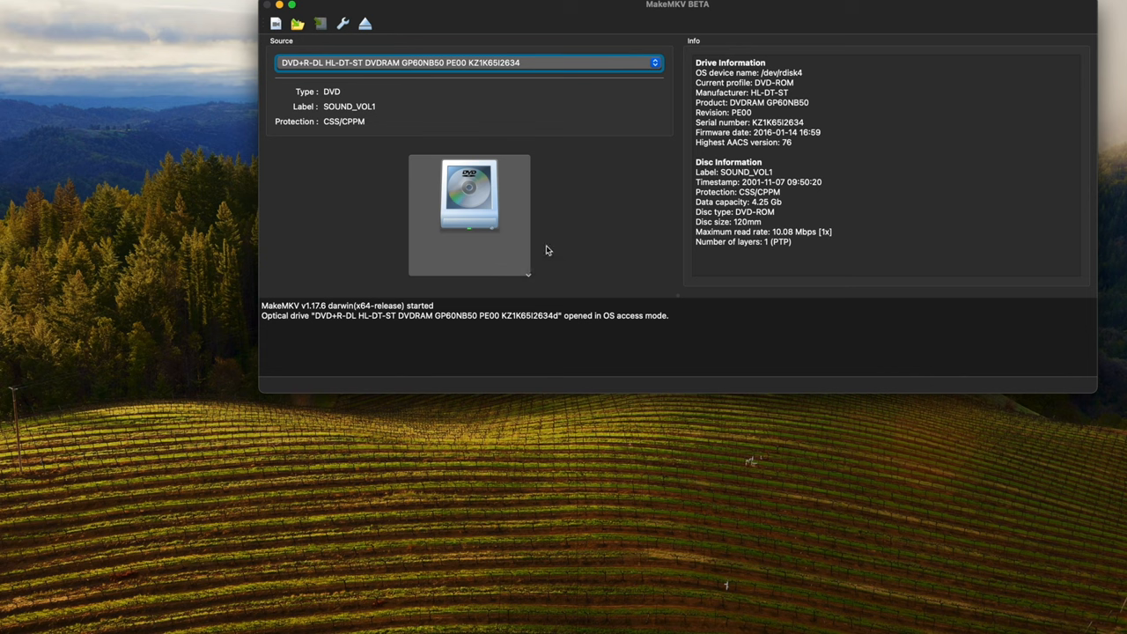
{"action": "mouse_move", "coordinate": [583, 249]}
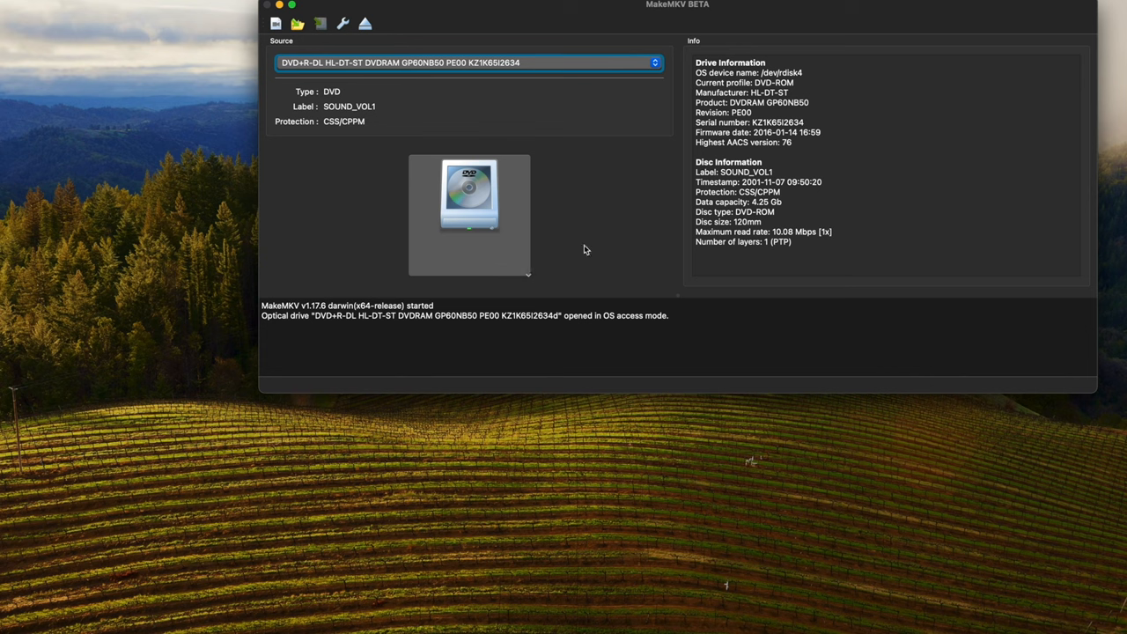
{"action": "mouse_move", "coordinate": [730, 244]}
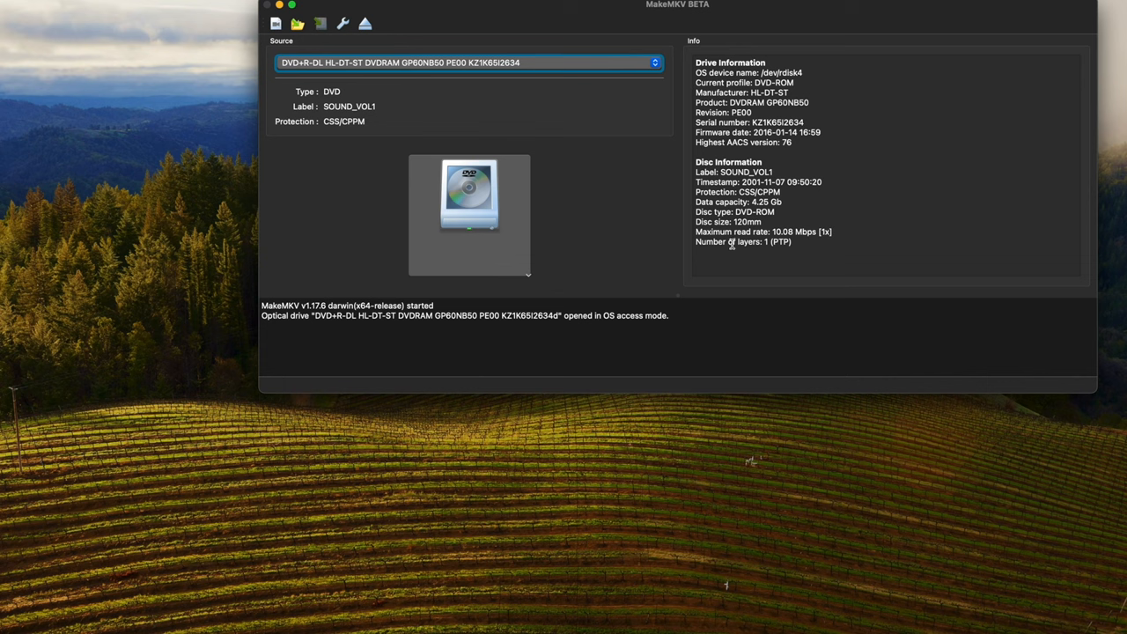
{"action": "mouse_move", "coordinate": [610, 231]}
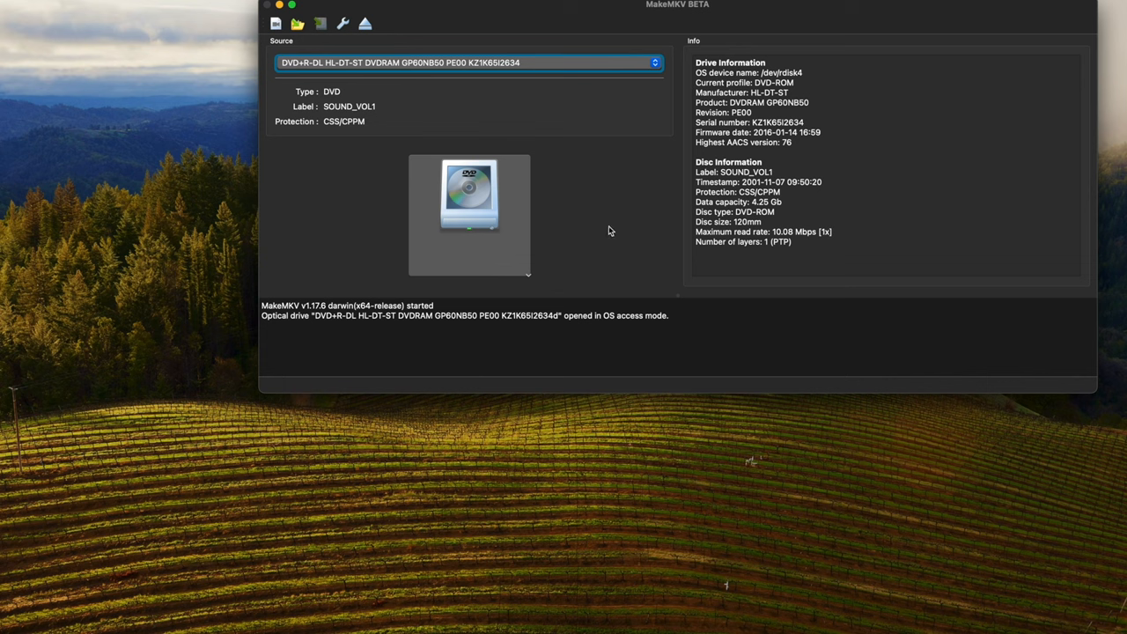
{"action": "mouse_move", "coordinate": [483, 201]}
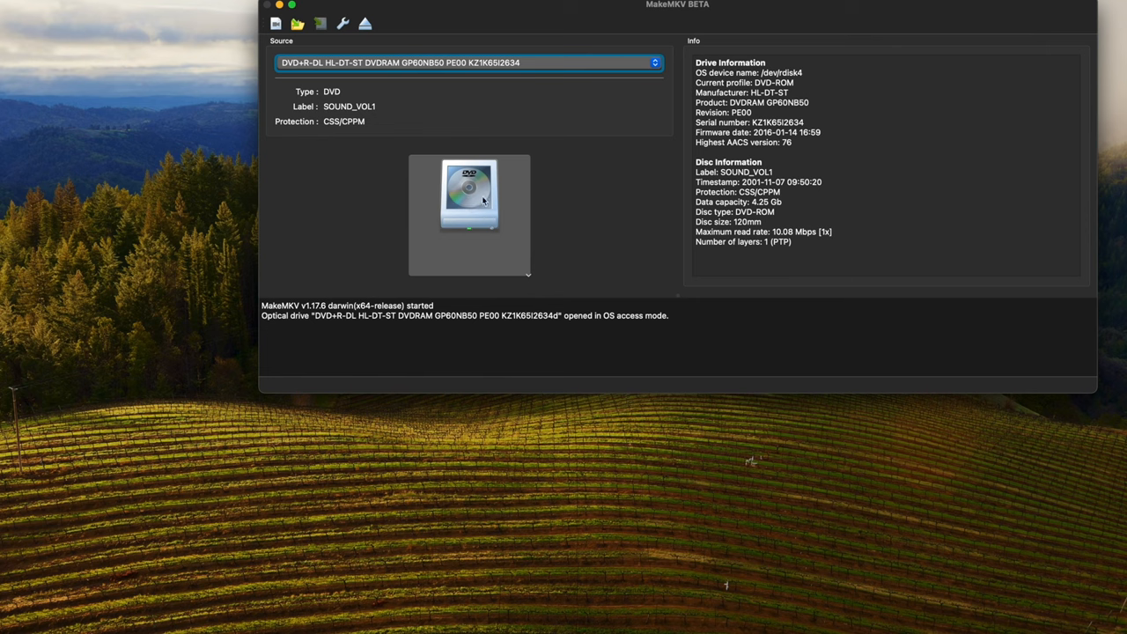
{"action": "mouse_move", "coordinate": [479, 212]}
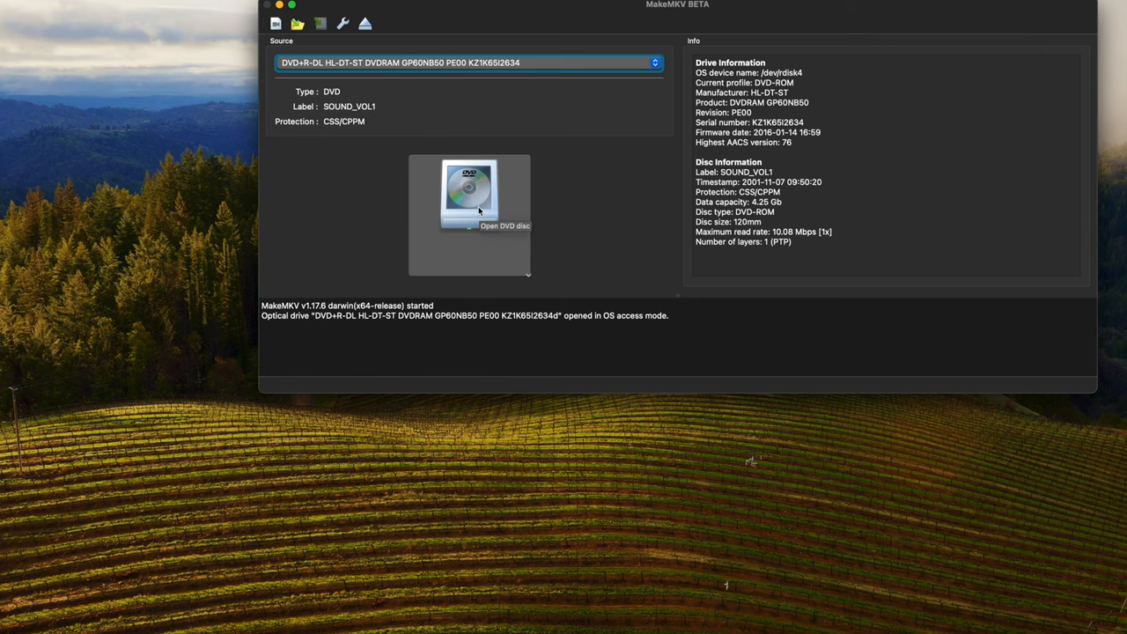
Scan the DVD and uncheck the short 359 MB second title, keeping Title 1 checked
{"action": "left_click", "coordinate": [469, 192]}
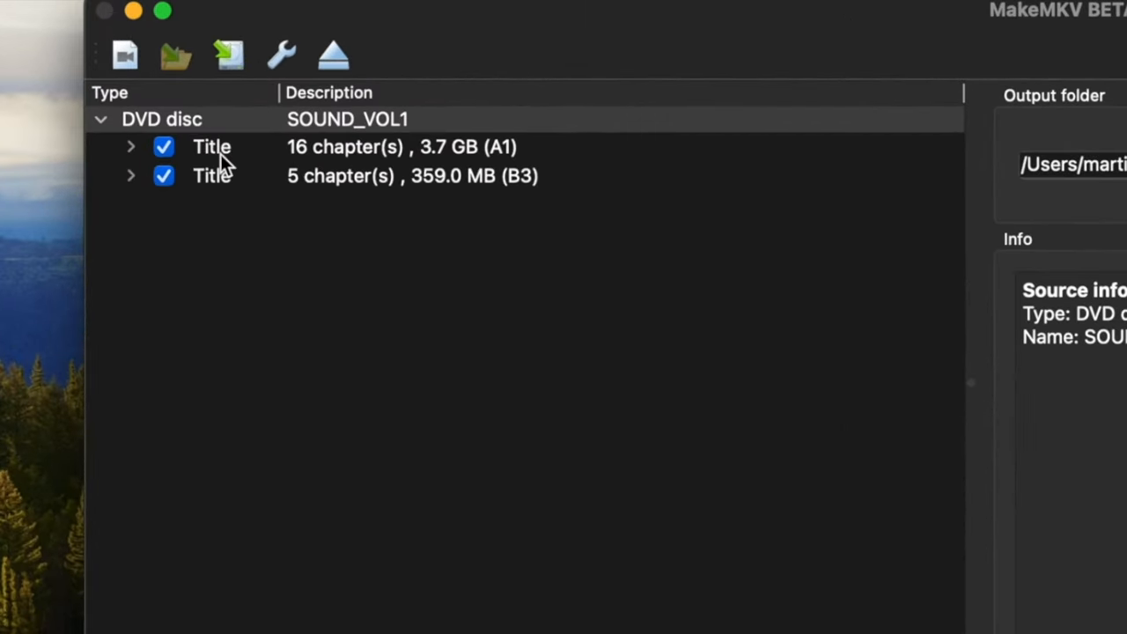
{"action": "mouse_move", "coordinate": [317, 181]}
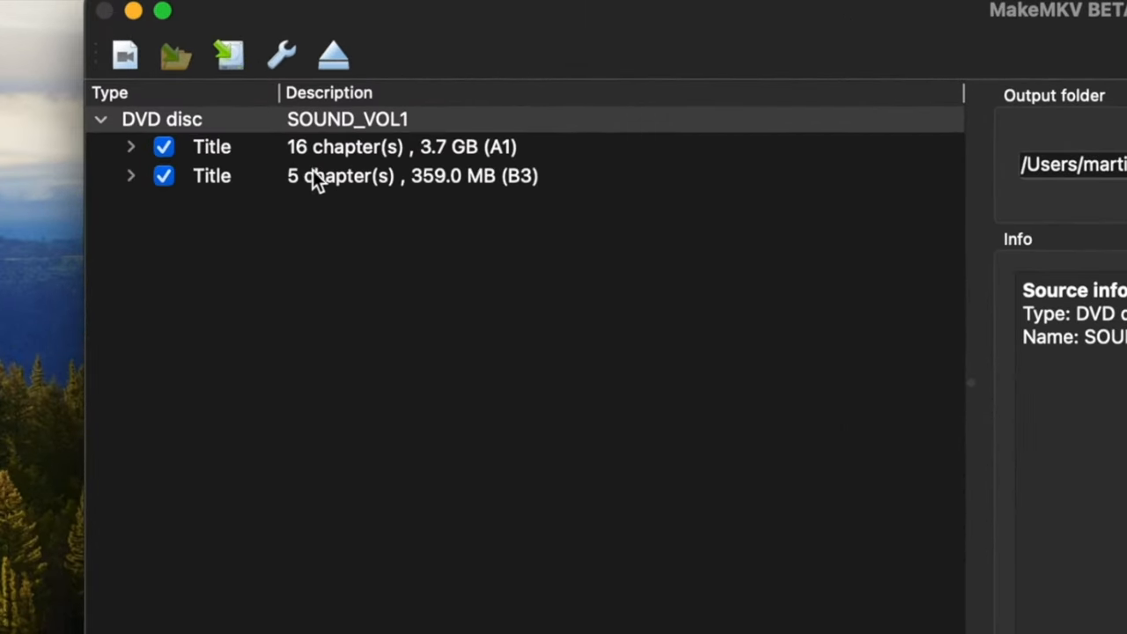
{"action": "mouse_move", "coordinate": [350, 169]}
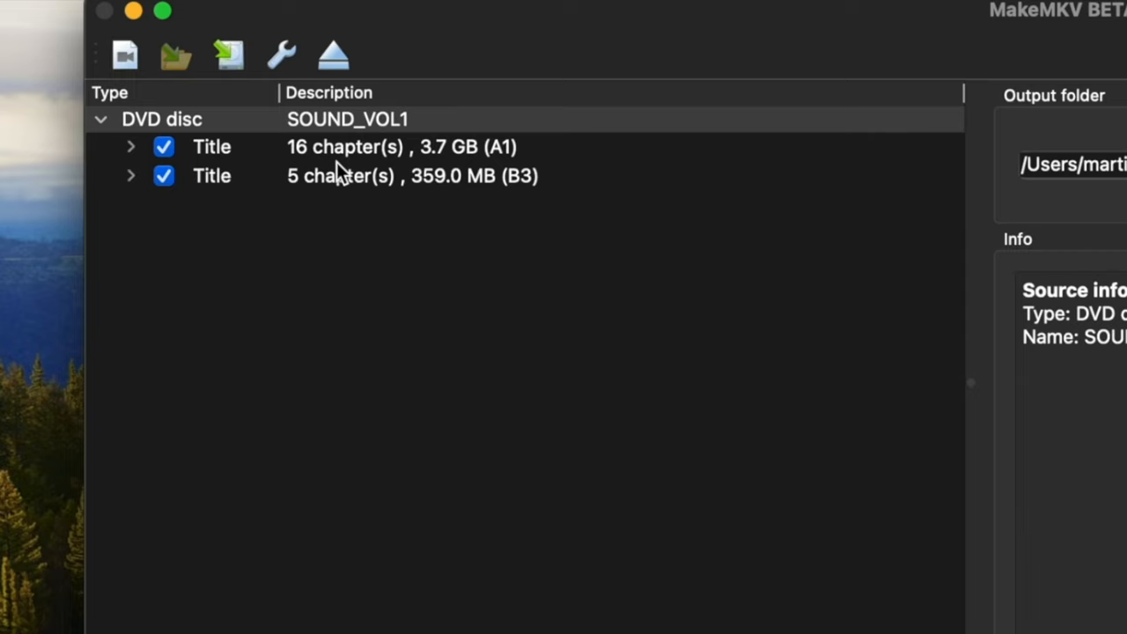
{"action": "mouse_move", "coordinate": [458, 170]}
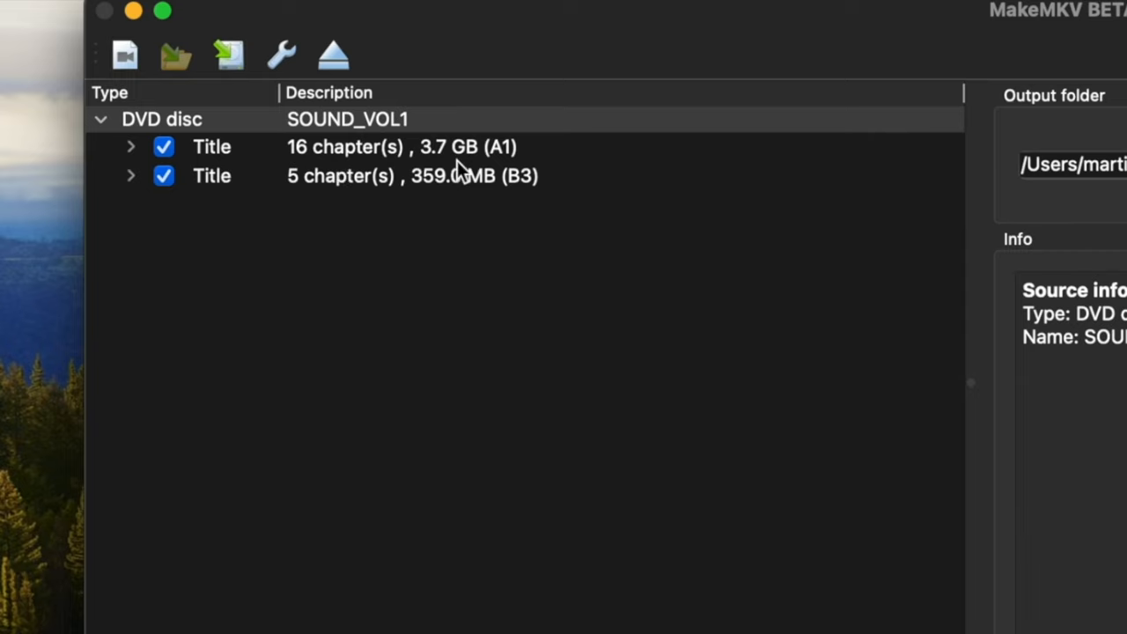
{"action": "mouse_move", "coordinate": [453, 167]}
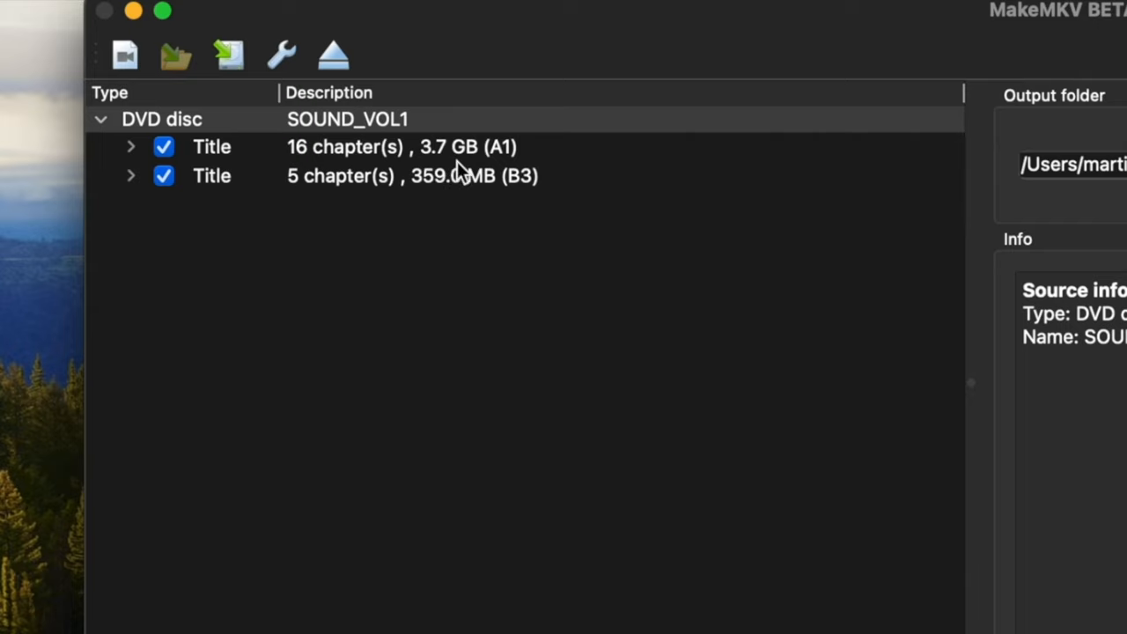
{"action": "mouse_move", "coordinate": [227, 208]}
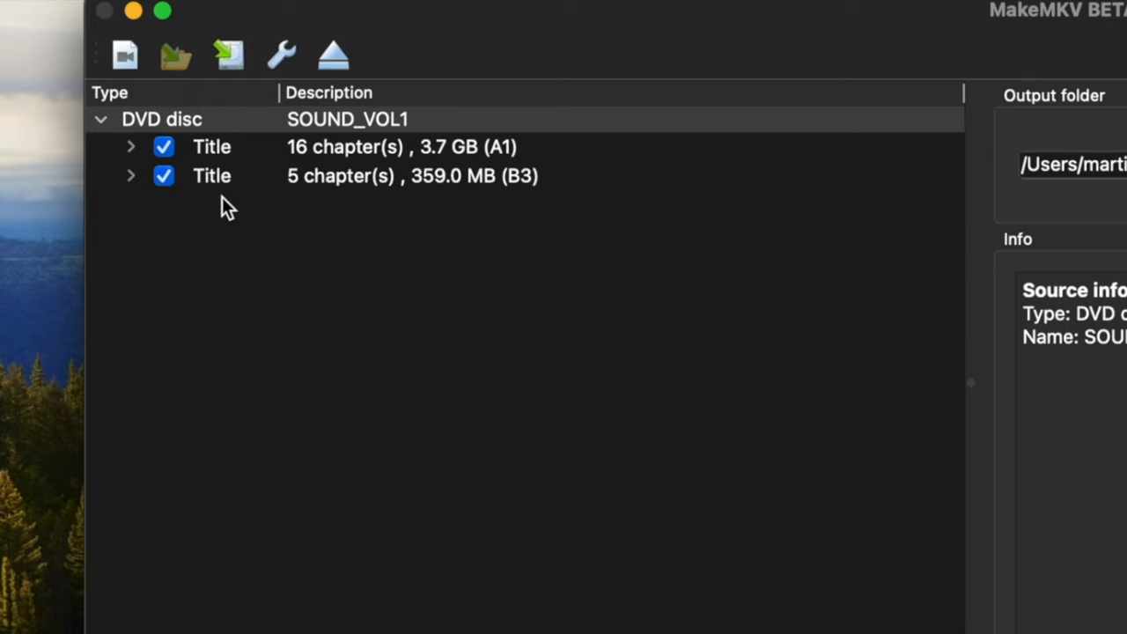
{"action": "mouse_move", "coordinate": [337, 198]}
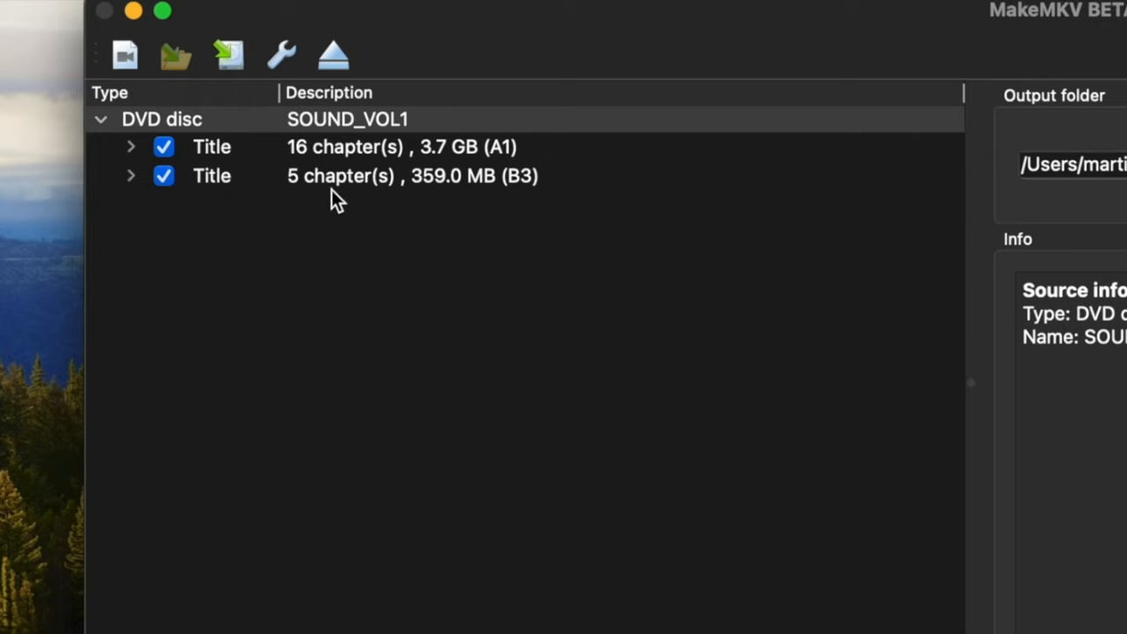
{"action": "mouse_move", "coordinate": [441, 192]}
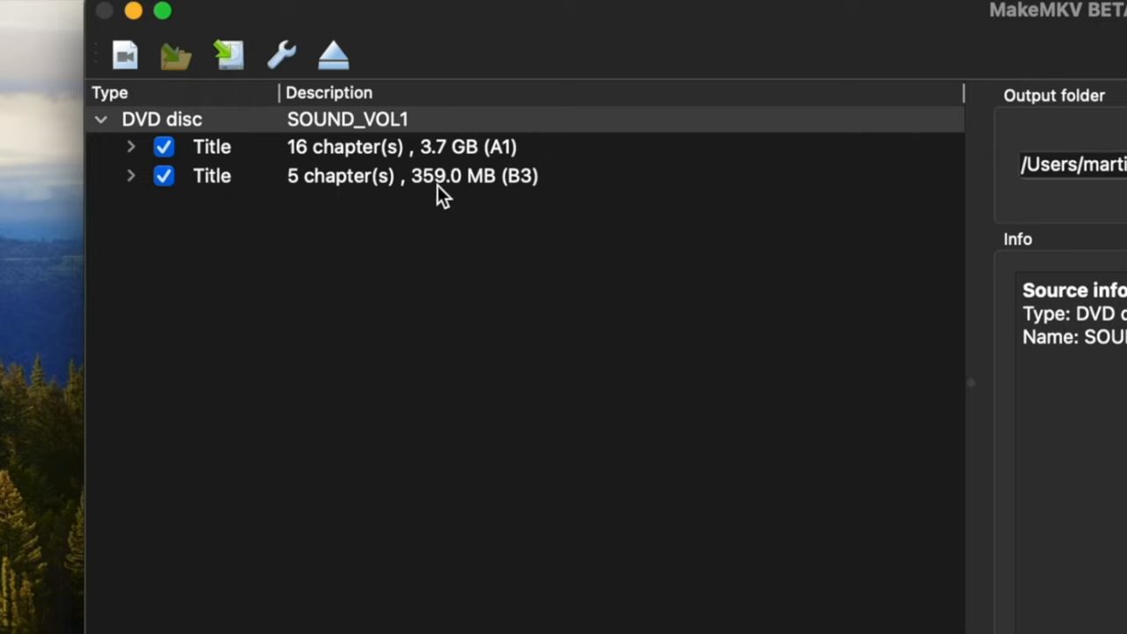
{"action": "mouse_move", "coordinate": [476, 192]}
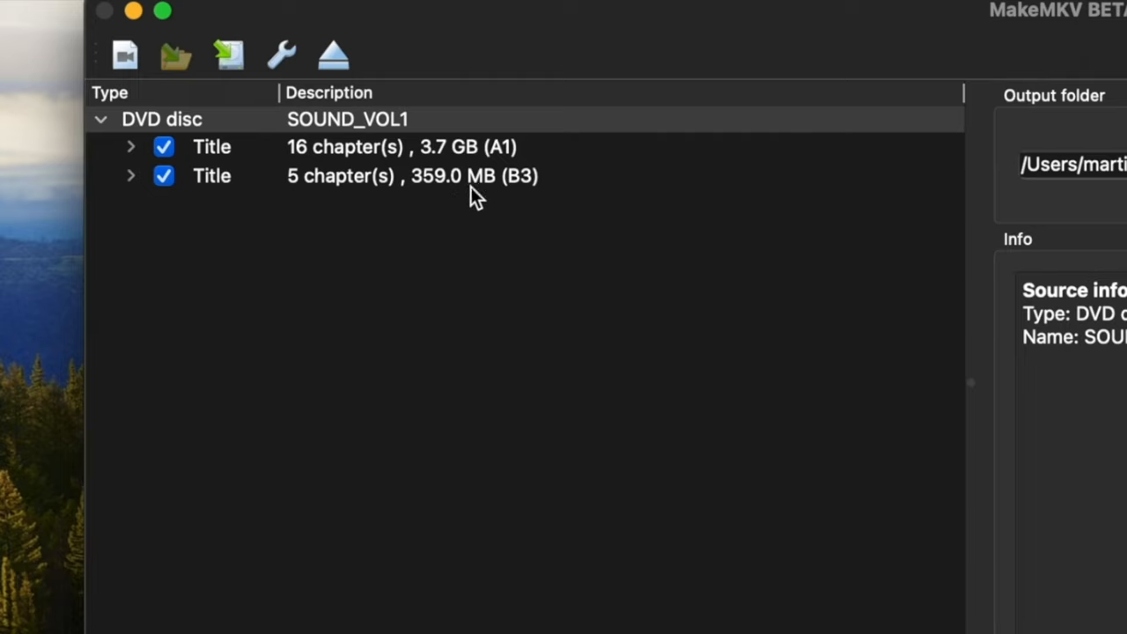
{"action": "mouse_move", "coordinate": [370, 198]}
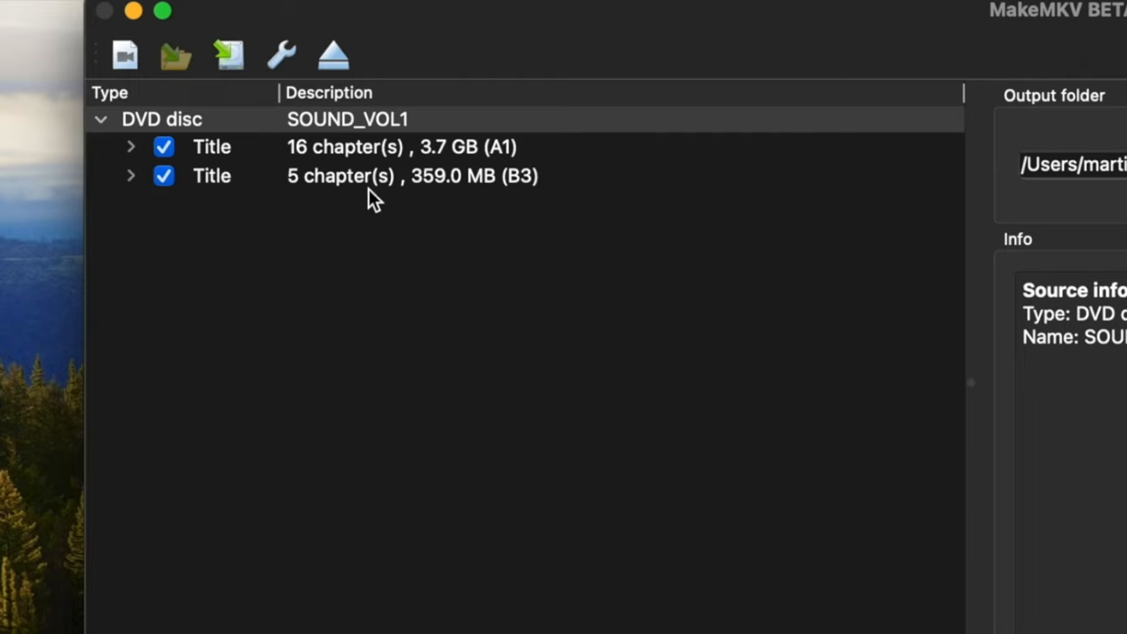
{"action": "mouse_move", "coordinate": [132, 185]}
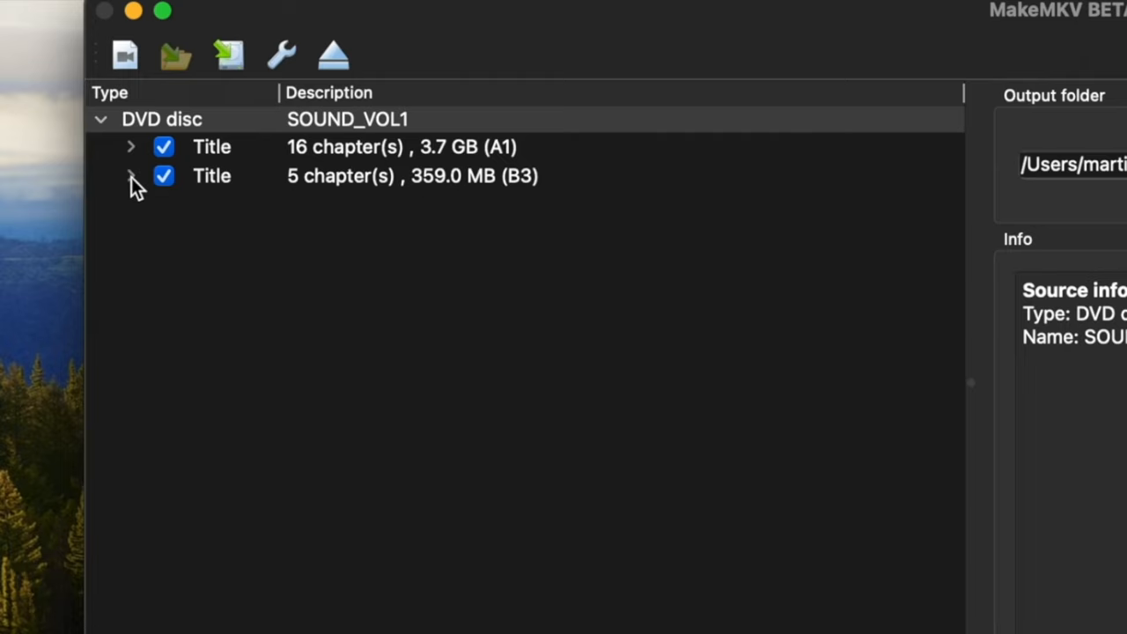
{"action": "left_click", "coordinate": [130, 175]}
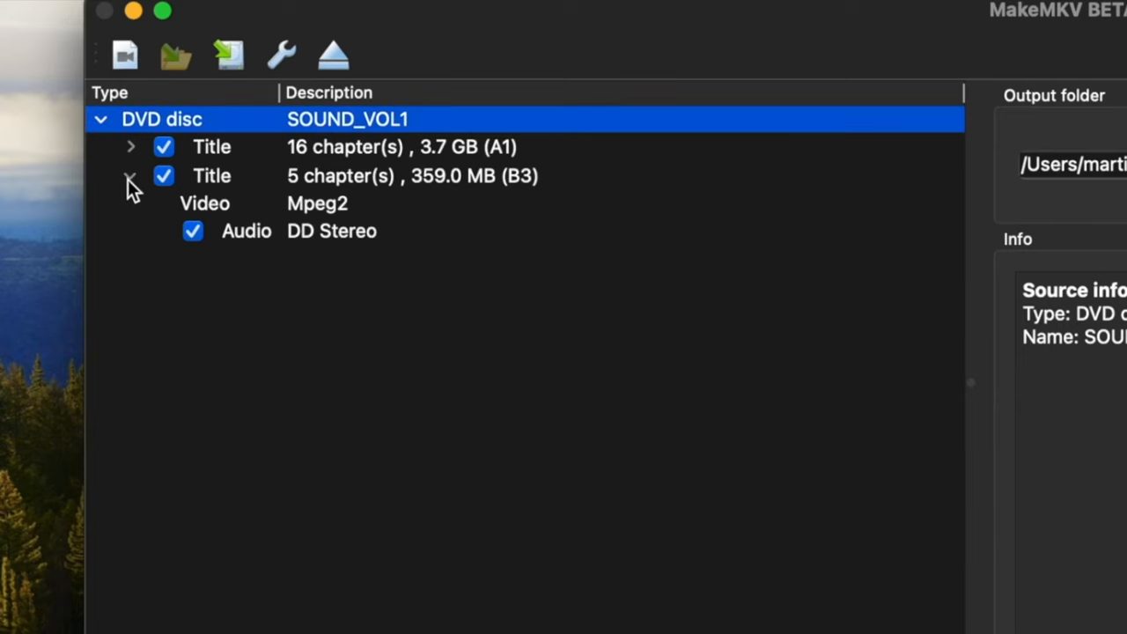
{"action": "left_click", "coordinate": [130, 176]}
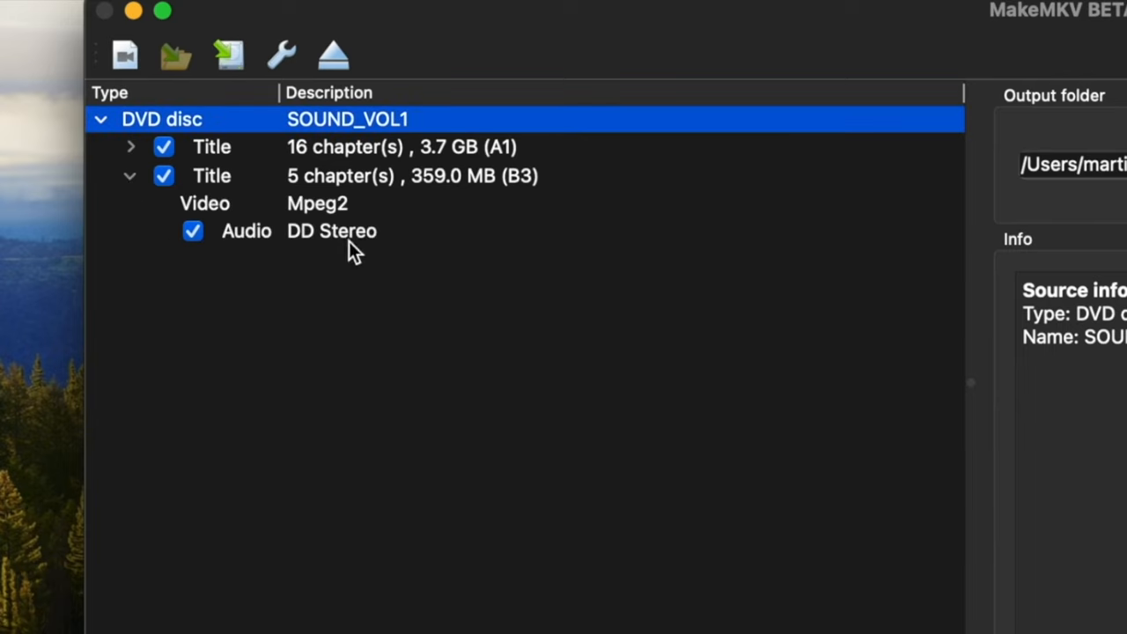
{"action": "mouse_move", "coordinate": [359, 251]}
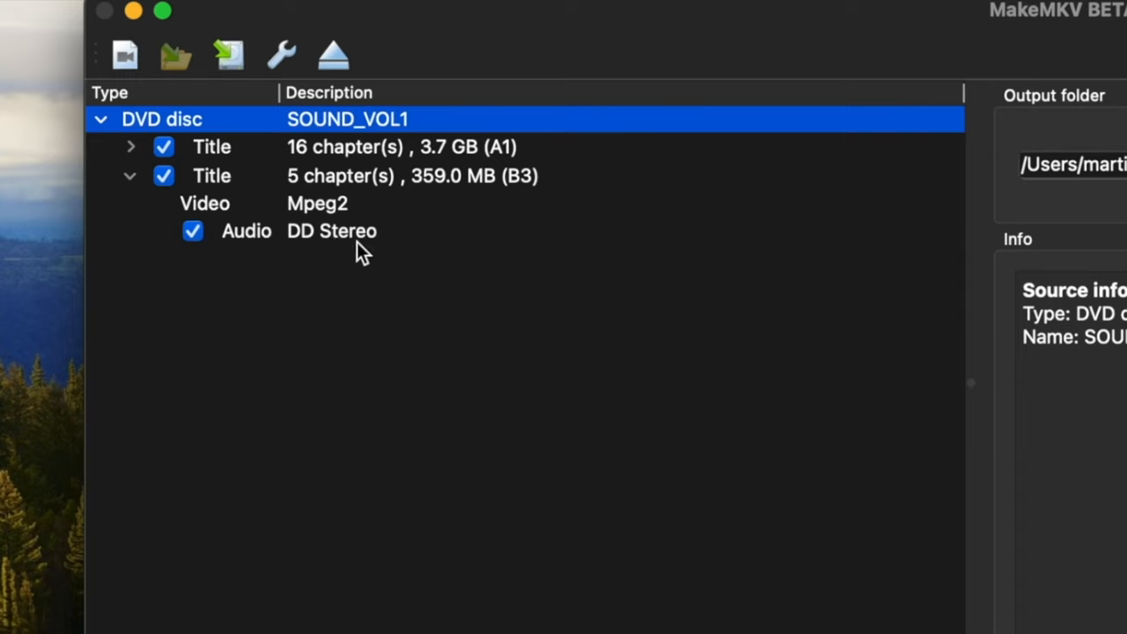
{"action": "mouse_move", "coordinate": [413, 203]}
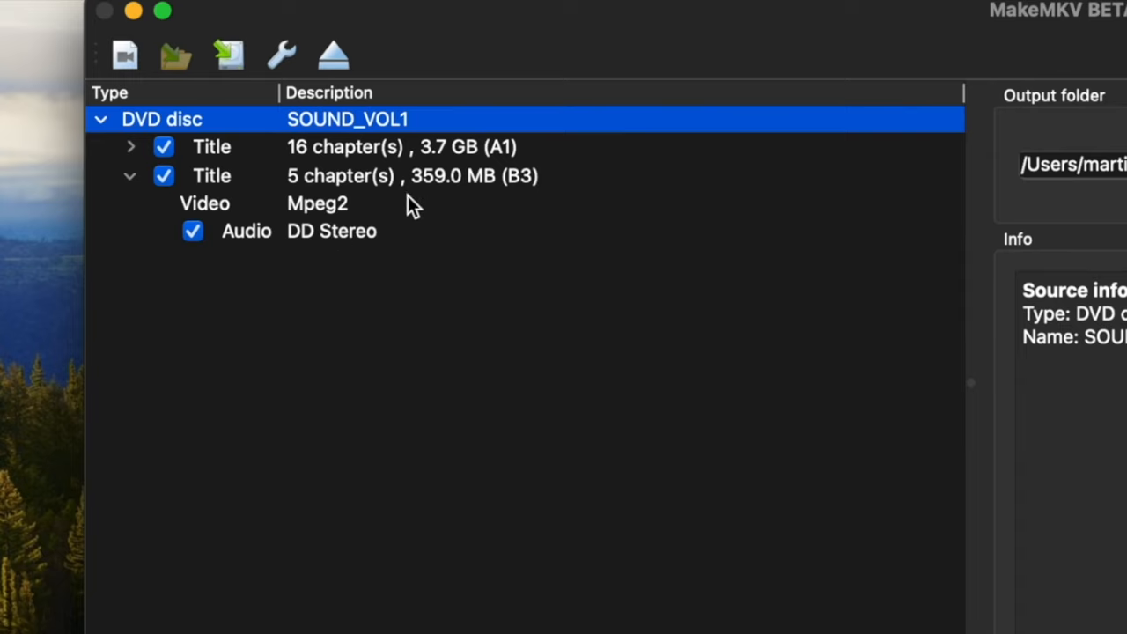
{"action": "mouse_move", "coordinate": [238, 212]}
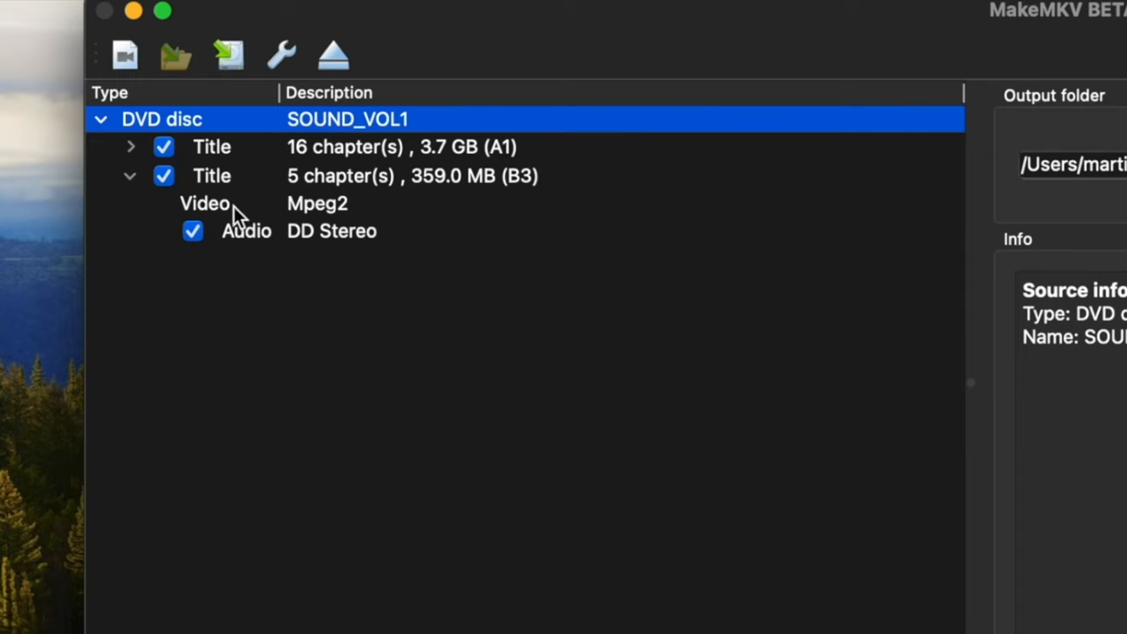
{"action": "mouse_move", "coordinate": [162, 192]}
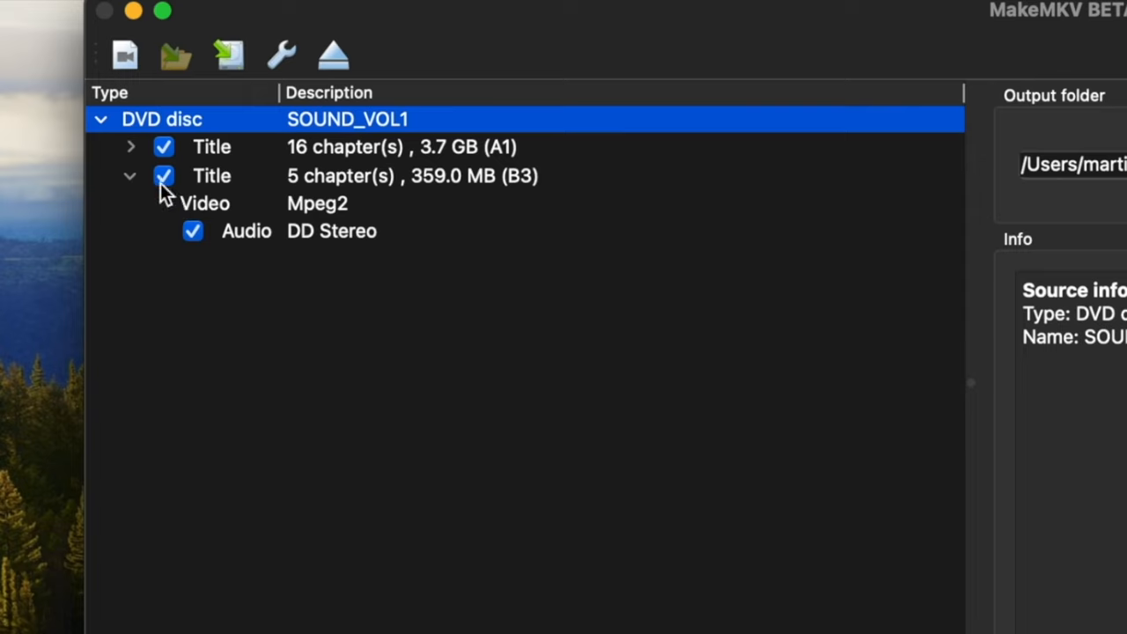
{"action": "mouse_move", "coordinate": [161, 192]}
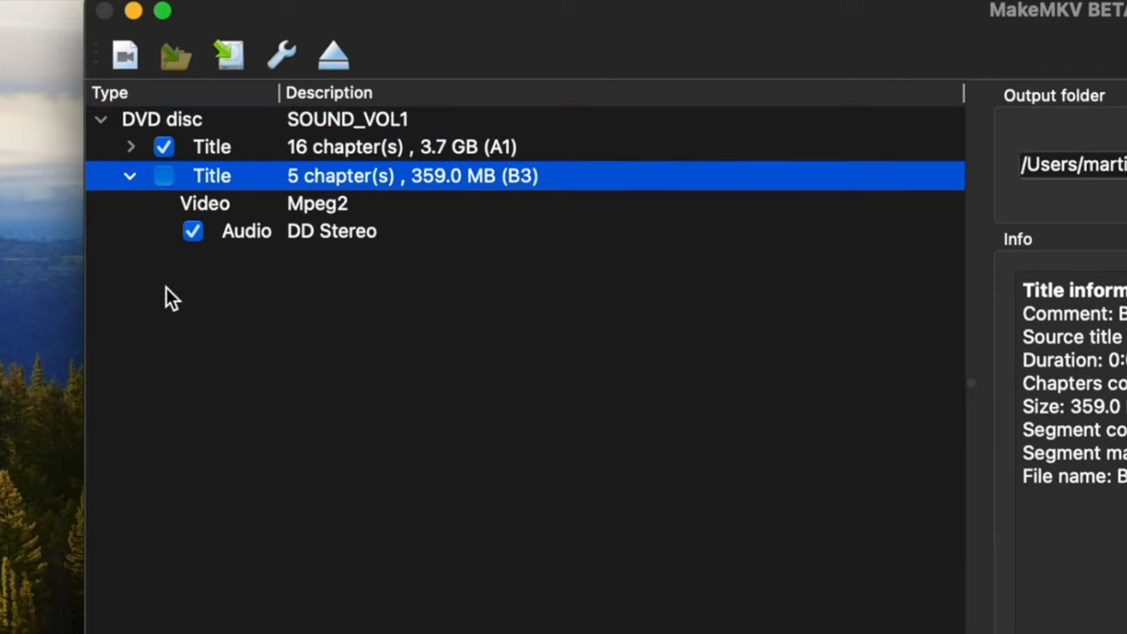
{"action": "mouse_move", "coordinate": [343, 167]}
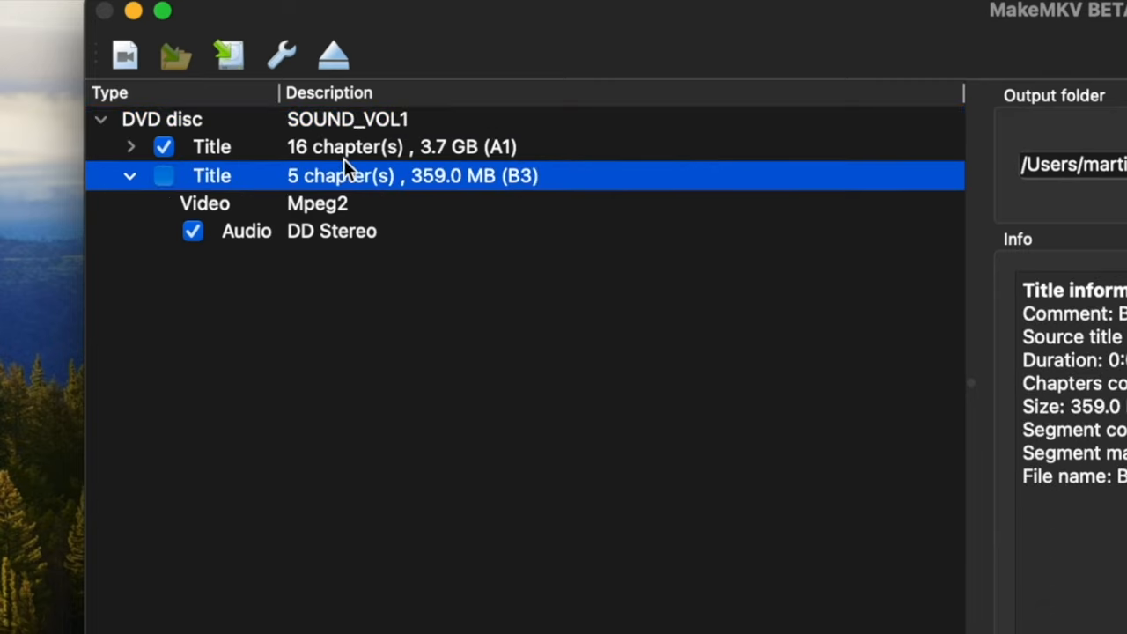
{"action": "mouse_move", "coordinate": [330, 167]}
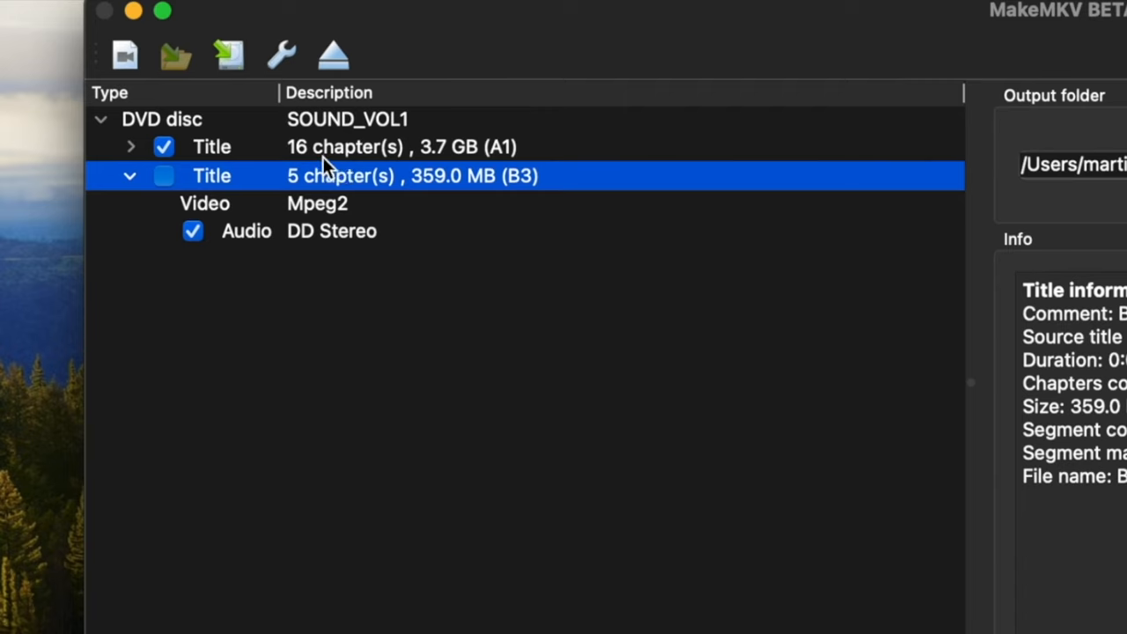
{"action": "mouse_move", "coordinate": [132, 147]}
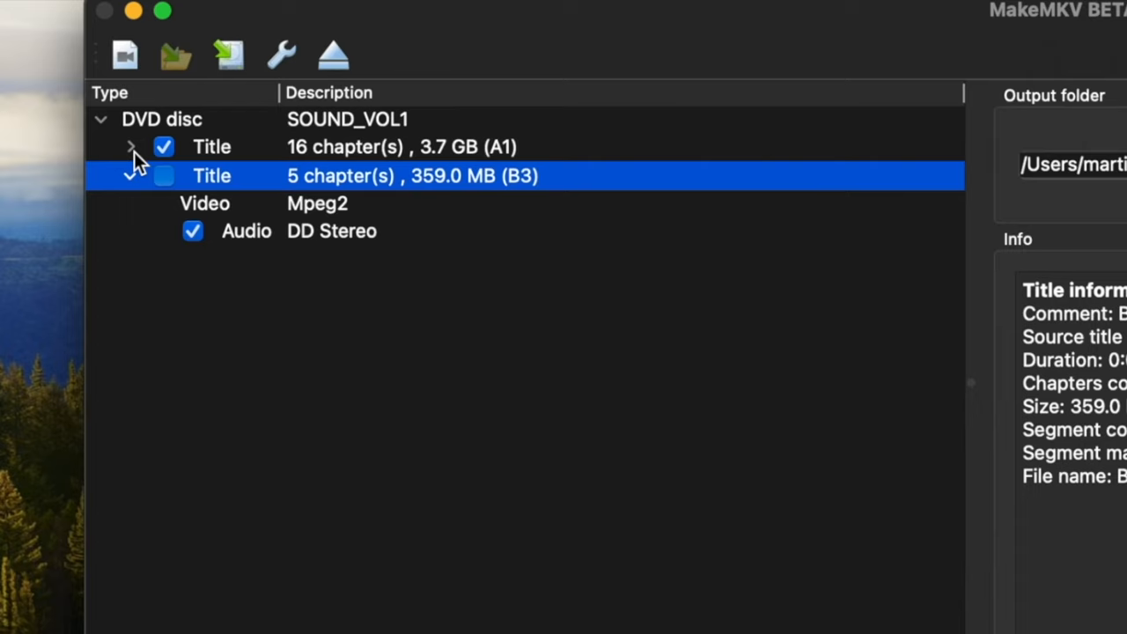
{"action": "left_click", "coordinate": [130, 147]}
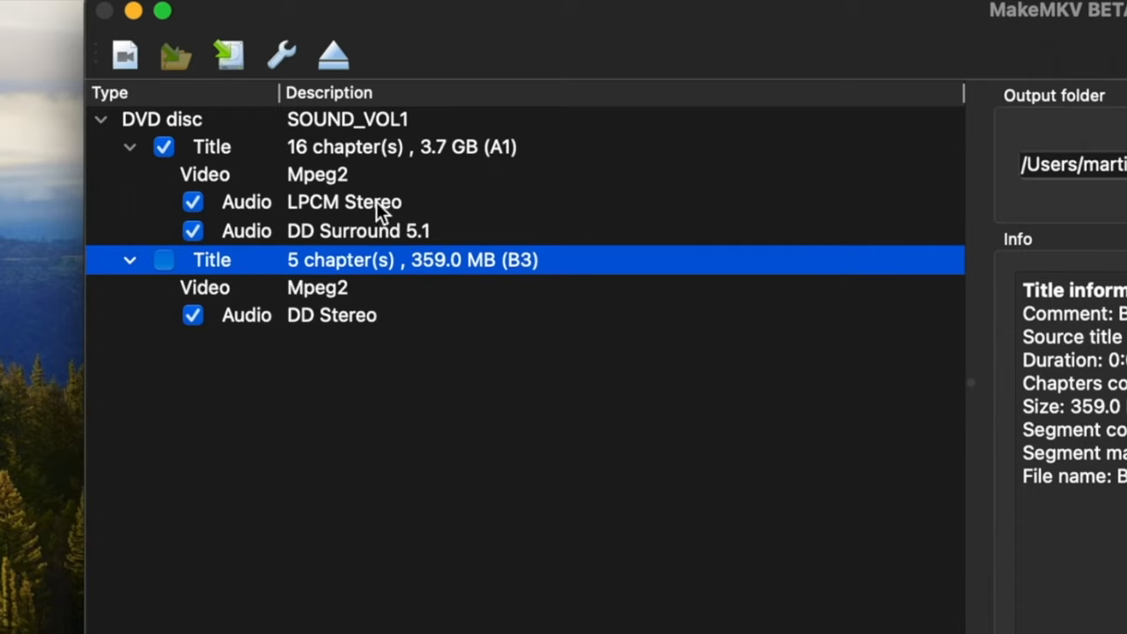
{"action": "mouse_move", "coordinate": [377, 211]}
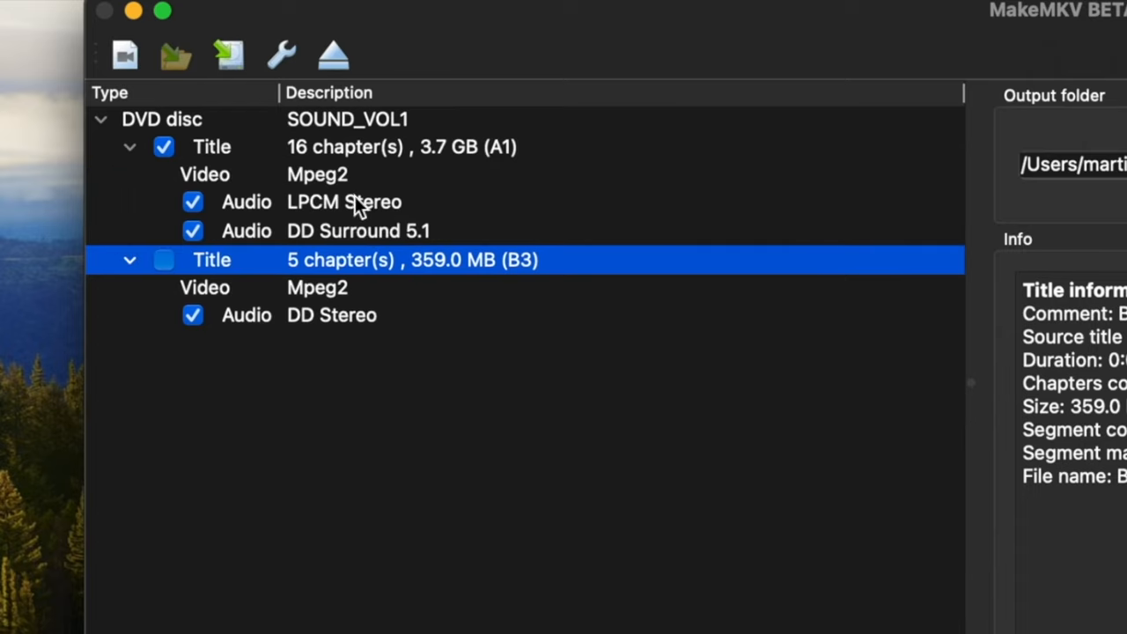
{"action": "mouse_move", "coordinate": [284, 253]}
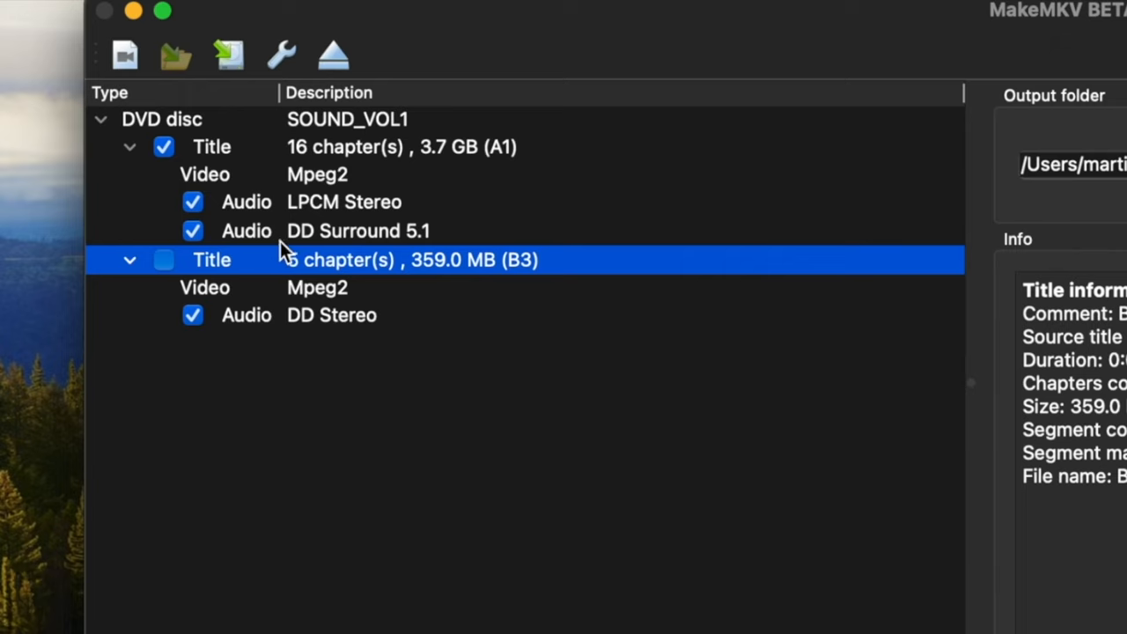
{"action": "mouse_move", "coordinate": [343, 251]}
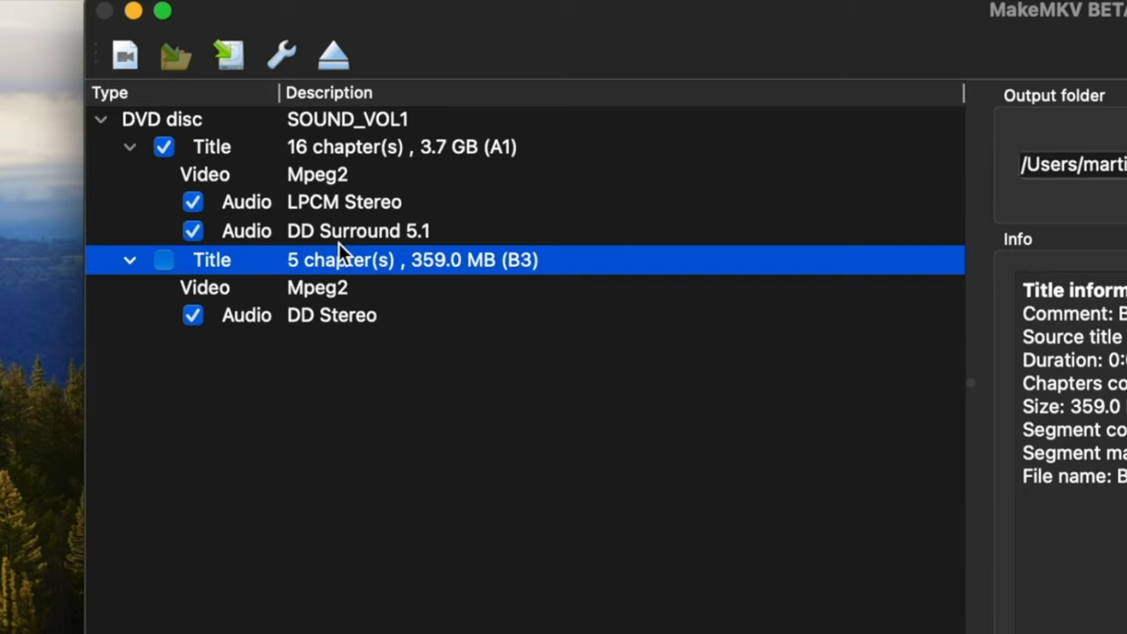
{"action": "mouse_move", "coordinate": [365, 256]}
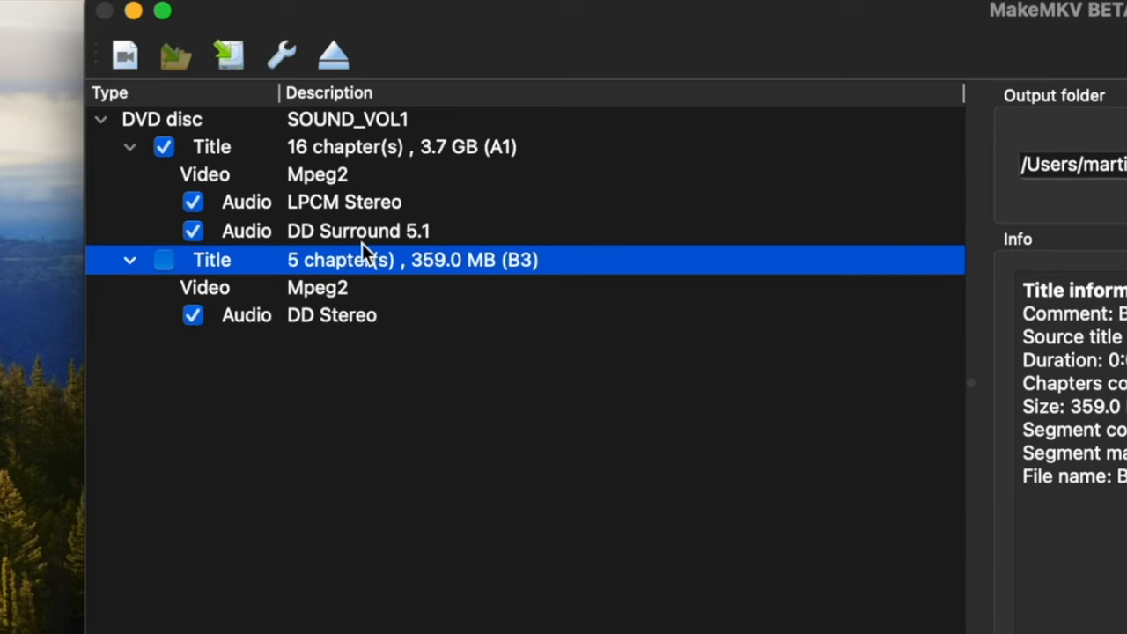
{"action": "mouse_move", "coordinate": [405, 246]}
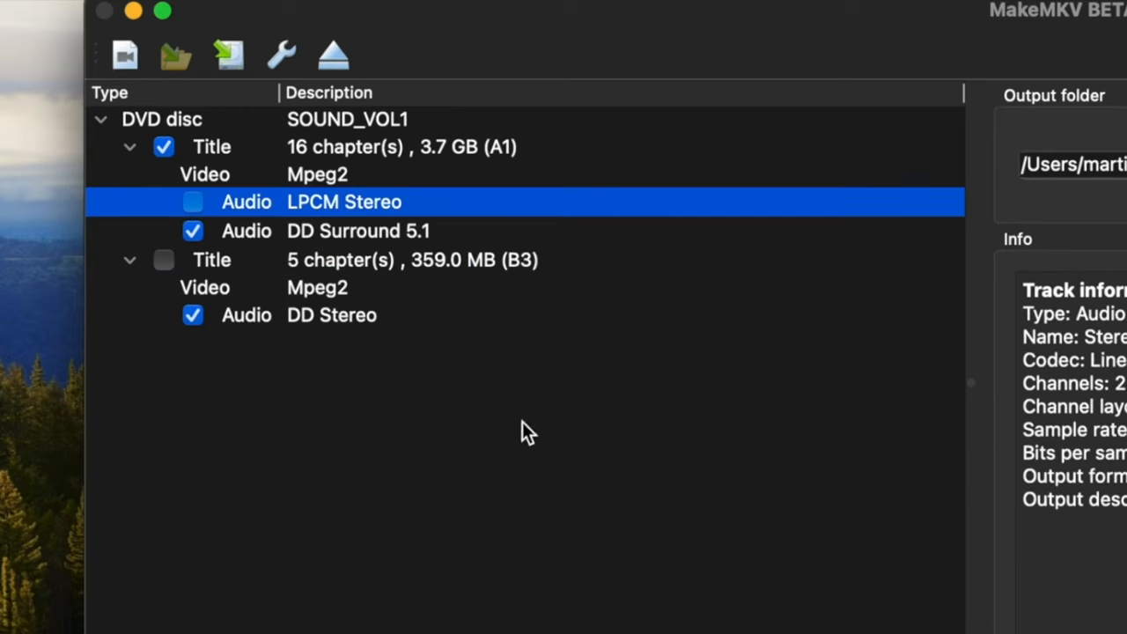
{"action": "mouse_move", "coordinate": [517, 433]}
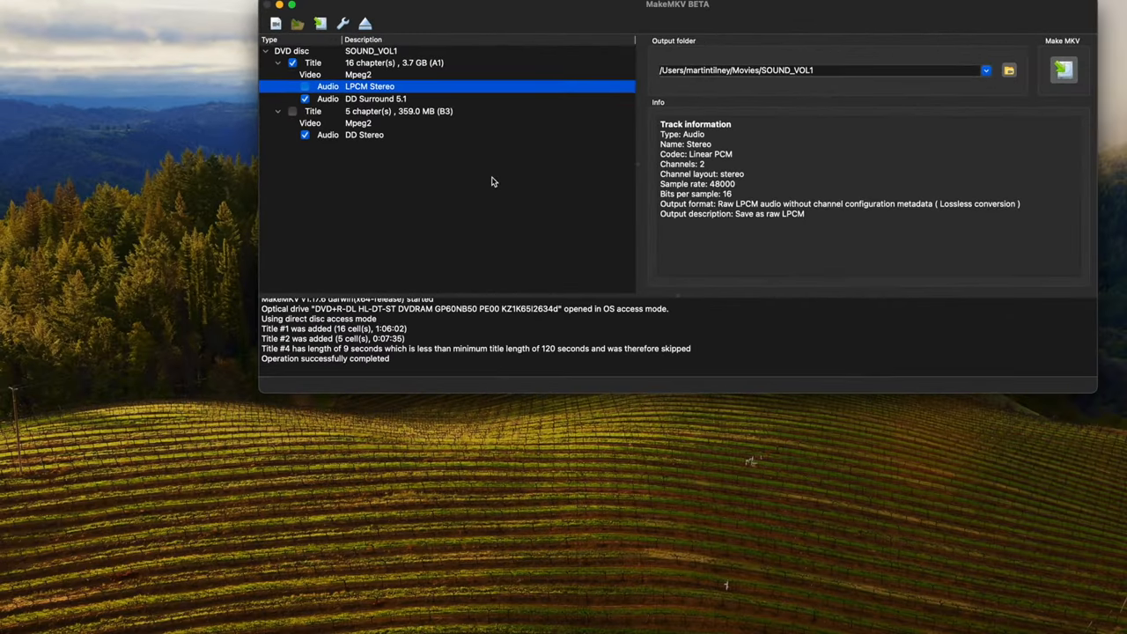
{"action": "mouse_move", "coordinate": [513, 181]}
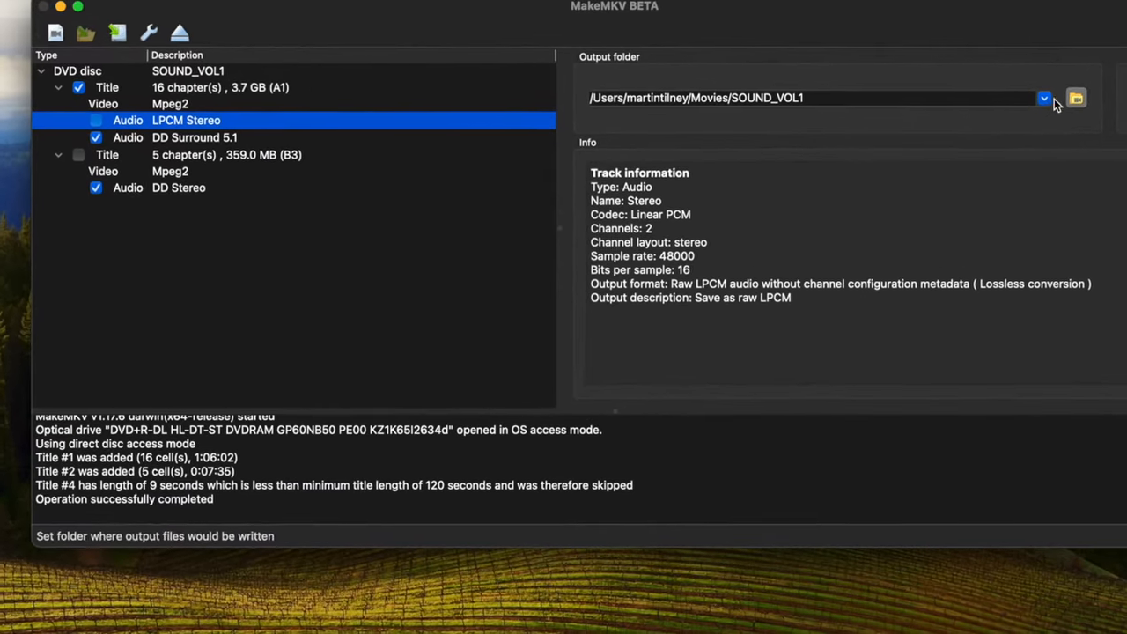
Point MakeMKV's output folder to the Desktop
{"action": "left_click", "coordinate": [1076, 98]}
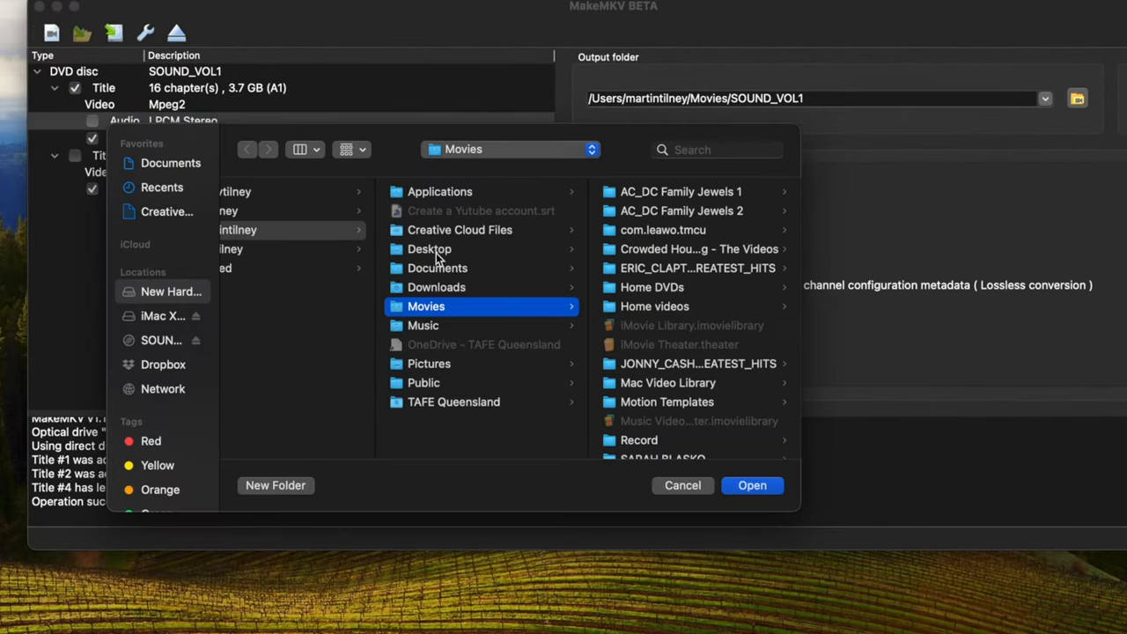
{"action": "left_click", "coordinate": [752, 485]}
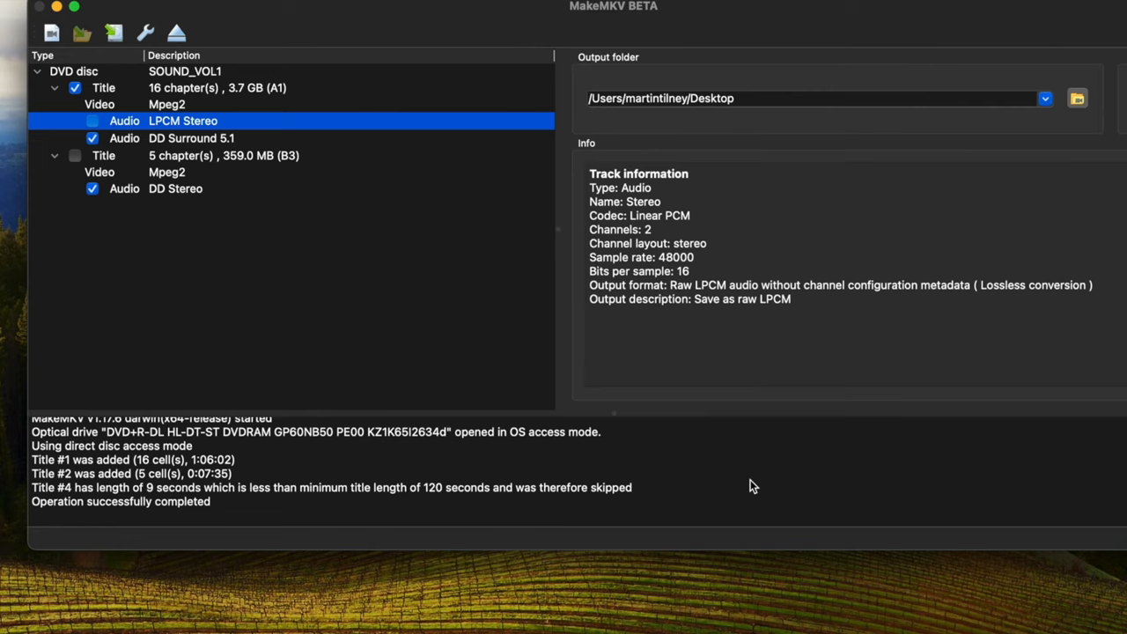
{"action": "mouse_move", "coordinate": [735, 116]}
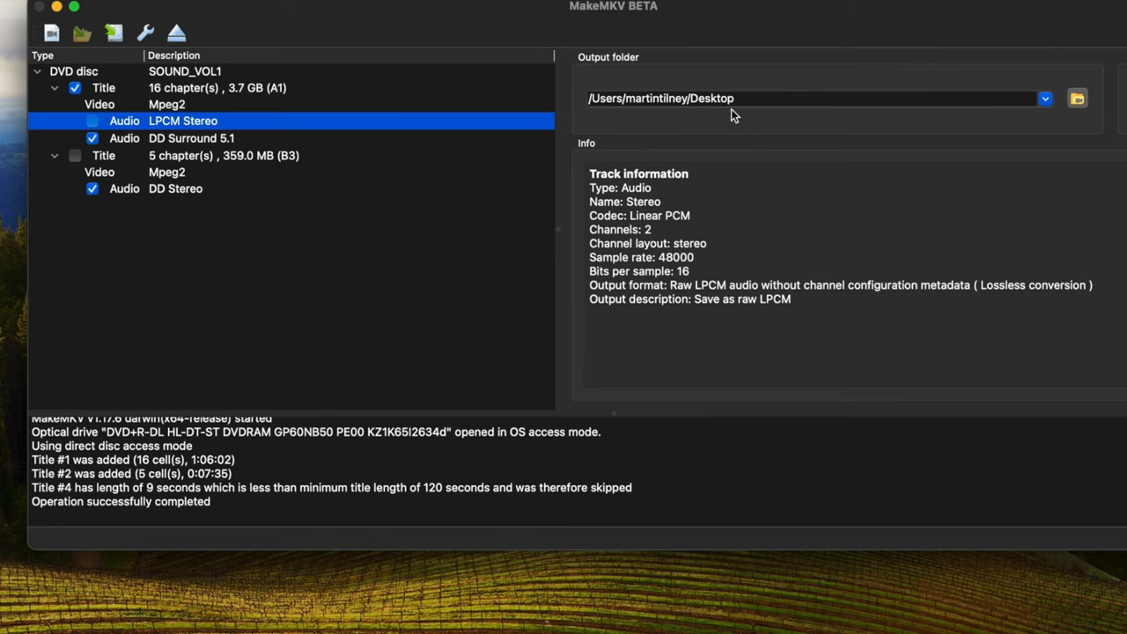
{"action": "mouse_move", "coordinate": [702, 117]}
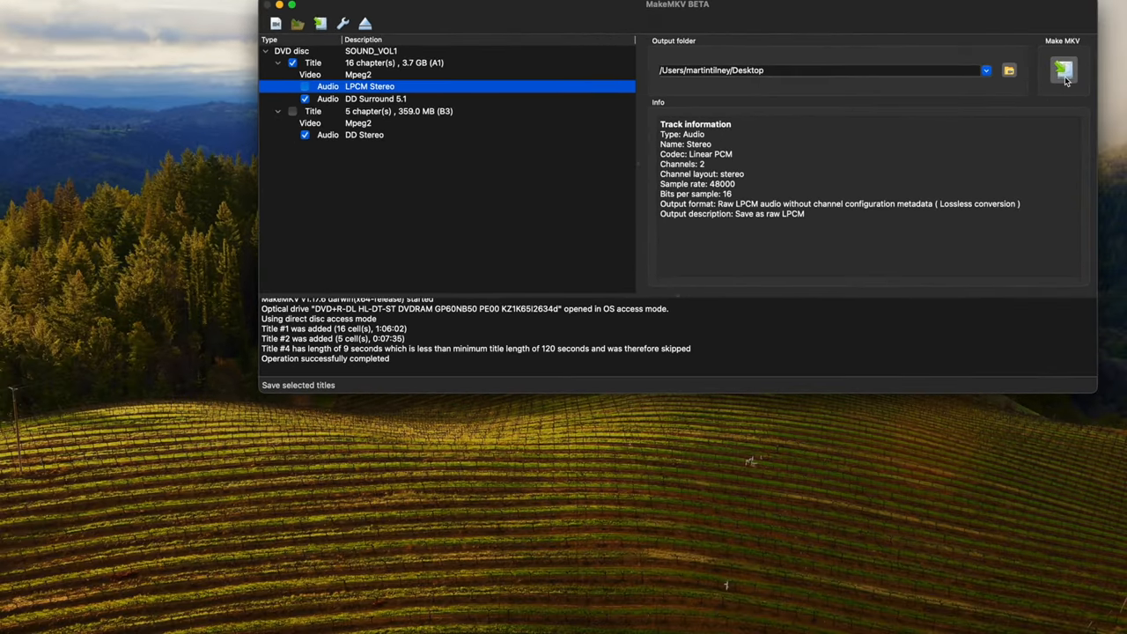
Rip Title 1 to A1_t00.mkv on the Desktop and acknowledge completion
{"action": "left_click", "coordinate": [1063, 70]}
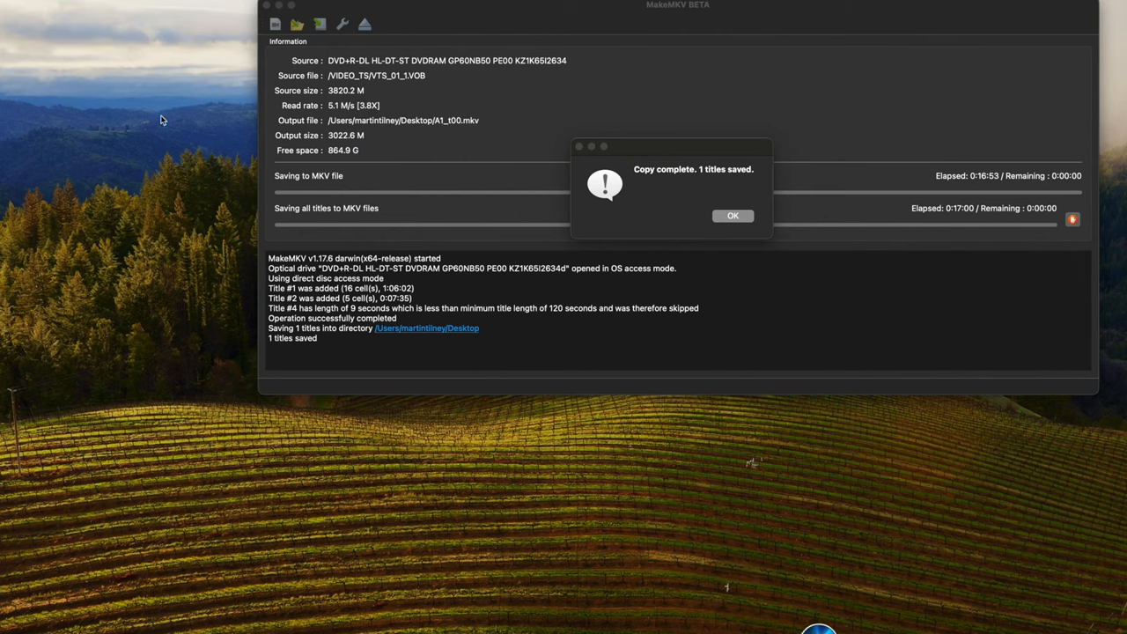
{"action": "left_click", "coordinate": [733, 216]}
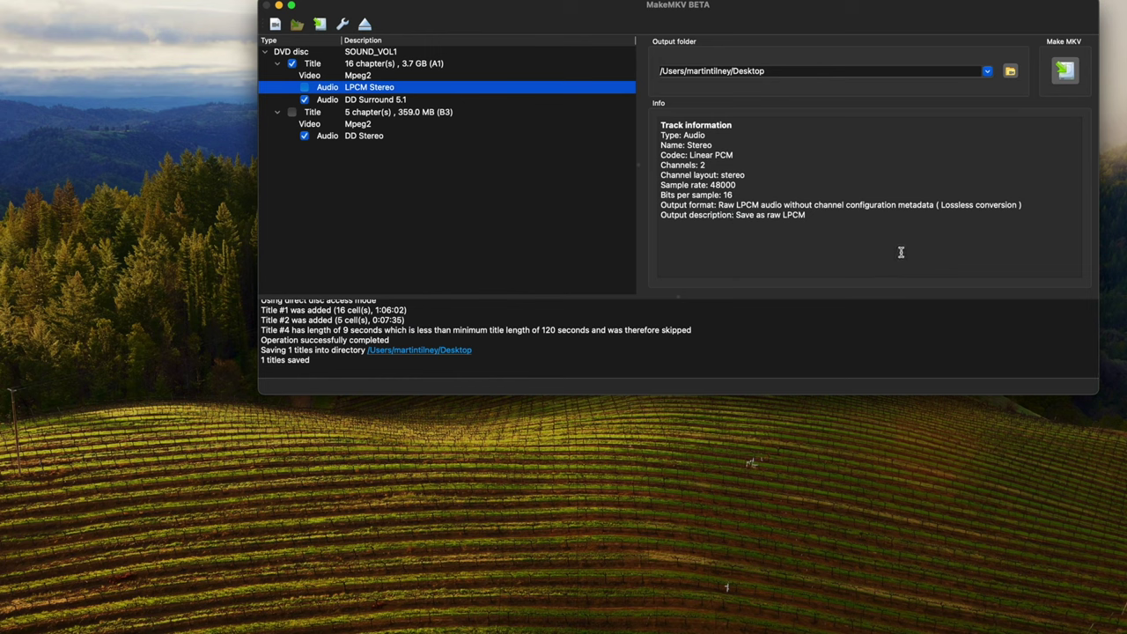
{"action": "mouse_move", "coordinate": [603, 230]}
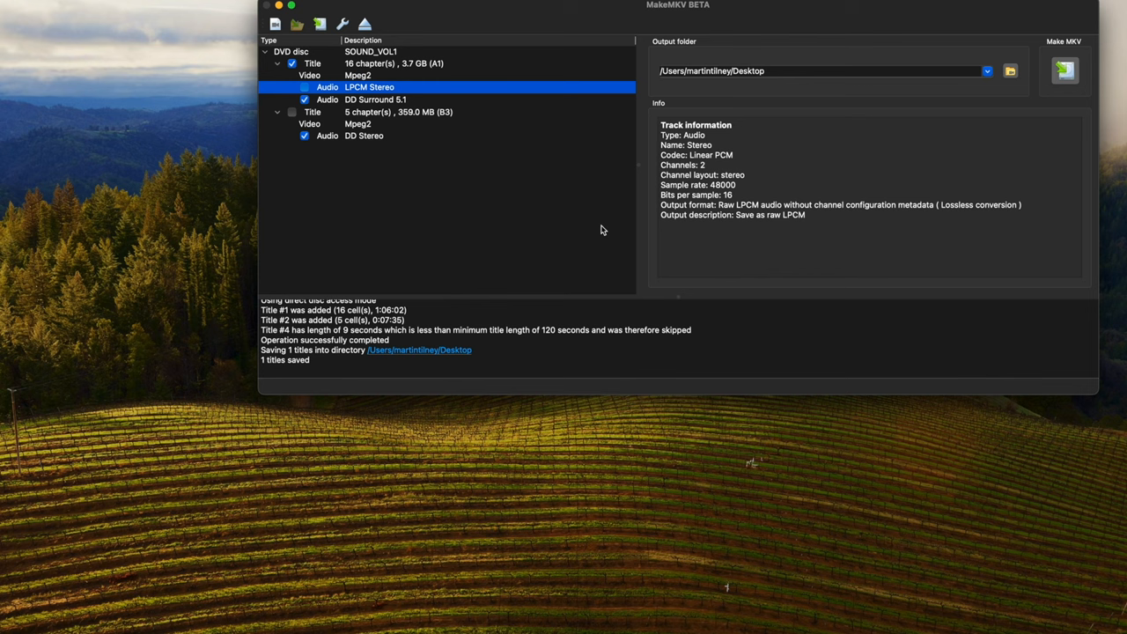
{"action": "mouse_move", "coordinate": [1049, 265]}
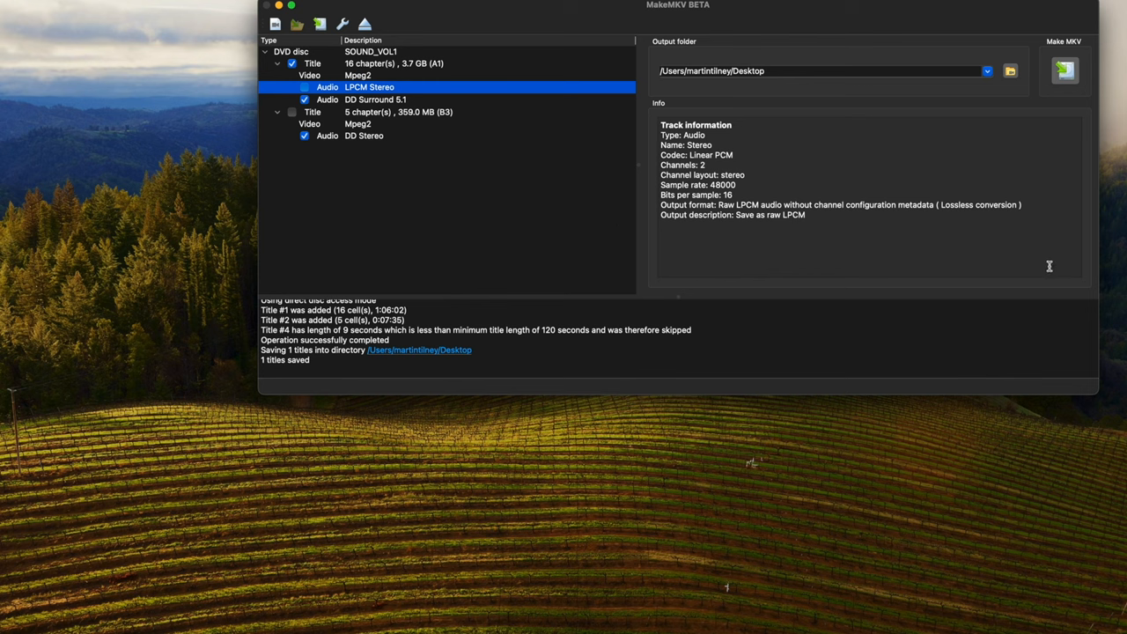
{"action": "mouse_move", "coordinate": [1049, 266]}
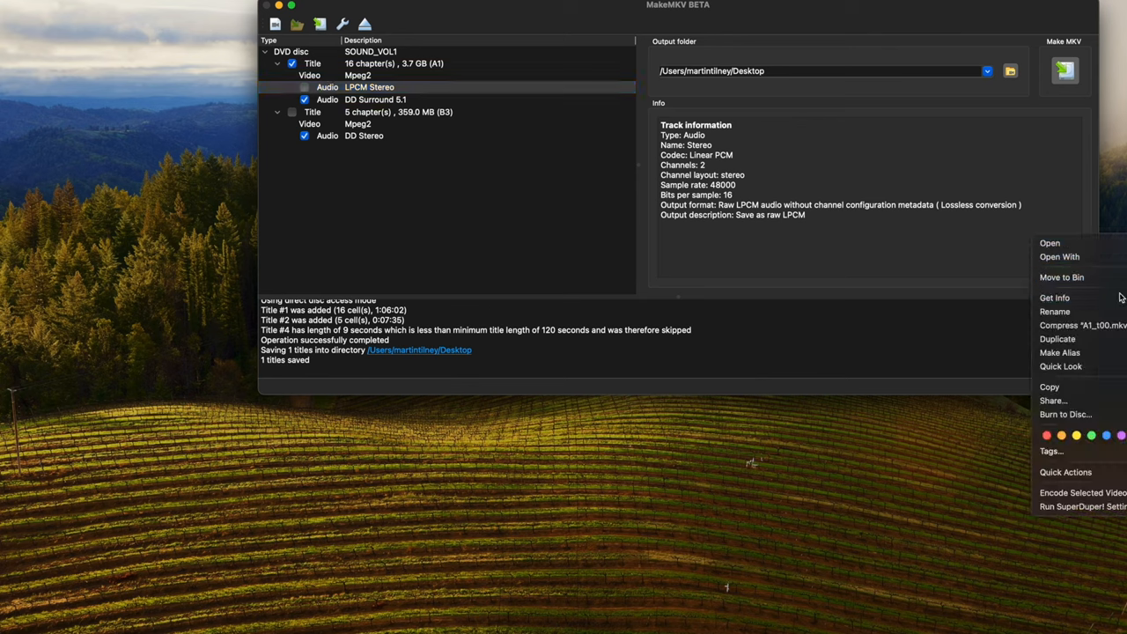
Dismiss the context menu and locate A1_t00.mkv on the desktop
{"action": "left_click", "coordinate": [1053, 298]}
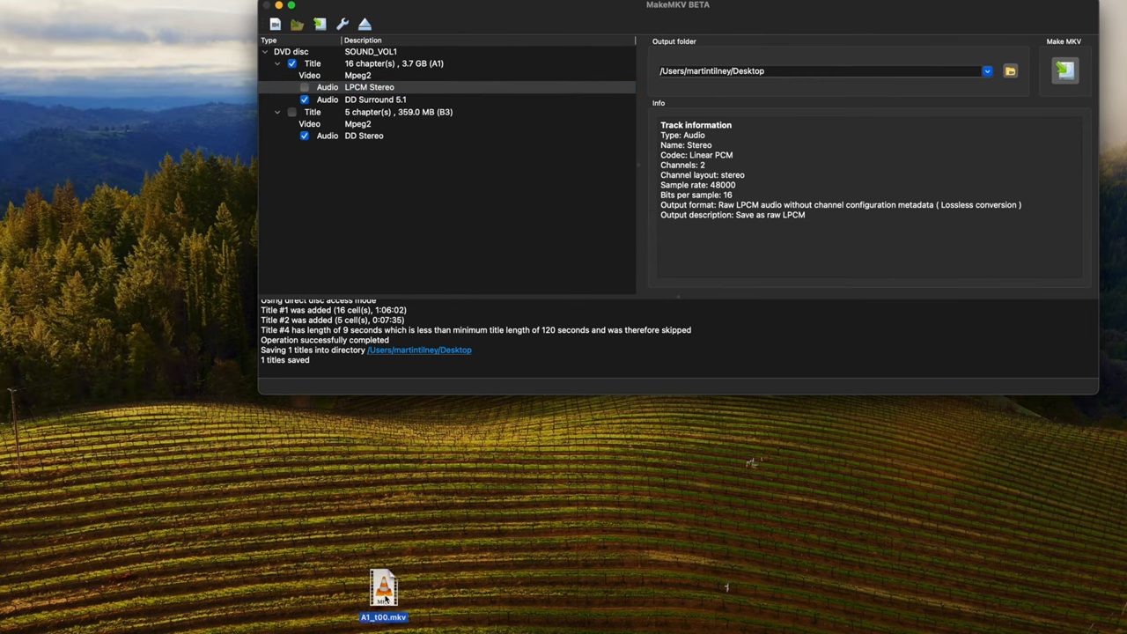
Open A1_t00.mkv from the desktop in VLC
{"action": "double_click", "coordinate": [383, 586]}
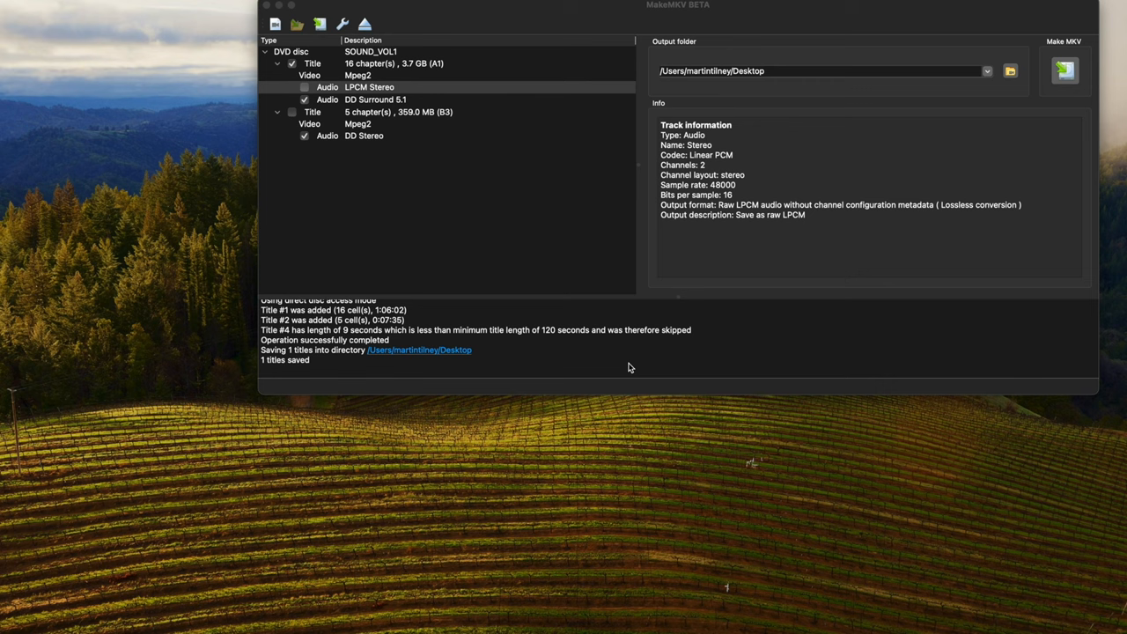
{"action": "mouse_move", "coordinate": [1044, 318]}
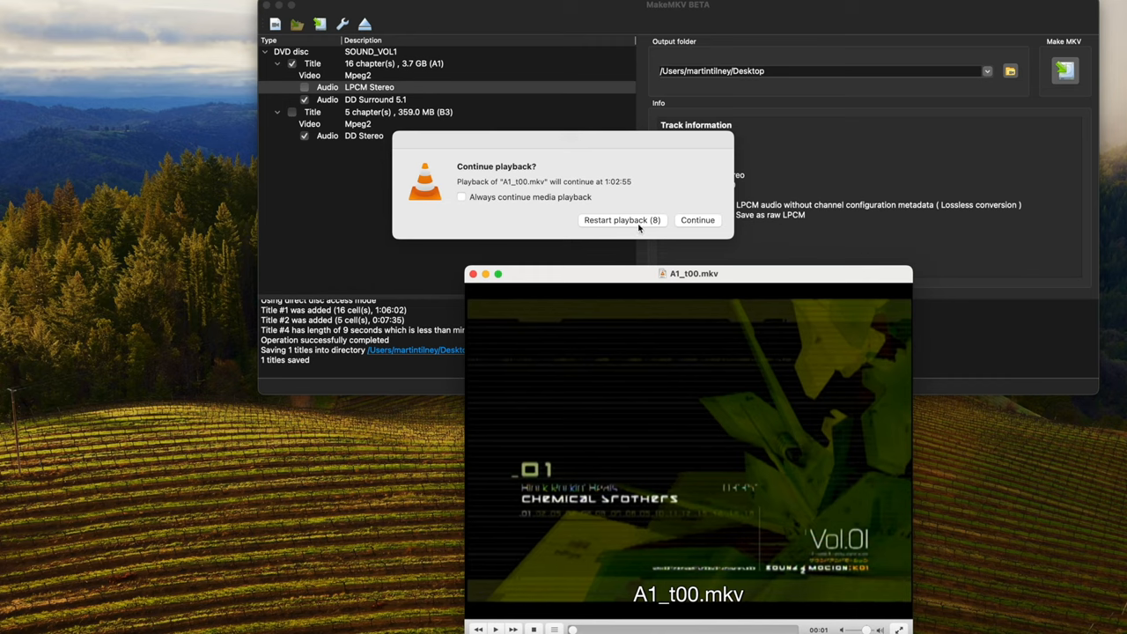
Play A1_t00.mkv, skip ahead, enlarge the video, then close the VLC window
{"action": "left_click", "coordinate": [622, 220]}
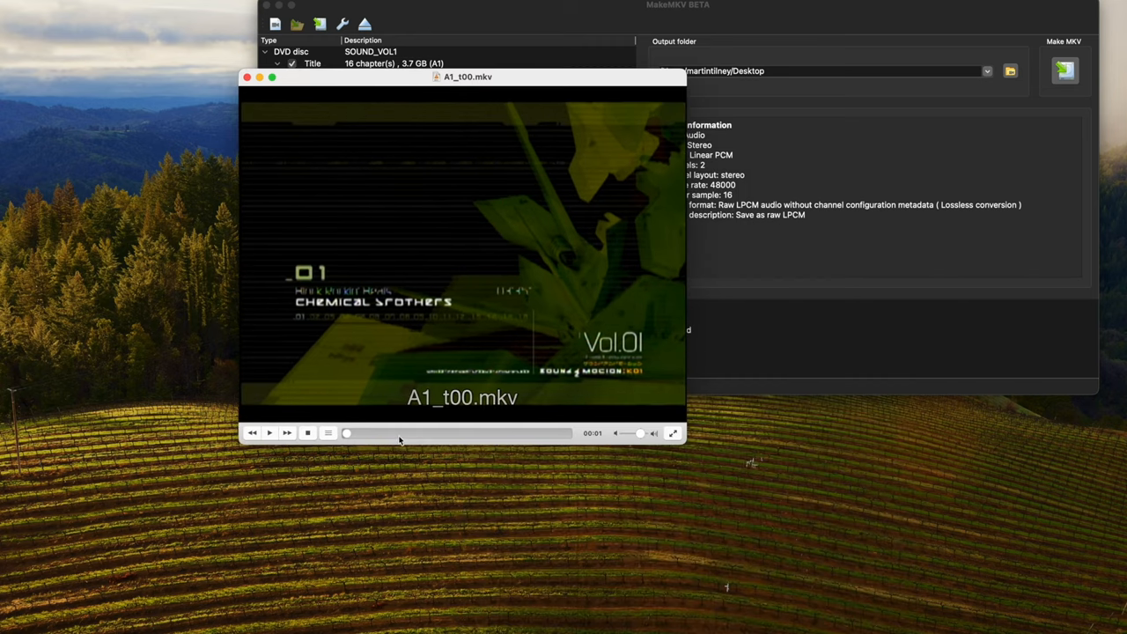
{"action": "mouse_move", "coordinate": [347, 433]}
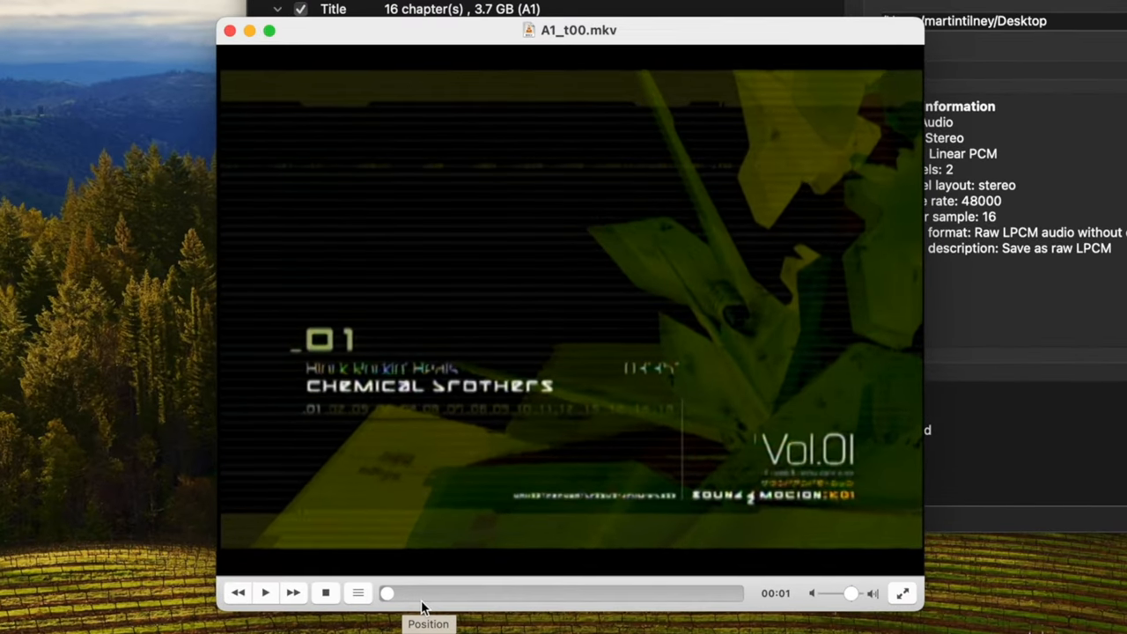
{"action": "mouse_move", "coordinate": [390, 603]}
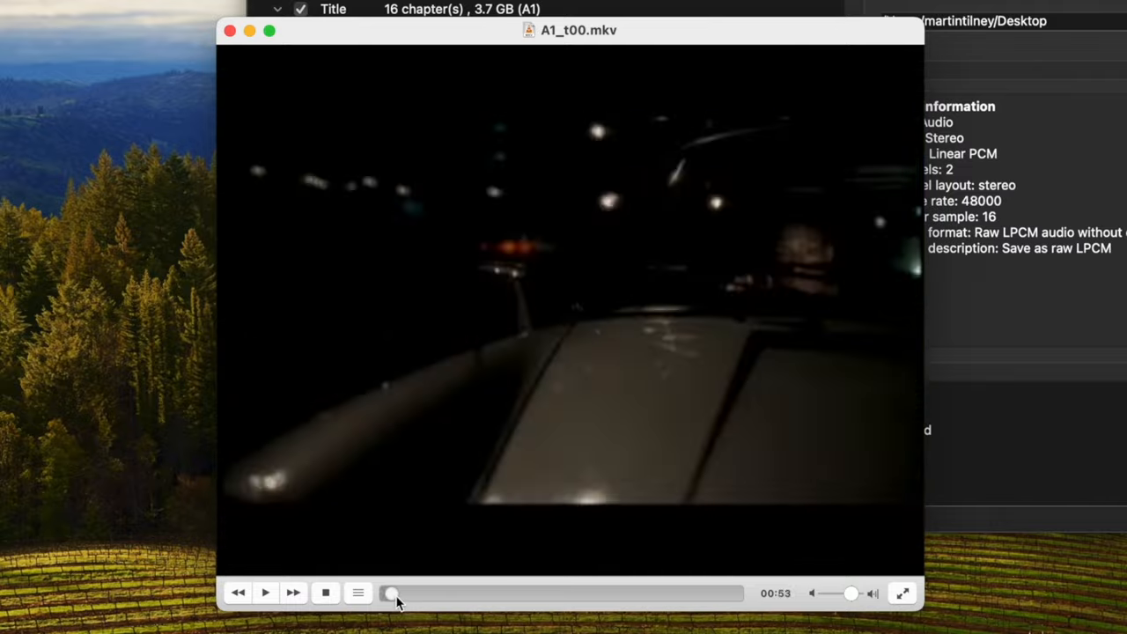
{"action": "left_click_drag", "start_coordinate": [392, 594], "coordinate": [405, 593]}
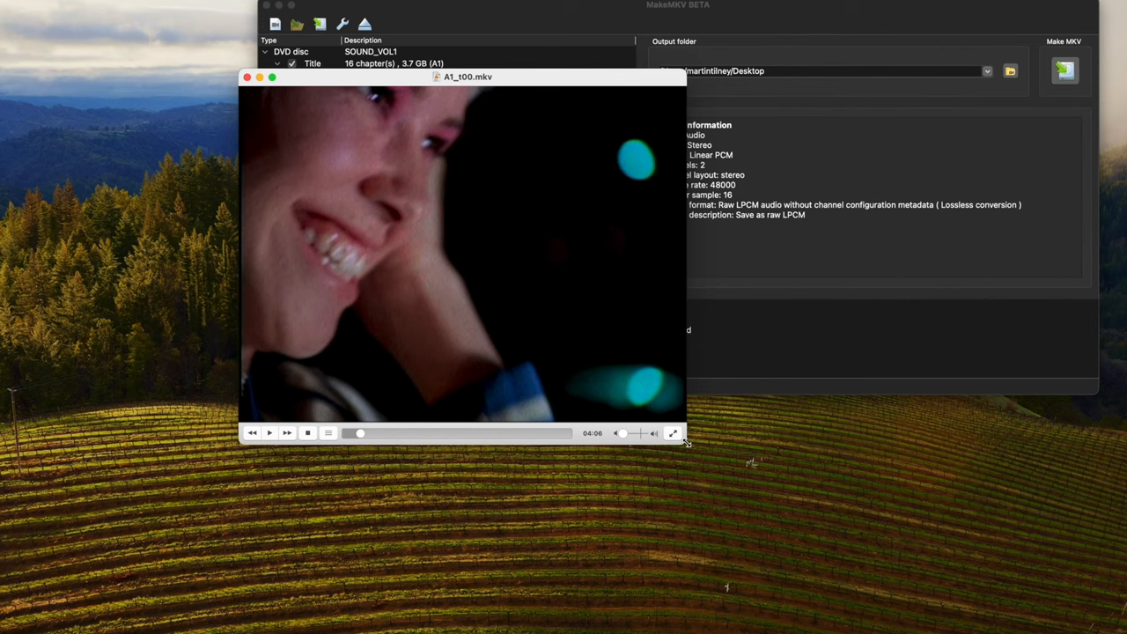
{"action": "left_click", "coordinate": [673, 432]}
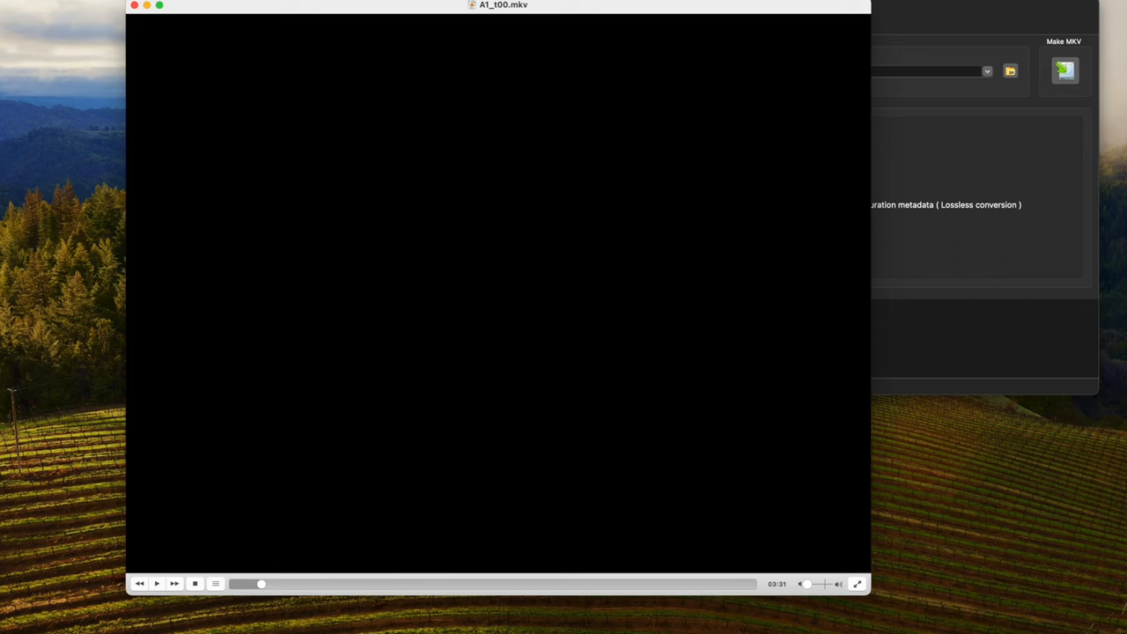
{"action": "mouse_move", "coordinate": [455, 413]}
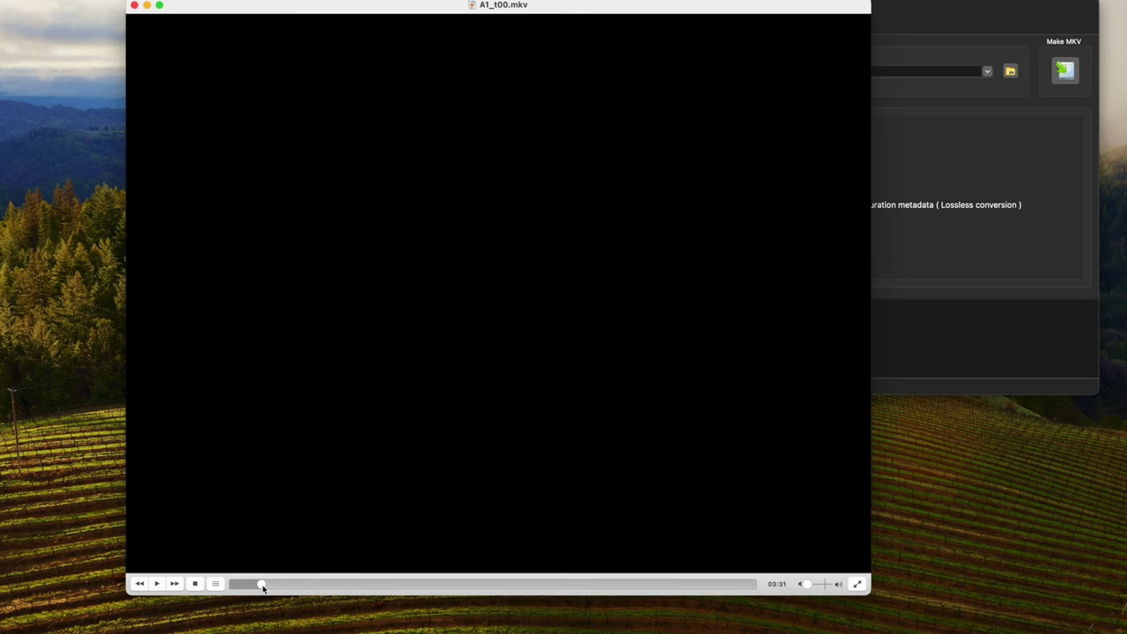
{"action": "mouse_move", "coordinate": [144, 568]}
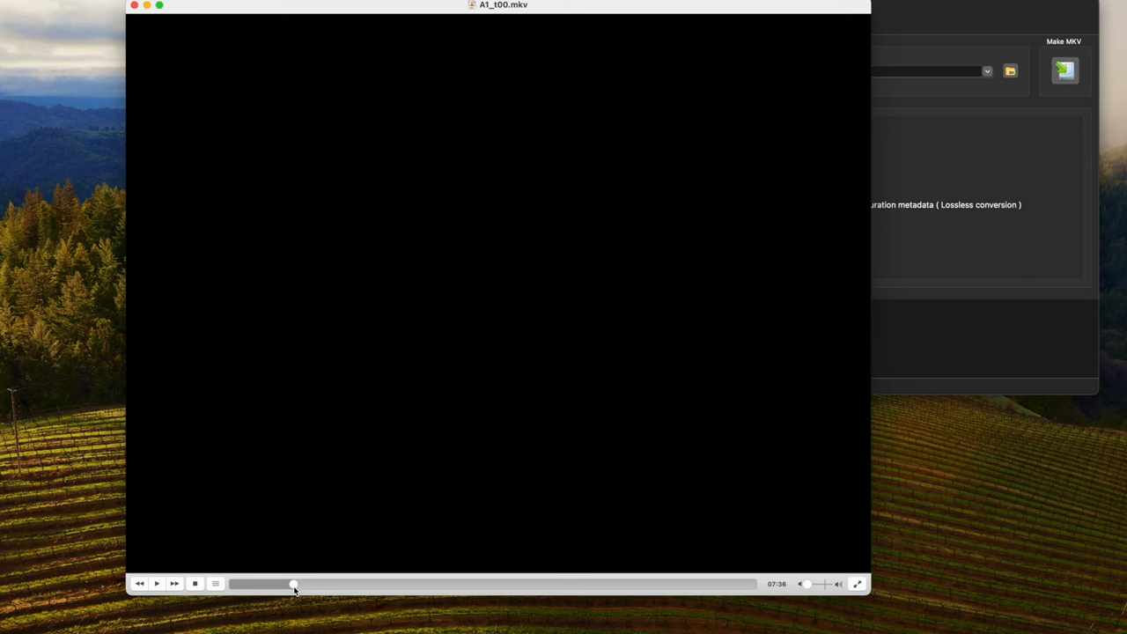
{"action": "mouse_move", "coordinate": [161, 14]}
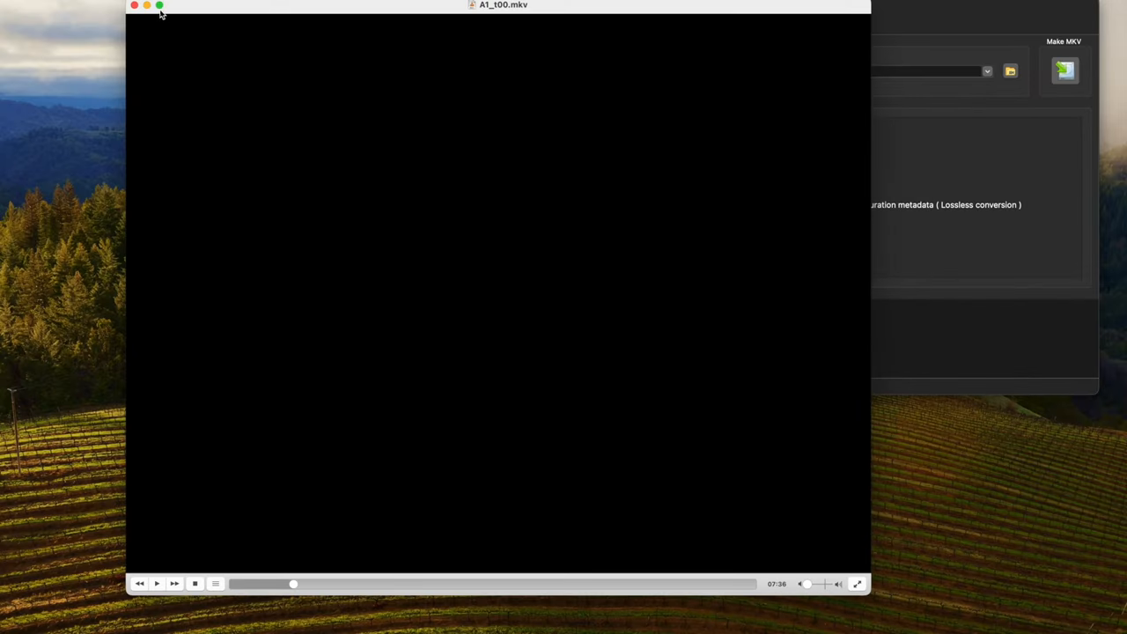
{"action": "left_click", "coordinate": [134, 5]}
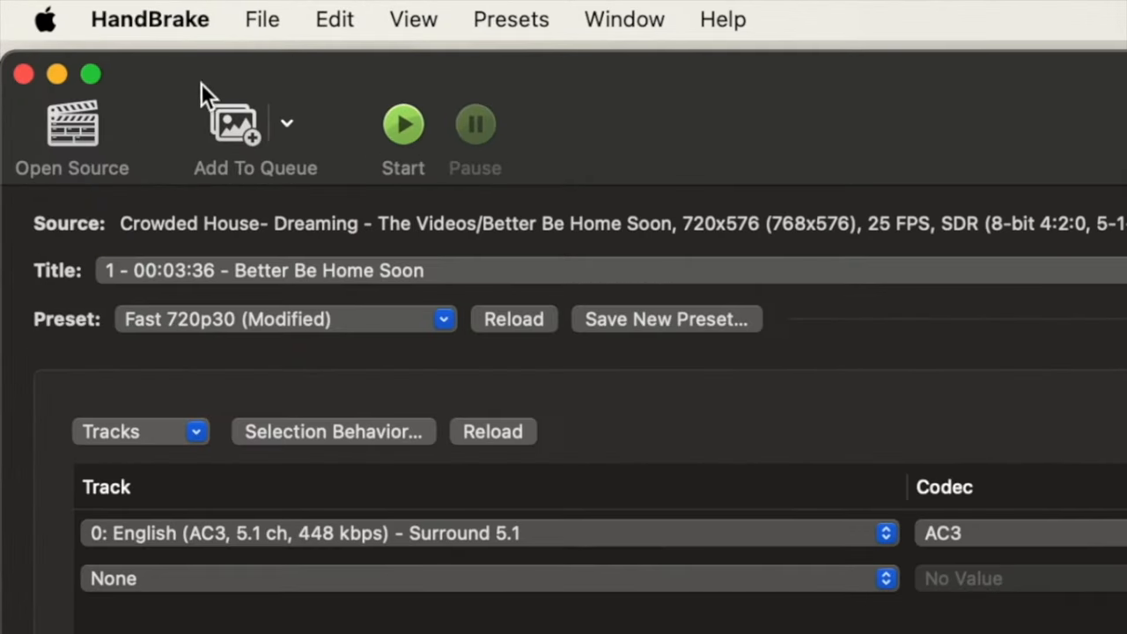
{"action": "mouse_move", "coordinate": [83, 132]}
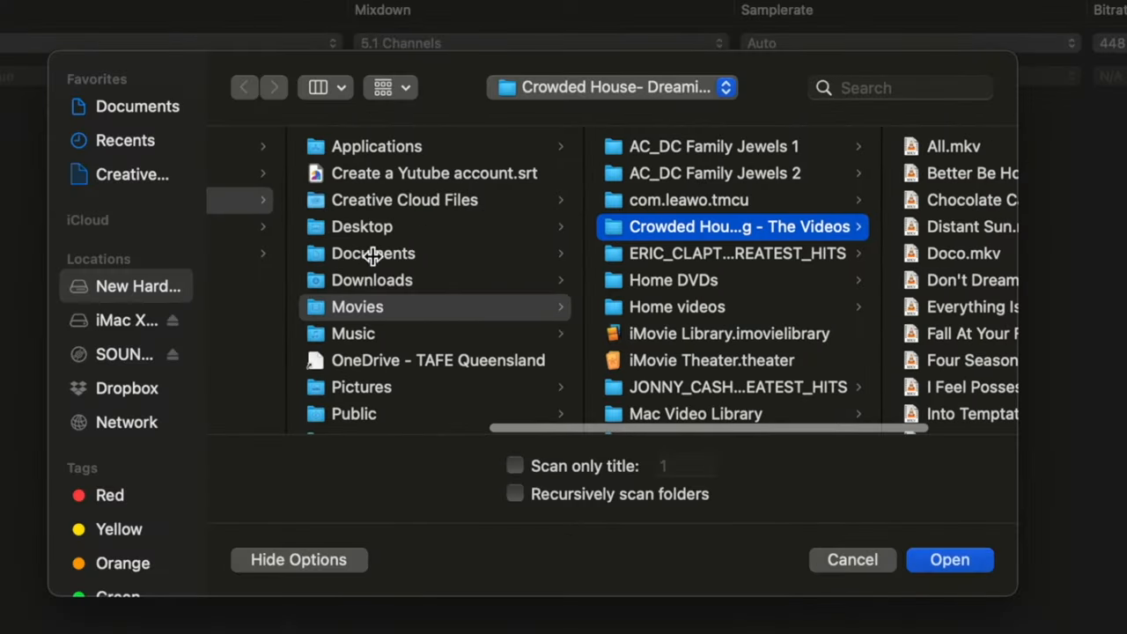
Load A1_t00.mkv from the Desktop folder as HandBrake's source
{"action": "left_click", "coordinate": [362, 226]}
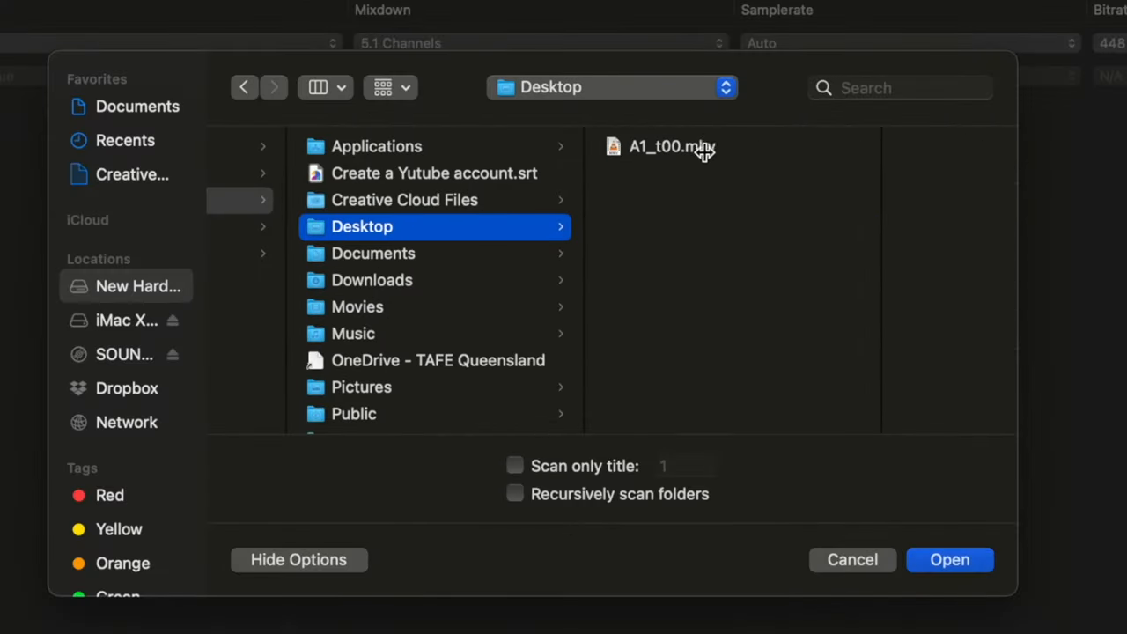
{"action": "left_click", "coordinate": [672, 147]}
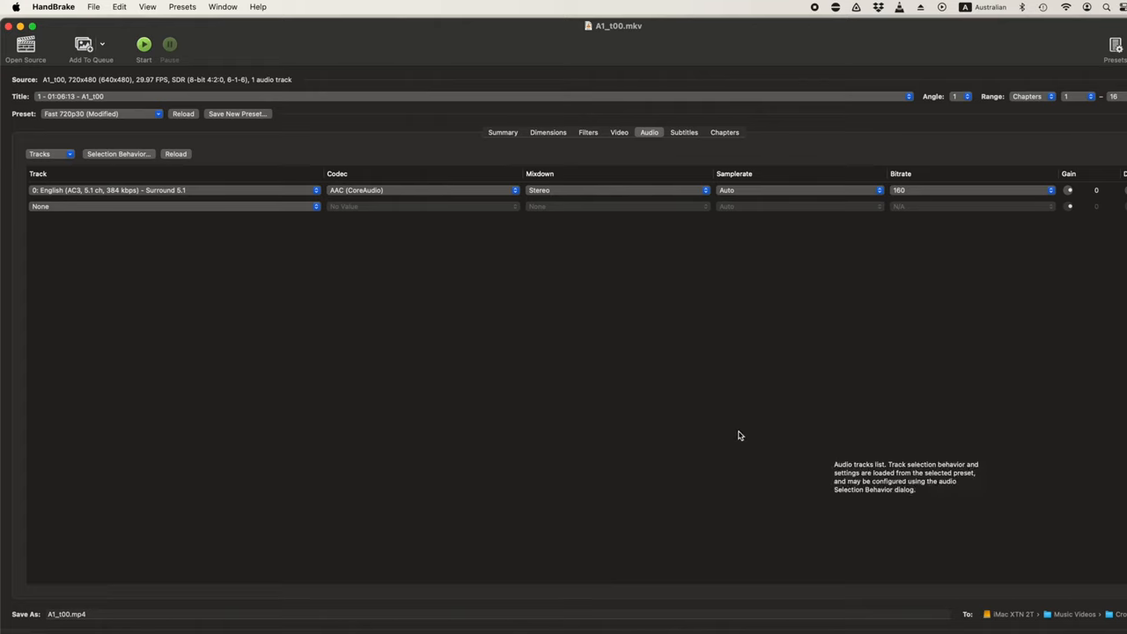
{"action": "mouse_move", "coordinate": [250, 65]}
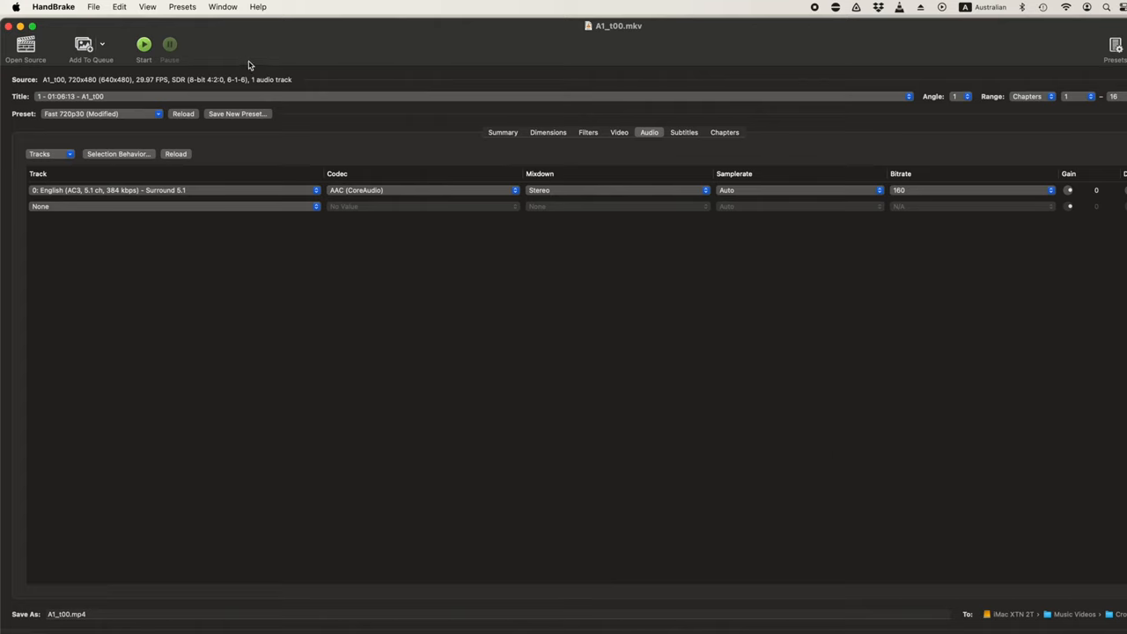
{"action": "mouse_move", "coordinate": [543, 130]}
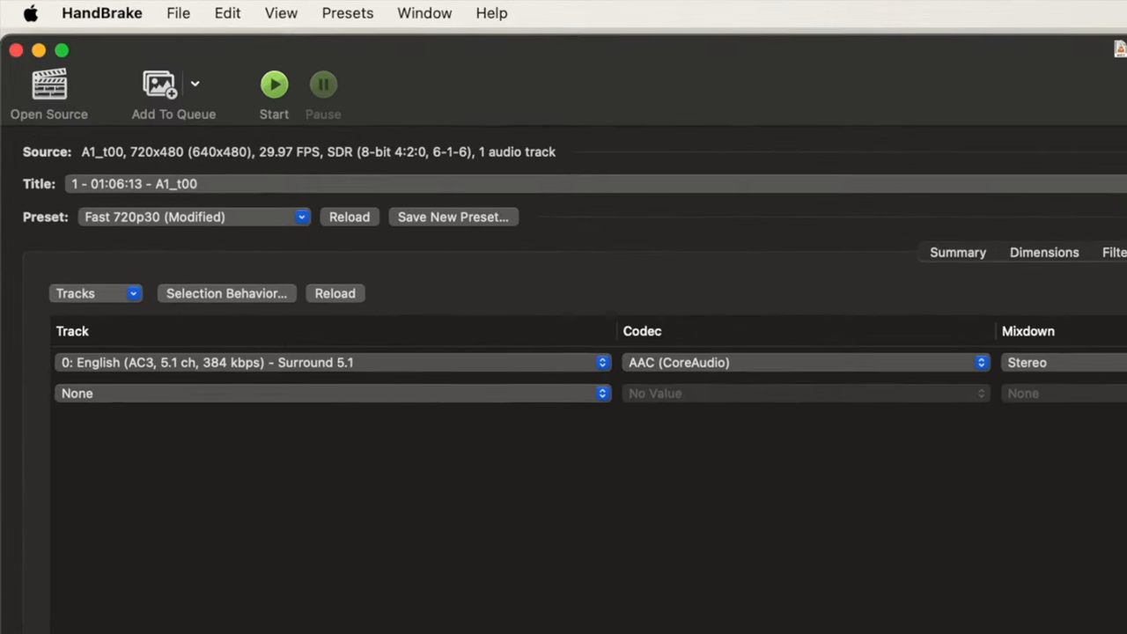
View the Dimensions settings showing the 720x480 source scaled under the 720p limit
{"action": "left_click", "coordinate": [1050, 254]}
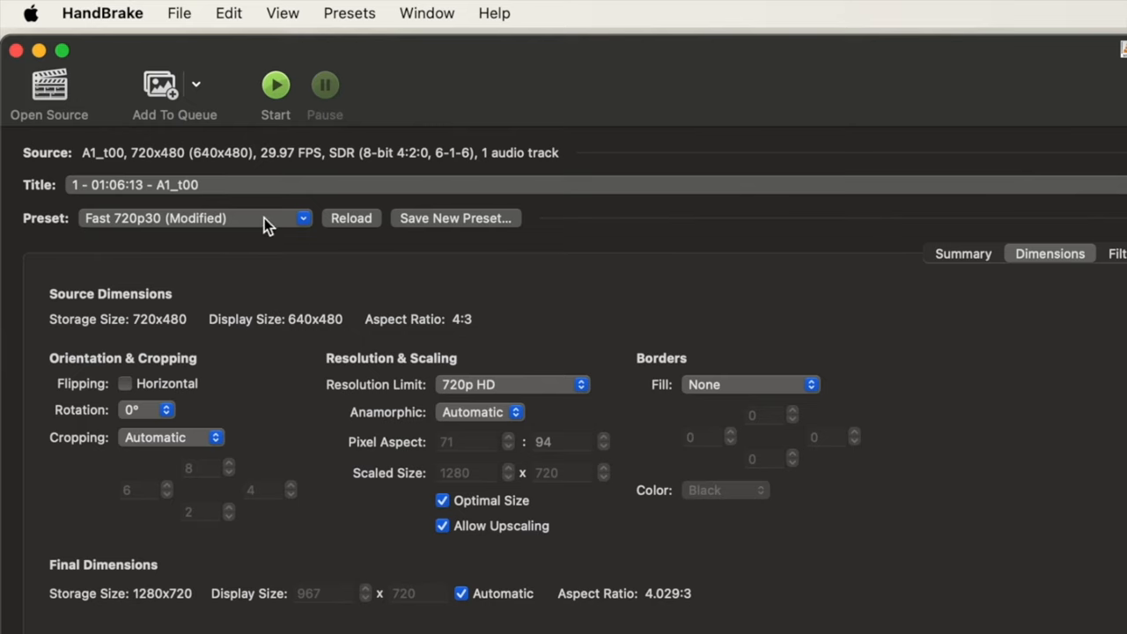
{"action": "mouse_move", "coordinate": [154, 222]}
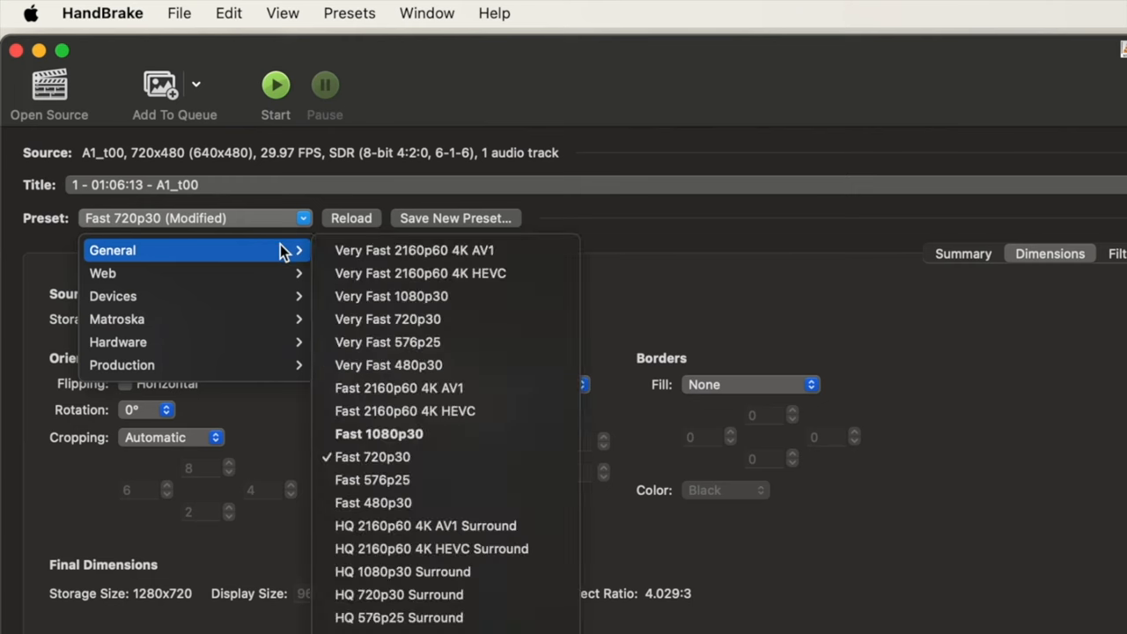
{"action": "mouse_move", "coordinate": [271, 246]}
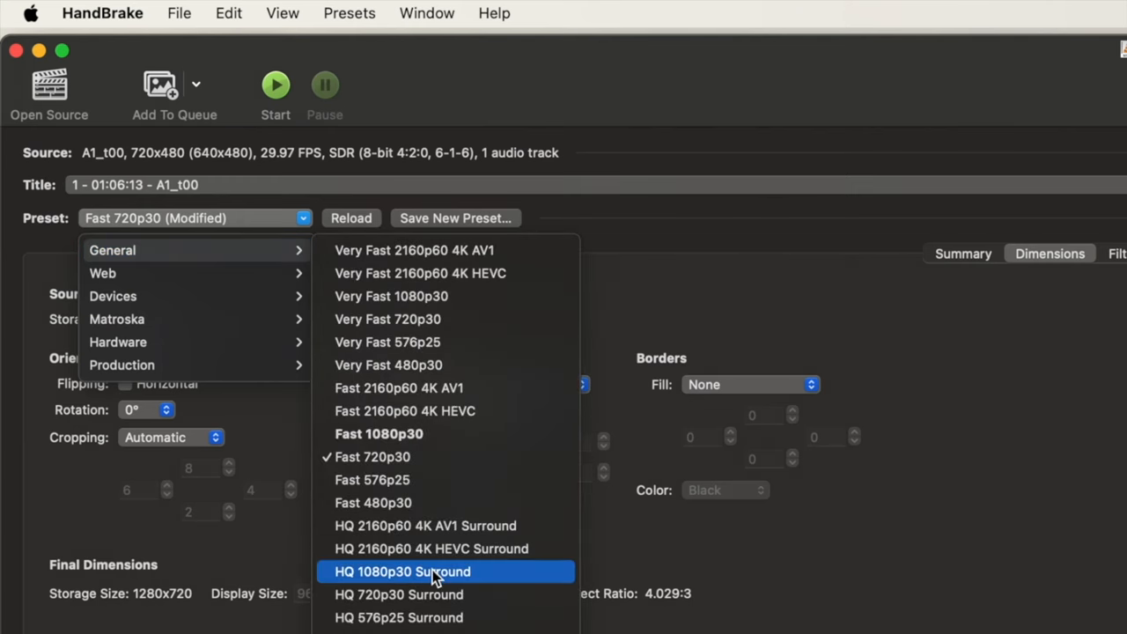
{"action": "mouse_move", "coordinate": [476, 578]}
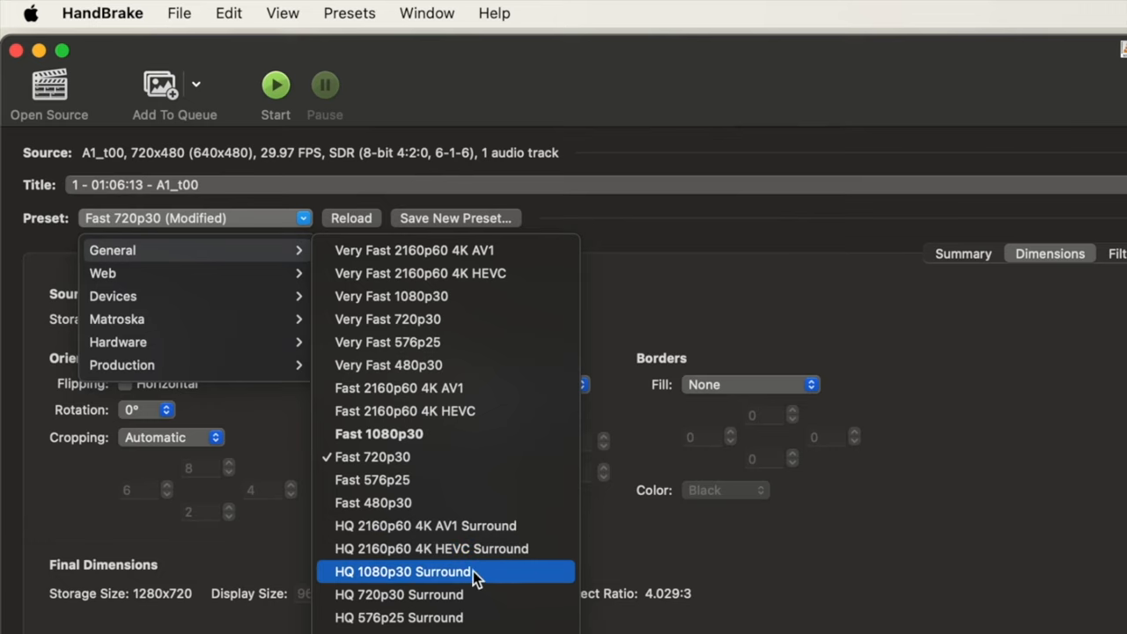
{"action": "mouse_move", "coordinate": [401, 589]}
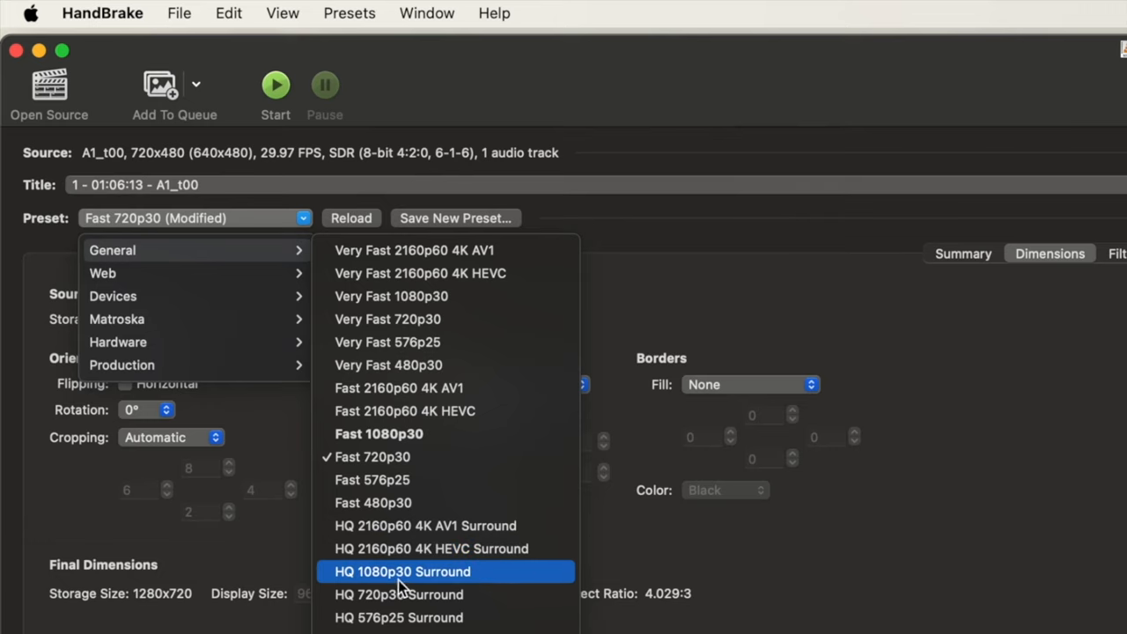
{"action": "mouse_move", "coordinate": [463, 588]}
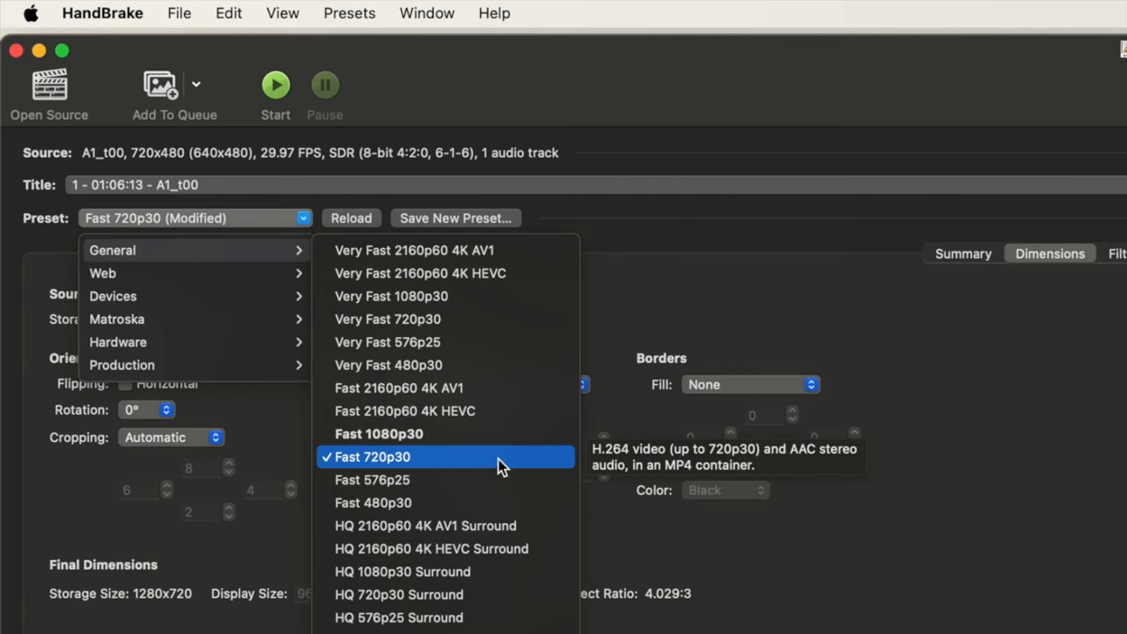
{"action": "mouse_move", "coordinate": [502, 465]}
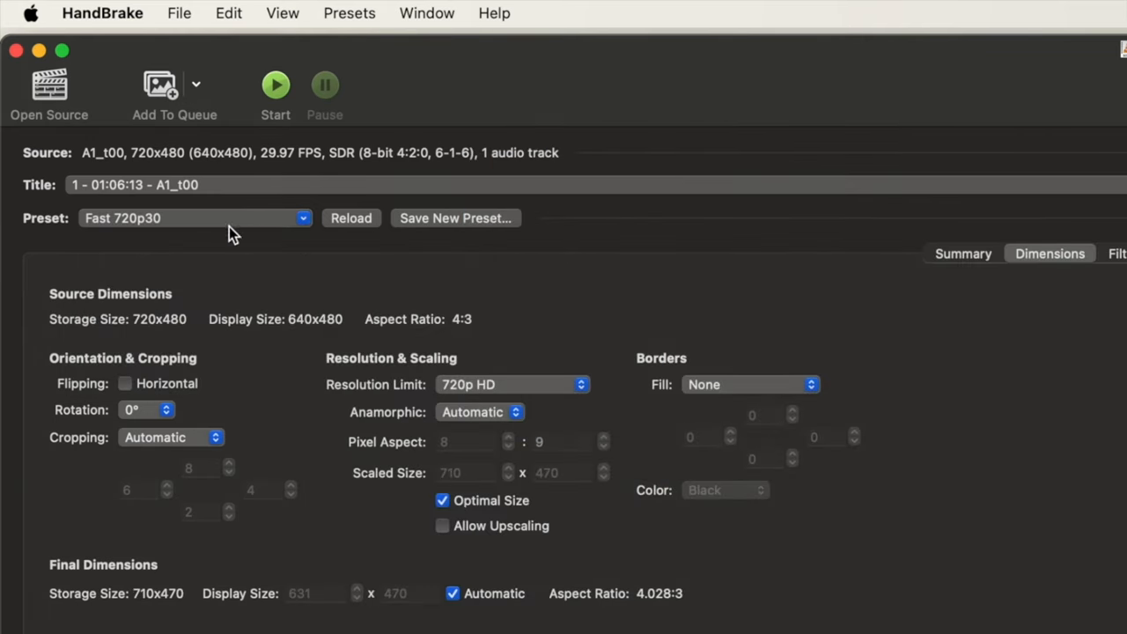
{"action": "mouse_move", "coordinate": [154, 232]}
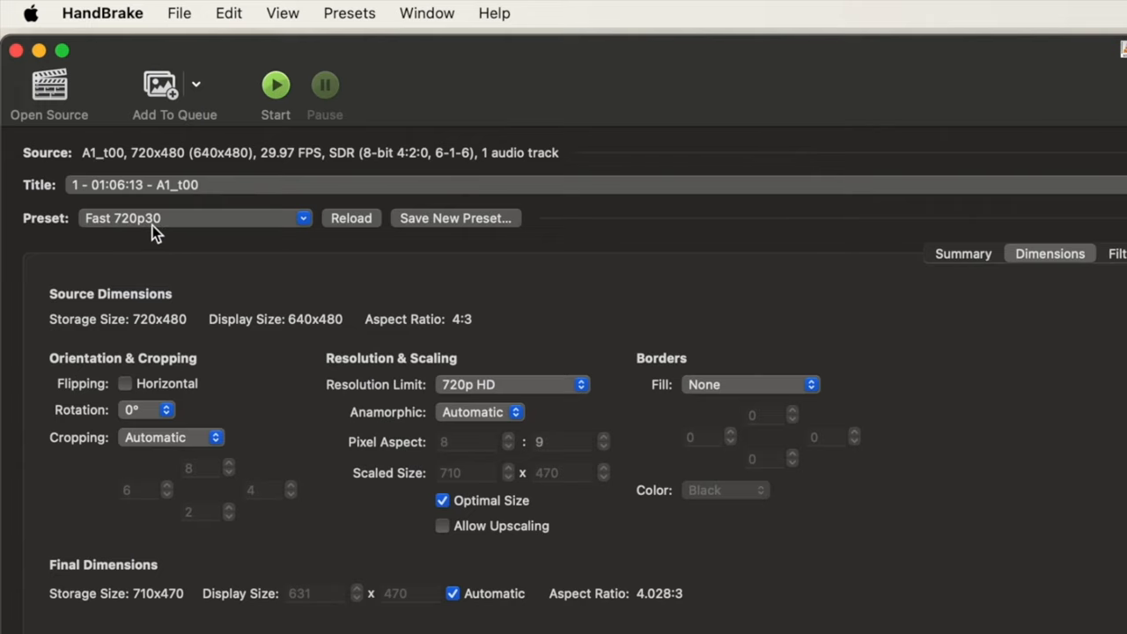
{"action": "mouse_move", "coordinate": [999, 266]}
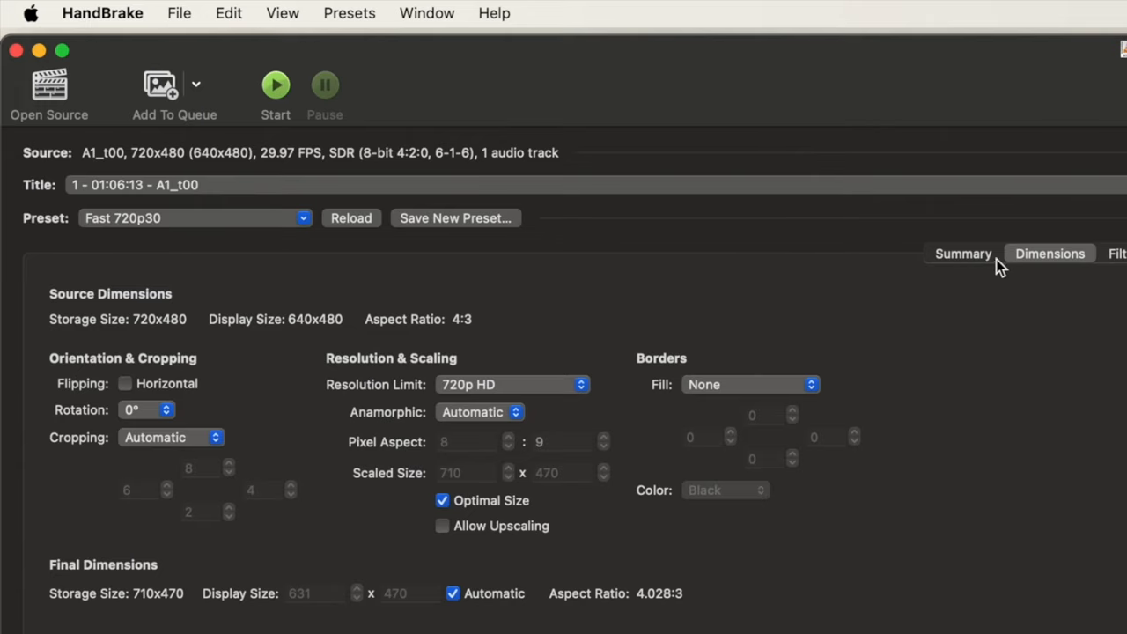
Review the summary, then enable Allow Upscaling for a 1280x720 output
{"action": "left_click", "coordinate": [962, 254]}
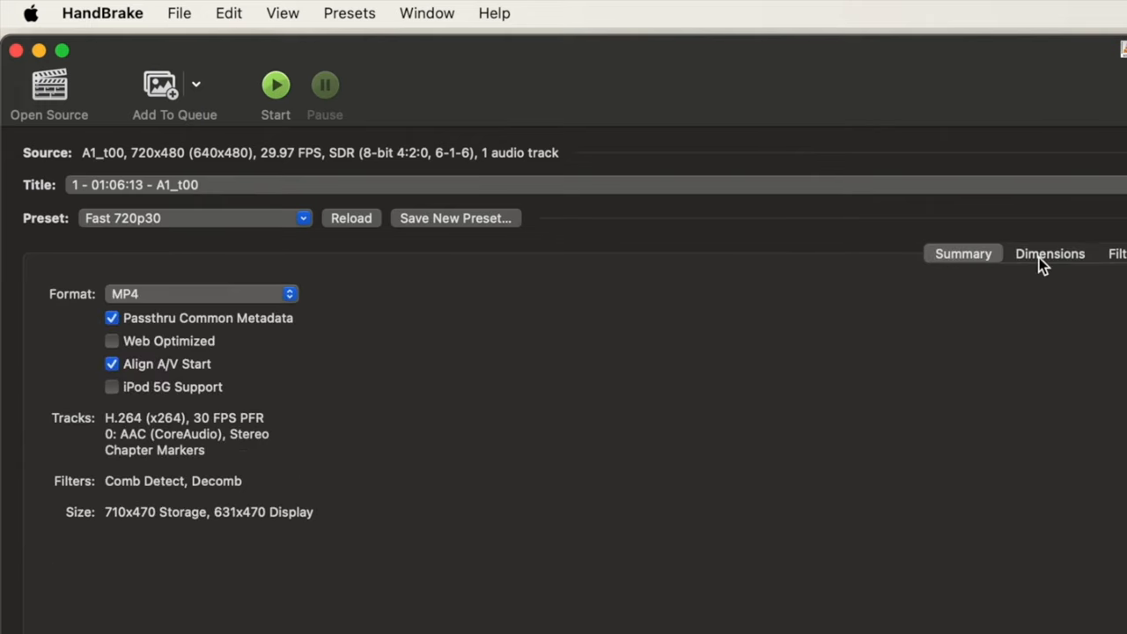
{"action": "left_click", "coordinate": [1050, 253]}
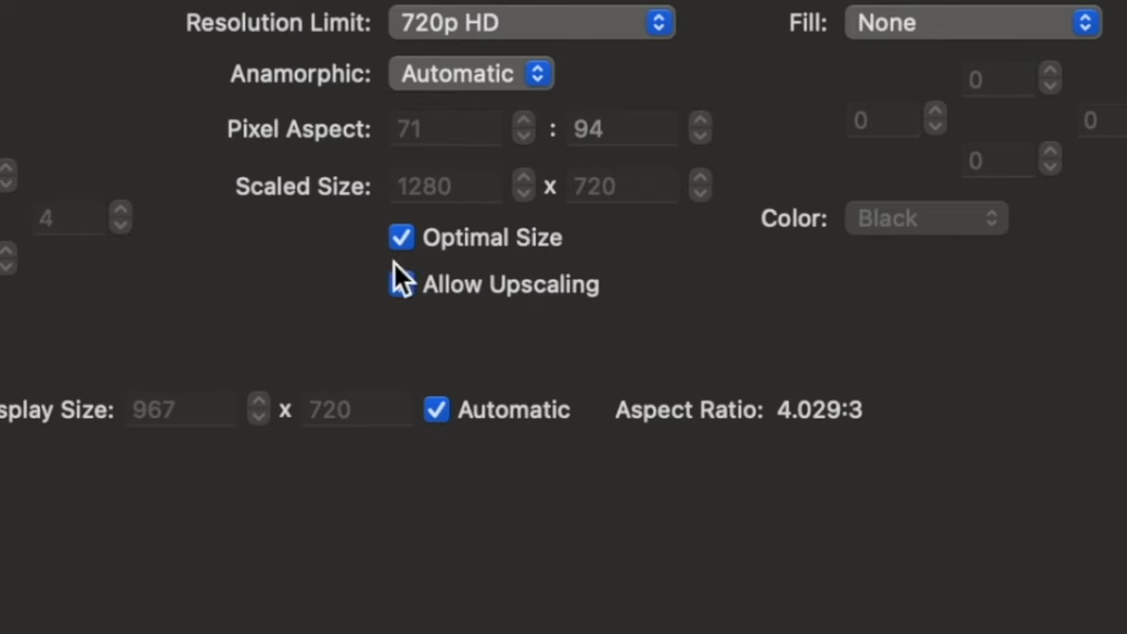
{"action": "left_click", "coordinate": [402, 283]}
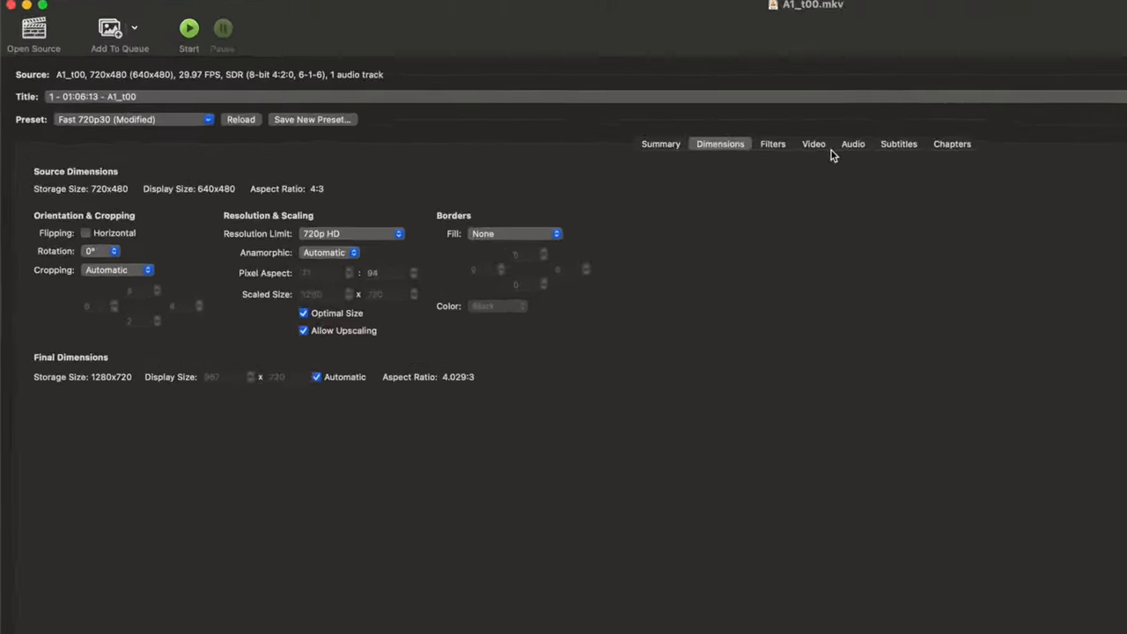
Set the English 5.1 audio track's codec to AC3 Passthru
{"action": "left_click", "coordinate": [852, 144]}
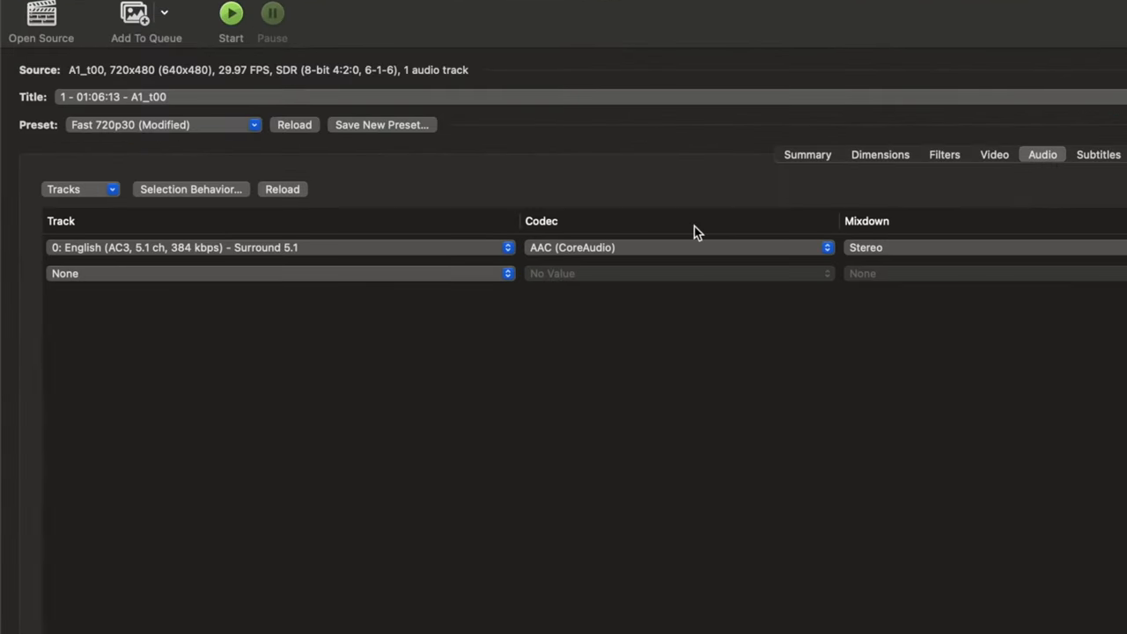
{"action": "mouse_move", "coordinate": [212, 256]}
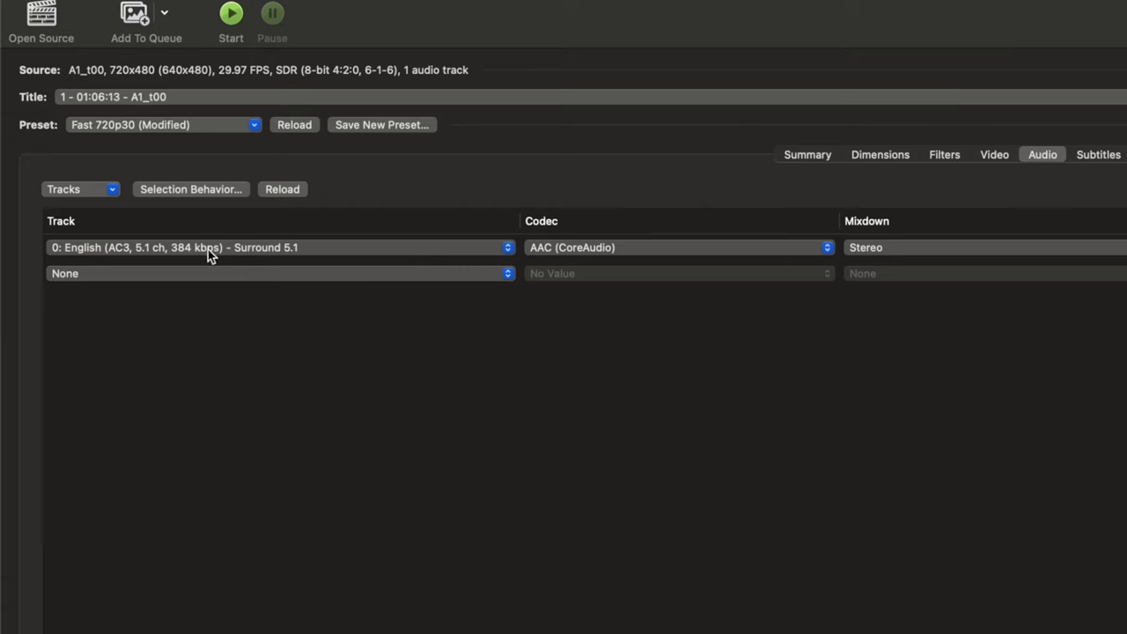
{"action": "mouse_move", "coordinate": [146, 261]}
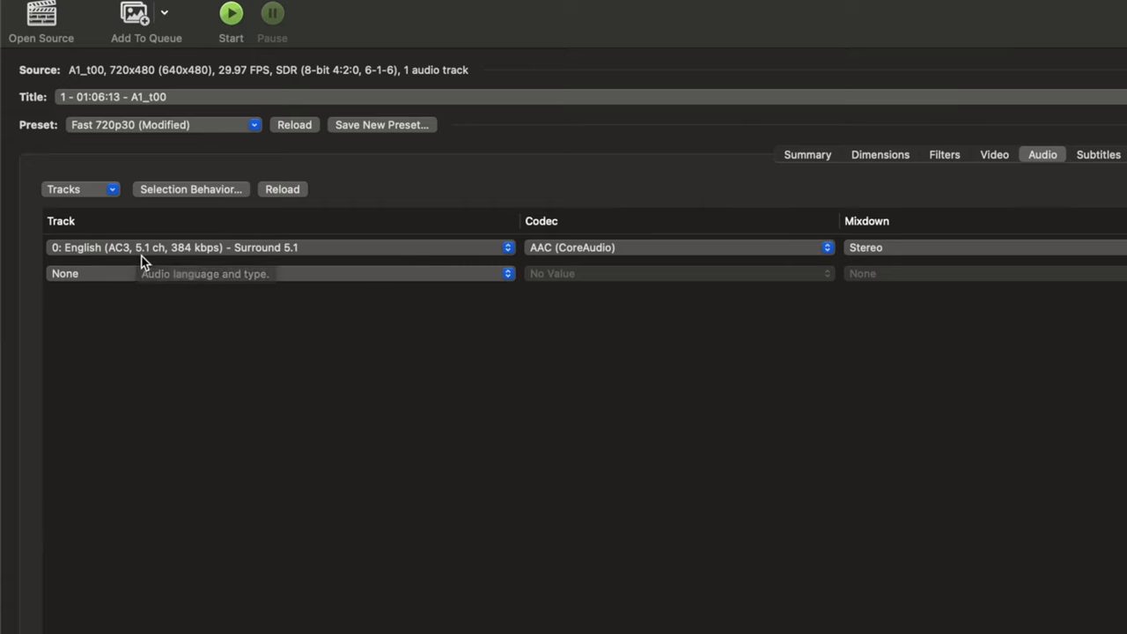
{"action": "mouse_move", "coordinate": [141, 260]}
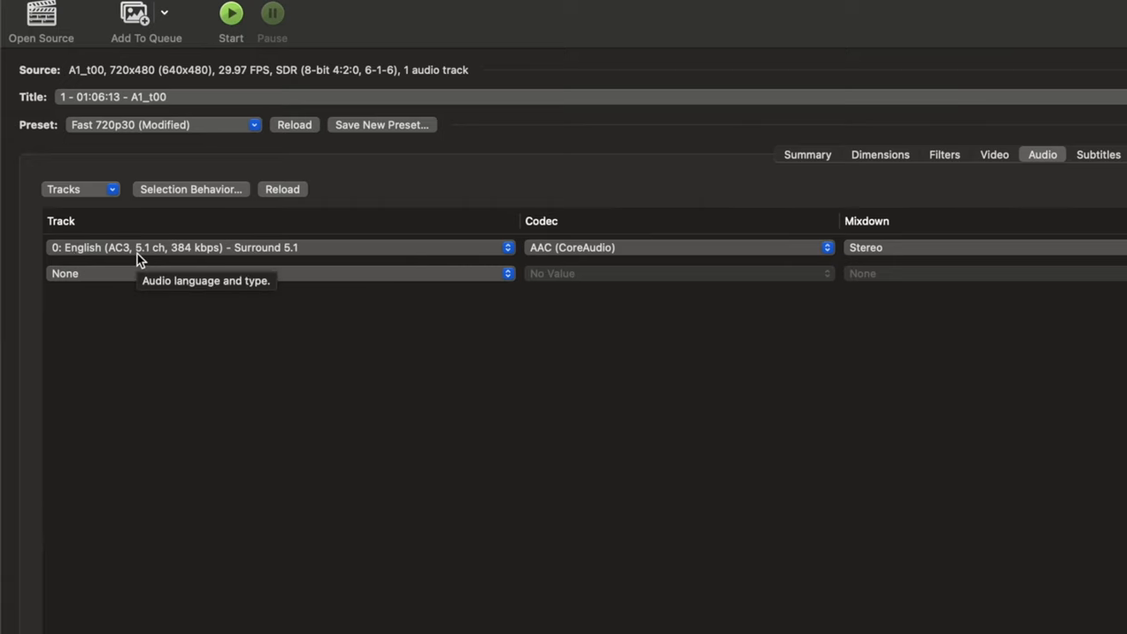
{"action": "mouse_move", "coordinate": [119, 259]}
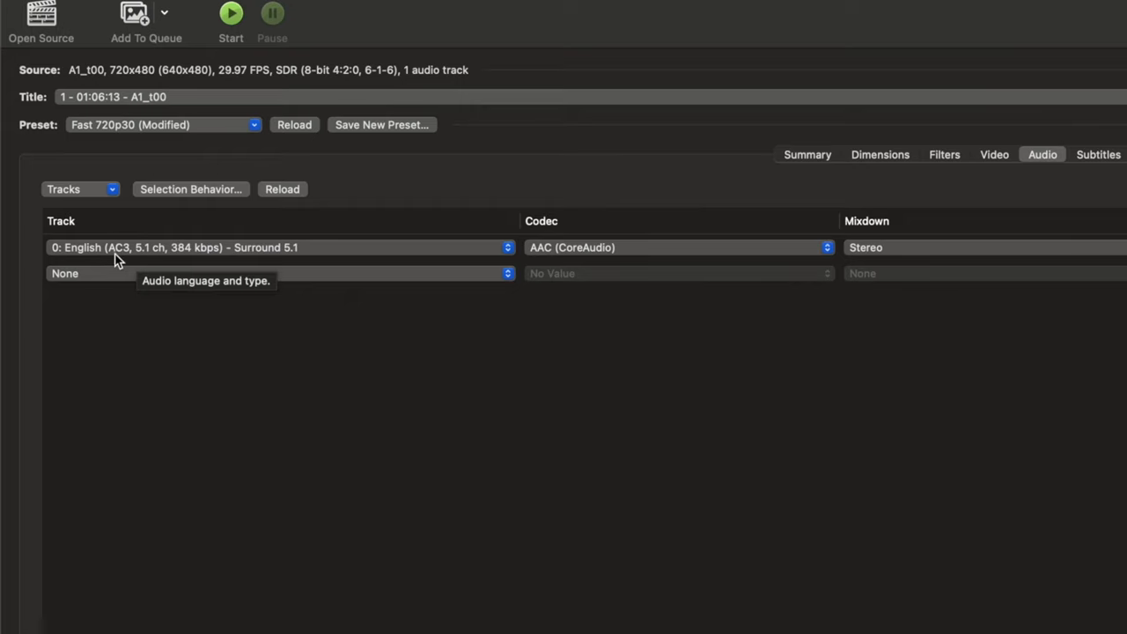
{"action": "mouse_move", "coordinate": [123, 262]}
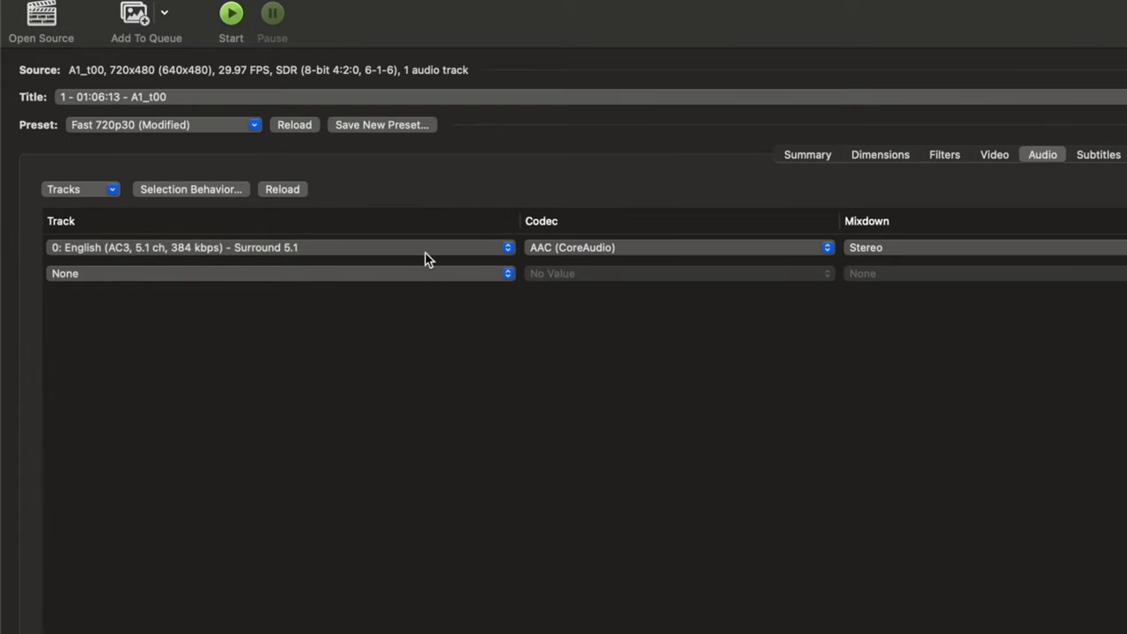
{"action": "mouse_move", "coordinate": [605, 254]}
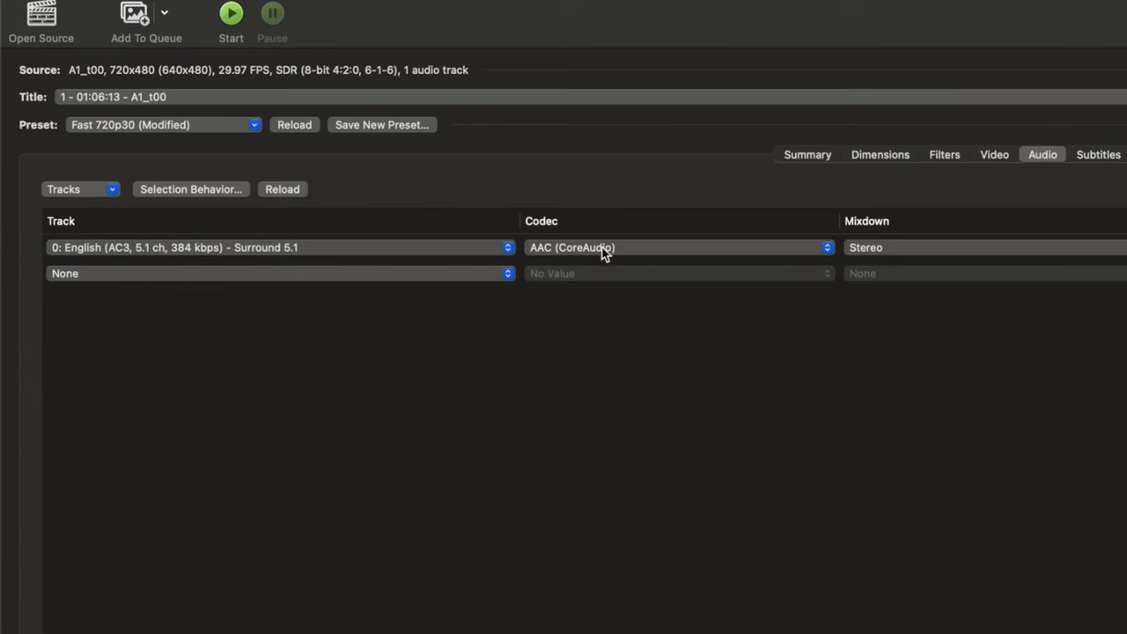
{"action": "left_click", "coordinate": [673, 247]}
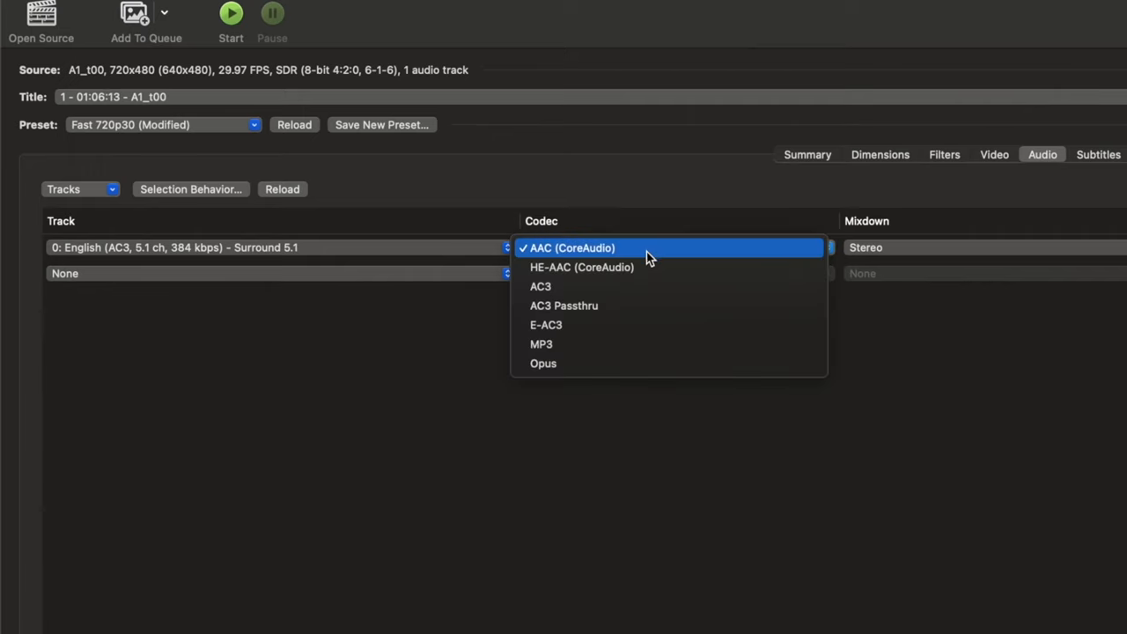
{"action": "mouse_move", "coordinate": [564, 305]}
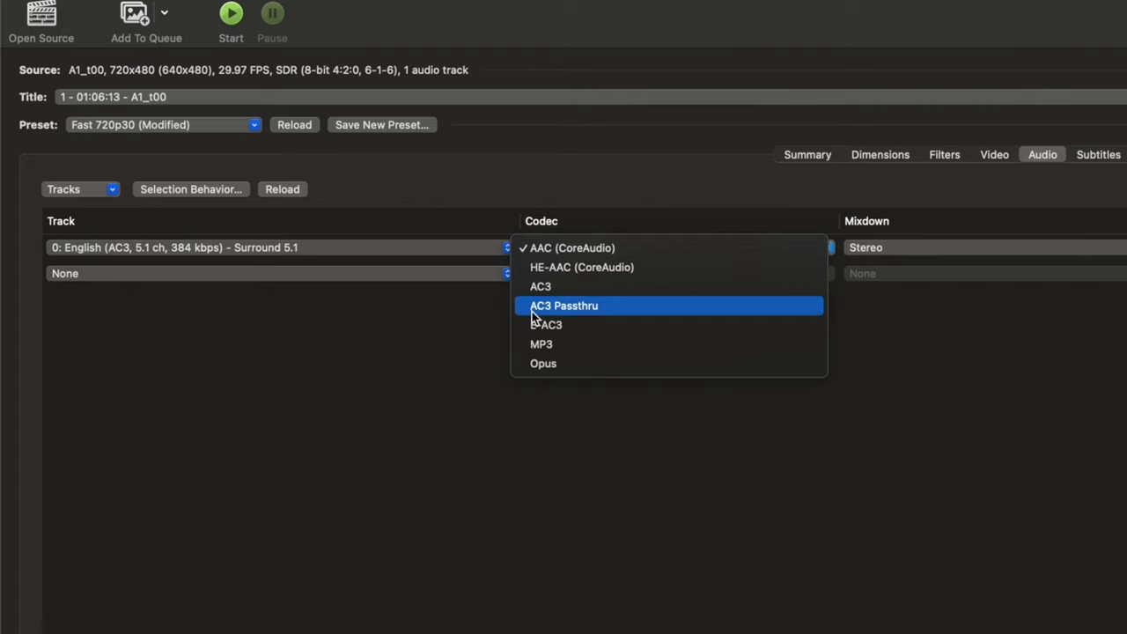
{"action": "left_click", "coordinate": [563, 305]}
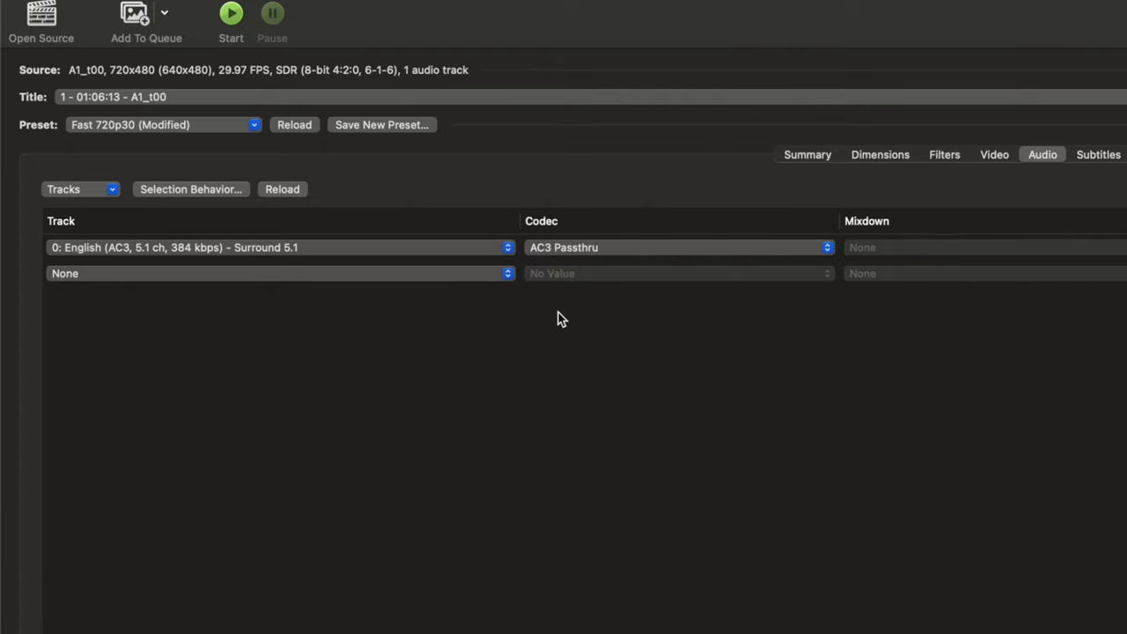
{"action": "mouse_move", "coordinate": [280, 261]}
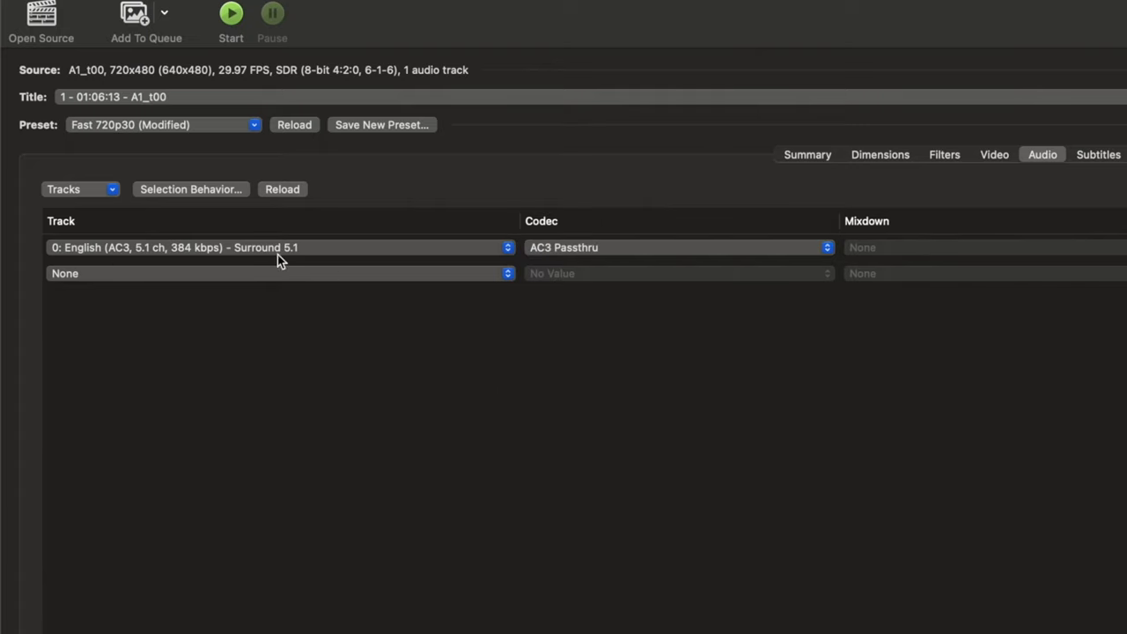
{"action": "mouse_move", "coordinate": [590, 251]}
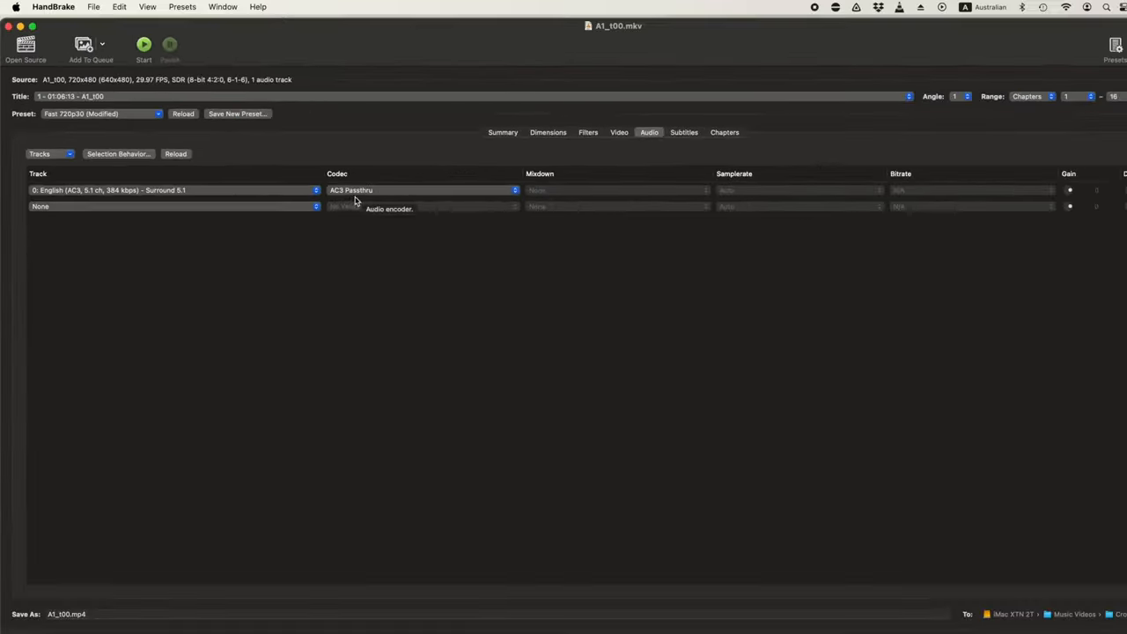
{"action": "mouse_move", "coordinate": [604, 190]}
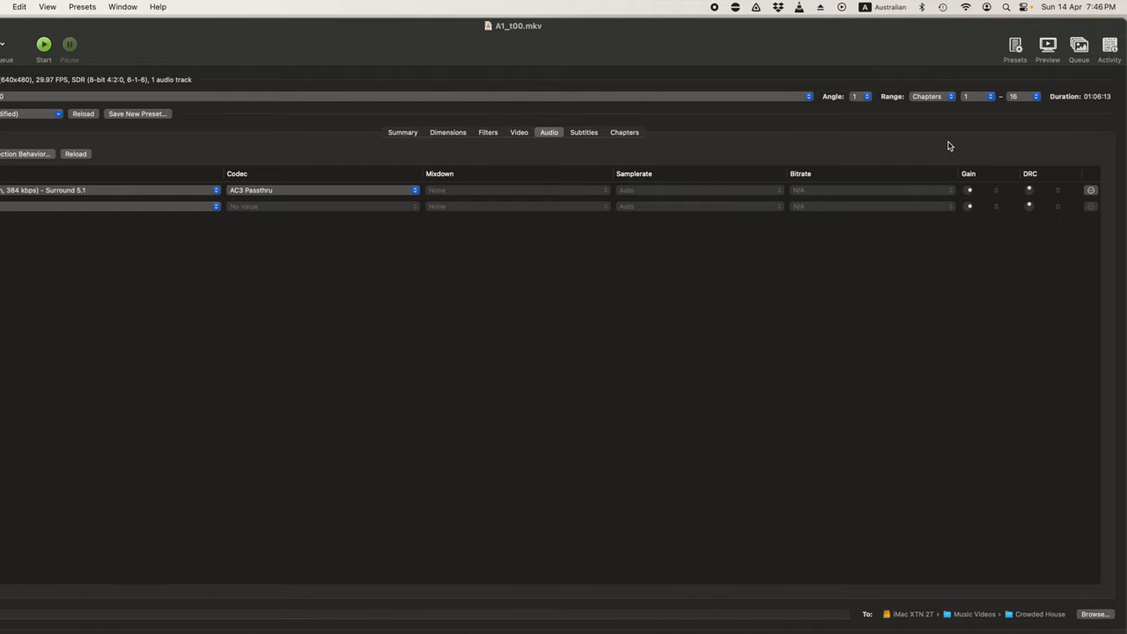
{"action": "mouse_move", "coordinate": [925, 119]}
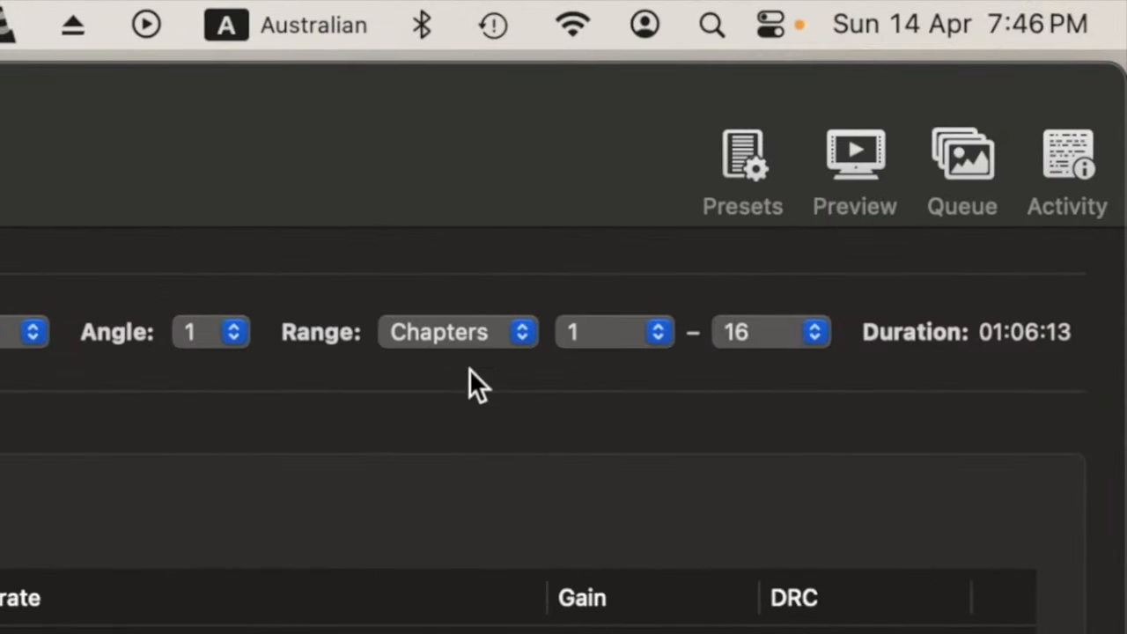
{"action": "mouse_move", "coordinate": [515, 361]}
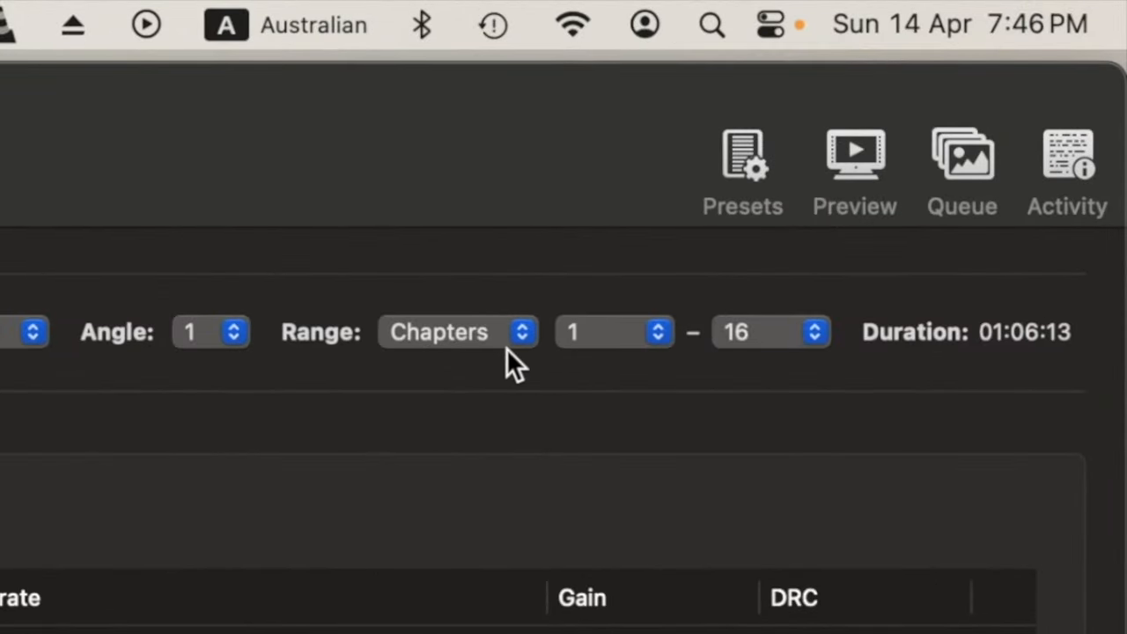
Switch Range to Seconds and set the end time to 00:03:31
{"action": "left_click", "coordinate": [456, 332]}
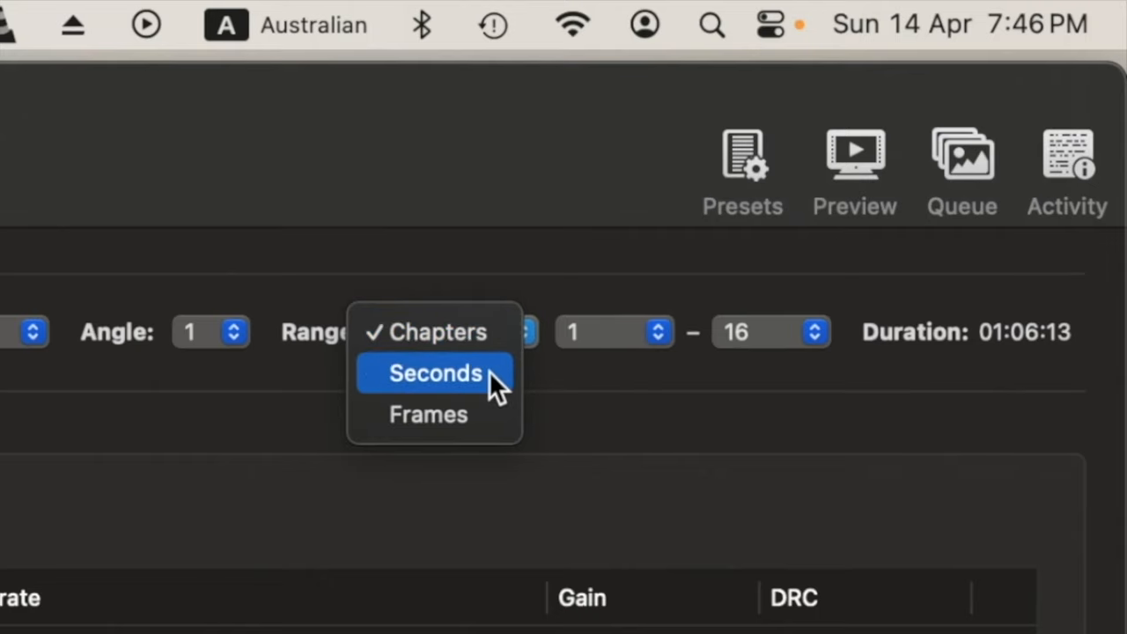
{"action": "left_click", "coordinate": [434, 372]}
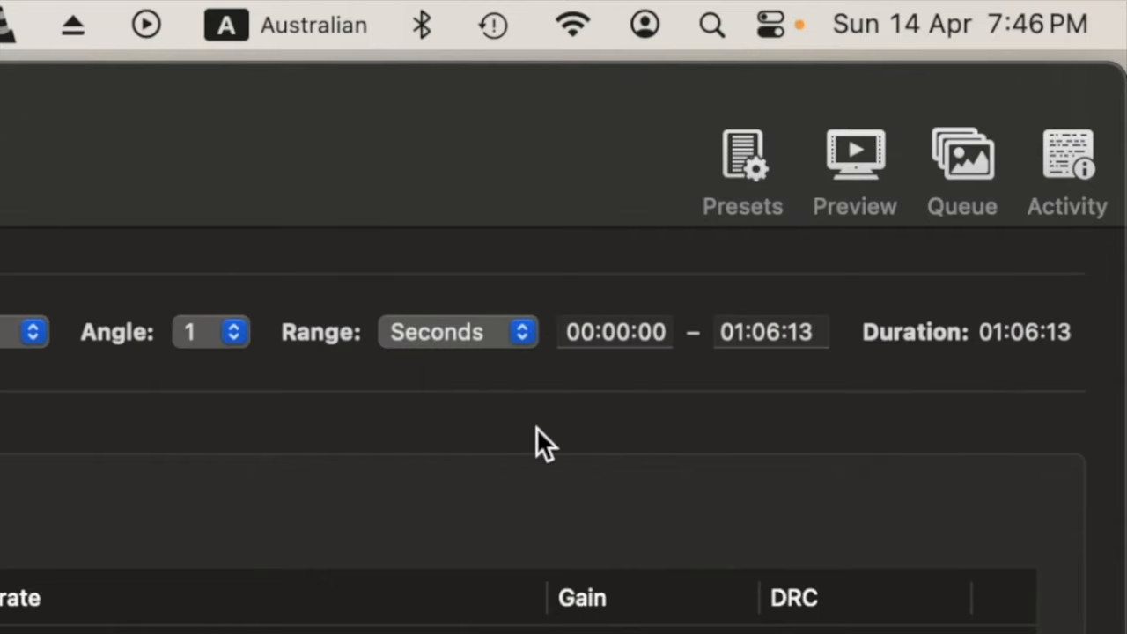
{"action": "mouse_move", "coordinate": [784, 422]}
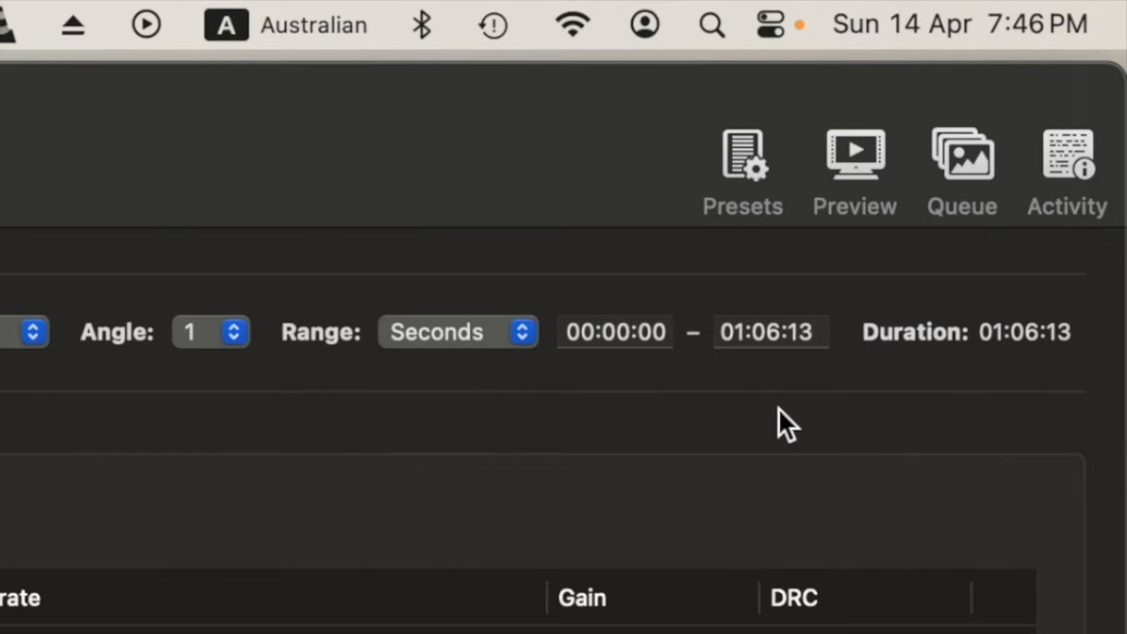
{"action": "mouse_move", "coordinate": [769, 433]}
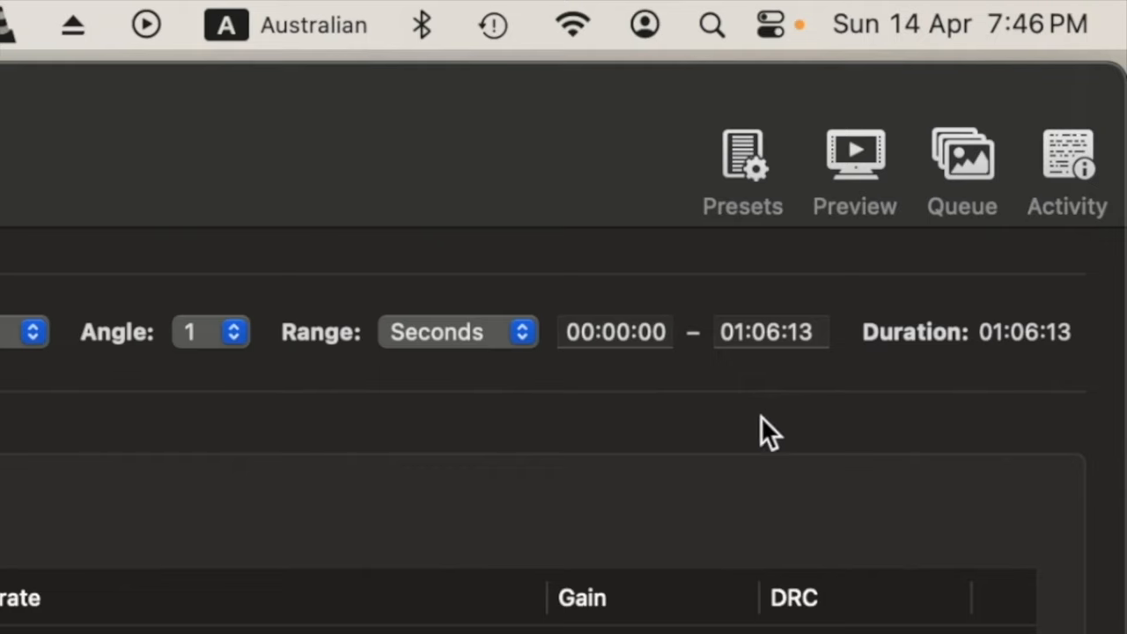
{"action": "left_click", "coordinate": [769, 332]}
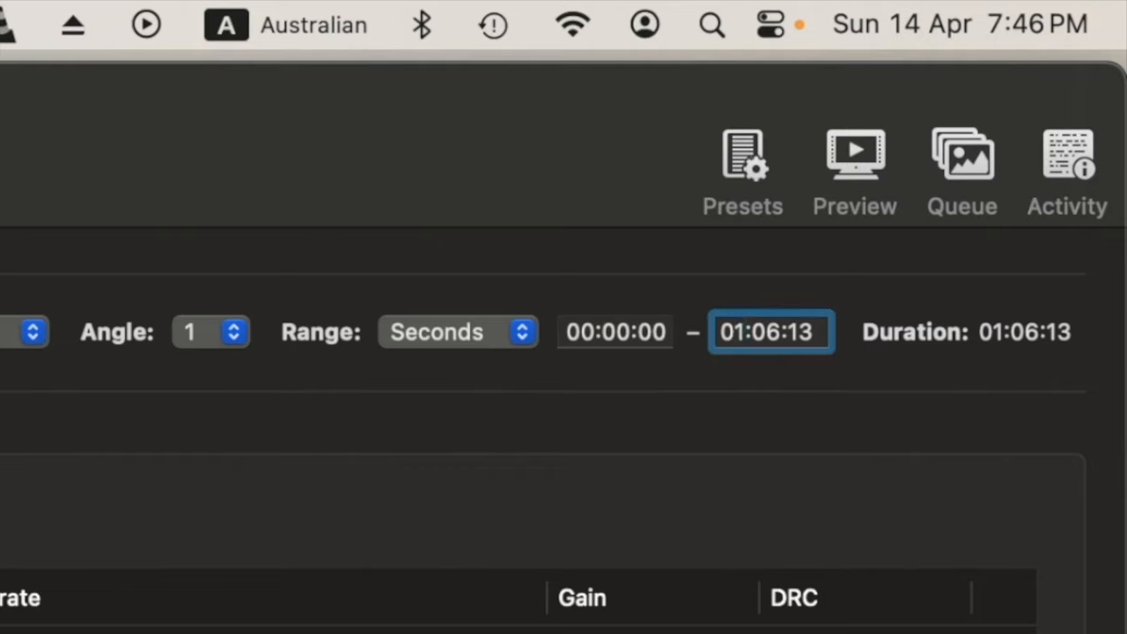
{"action": "type", "text": "00:06:13"}
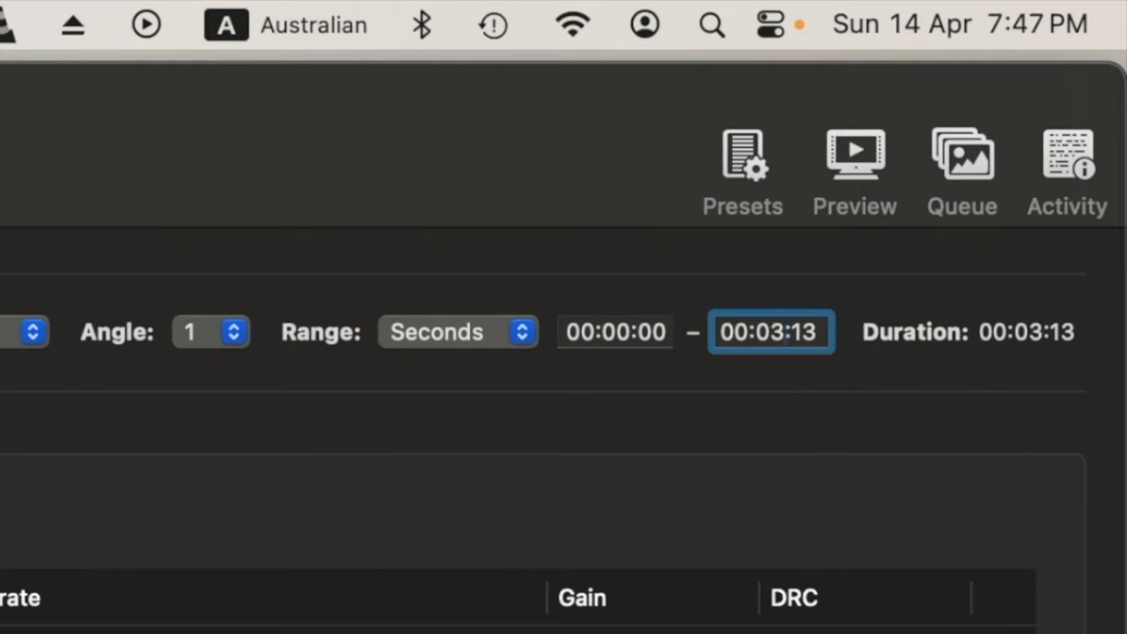
{"action": "left_click", "coordinate": [771, 332]}
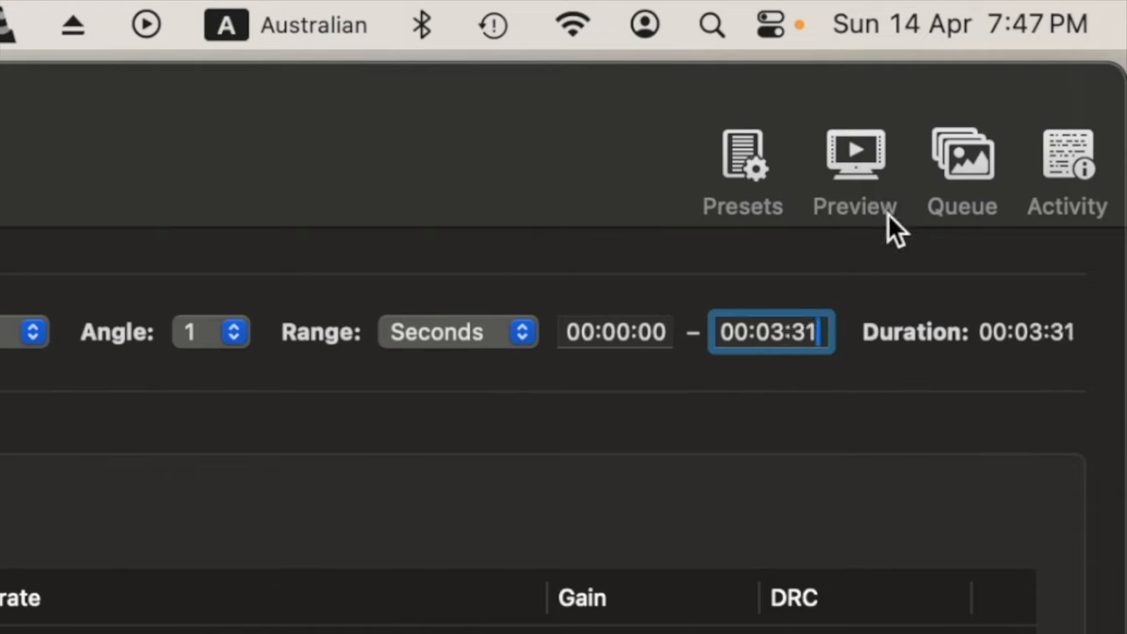
{"action": "left_click", "coordinate": [614, 332]}
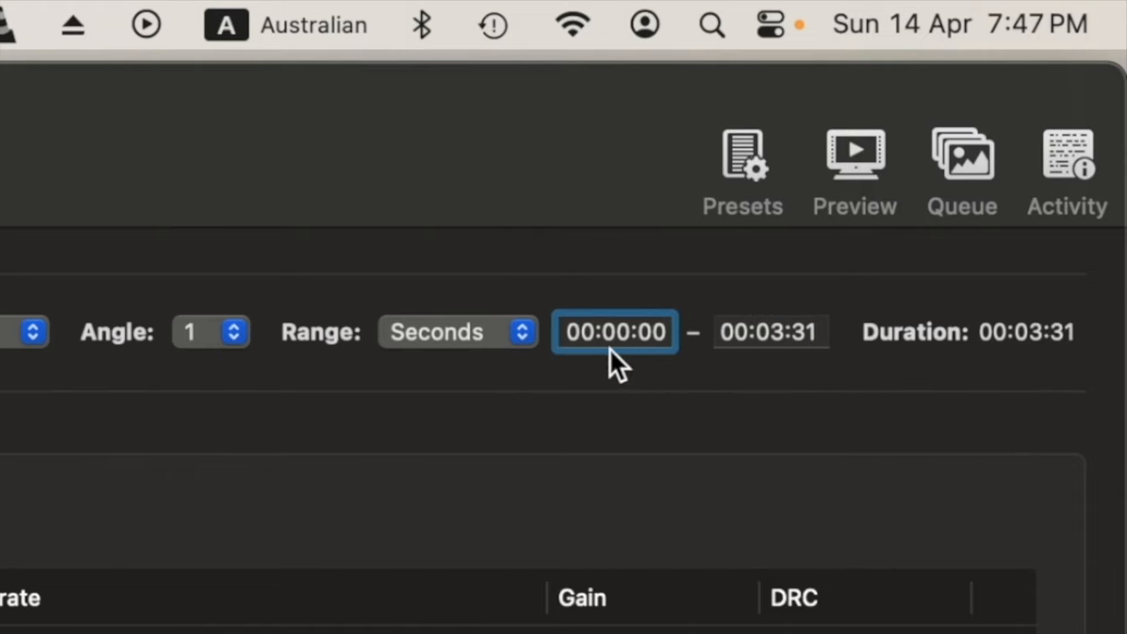
{"action": "mouse_move", "coordinate": [780, 361]}
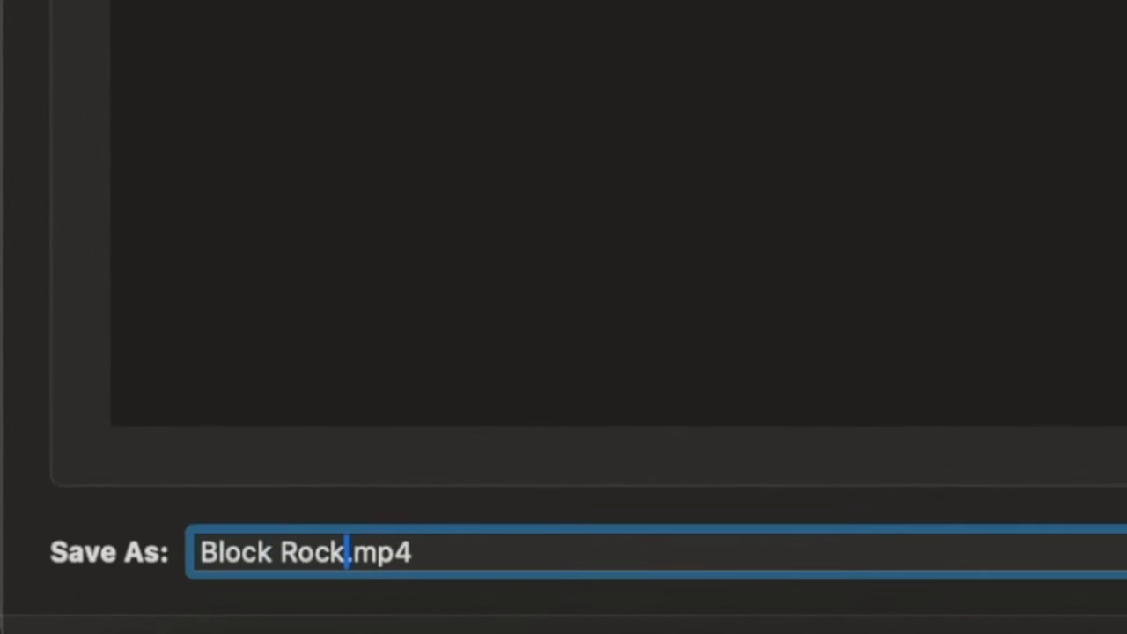
Name the output Block Rockin' Beats.mp4 and browse to the Desktop destination
{"action": "type", "text": "in"}
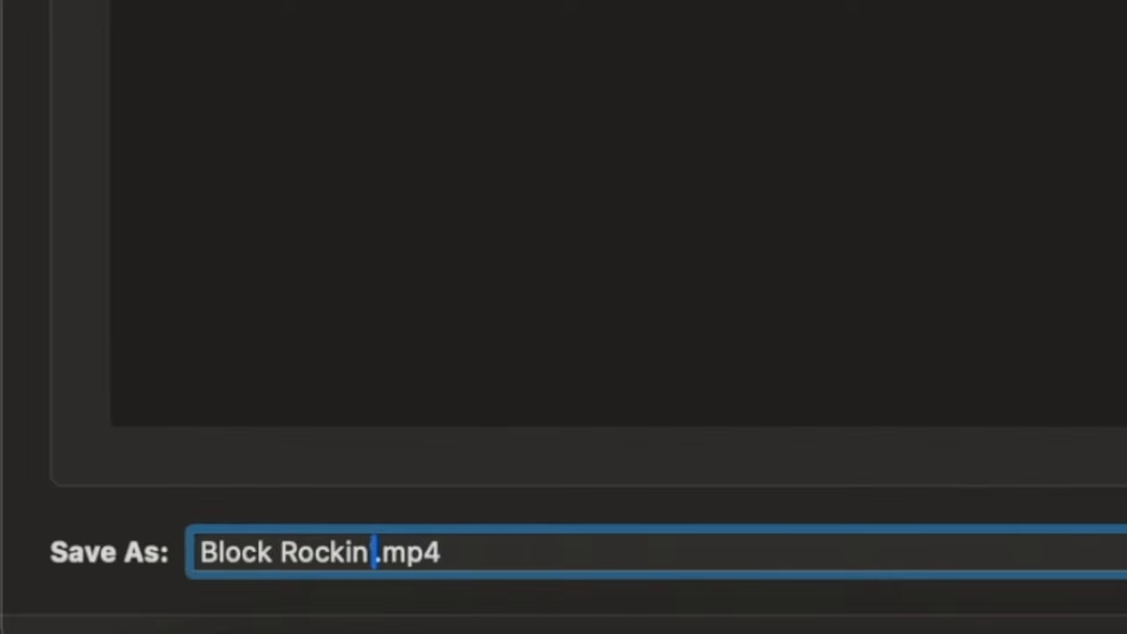
{"action": "type", "text": "' Beats"}
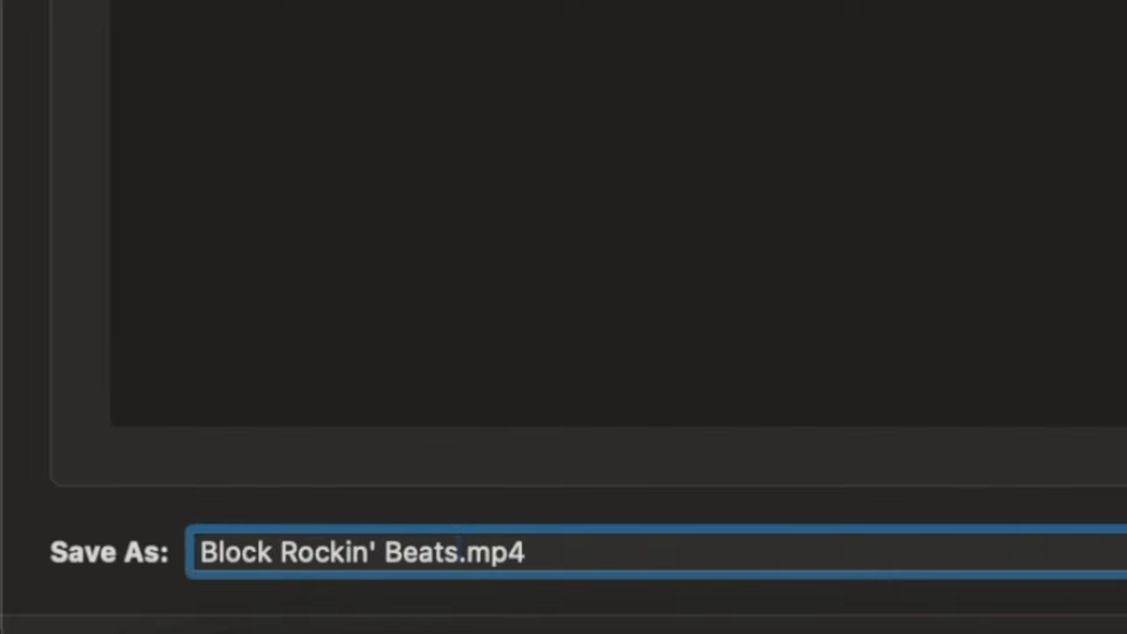
{"action": "mouse_move", "coordinate": [496, 537]}
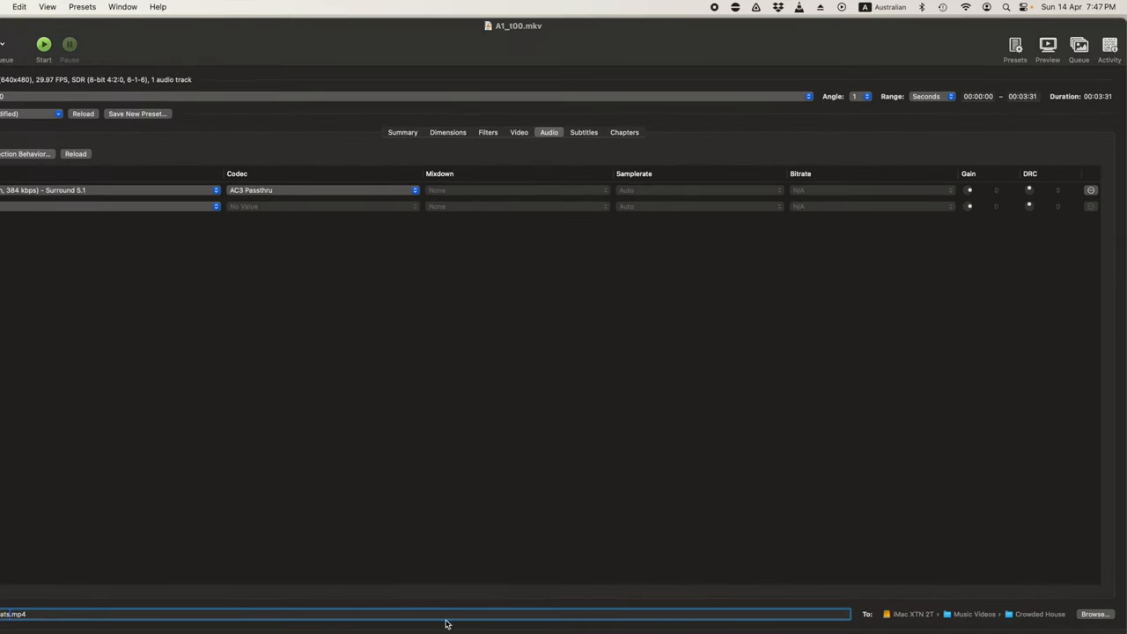
{"action": "mouse_move", "coordinate": [1078, 616]}
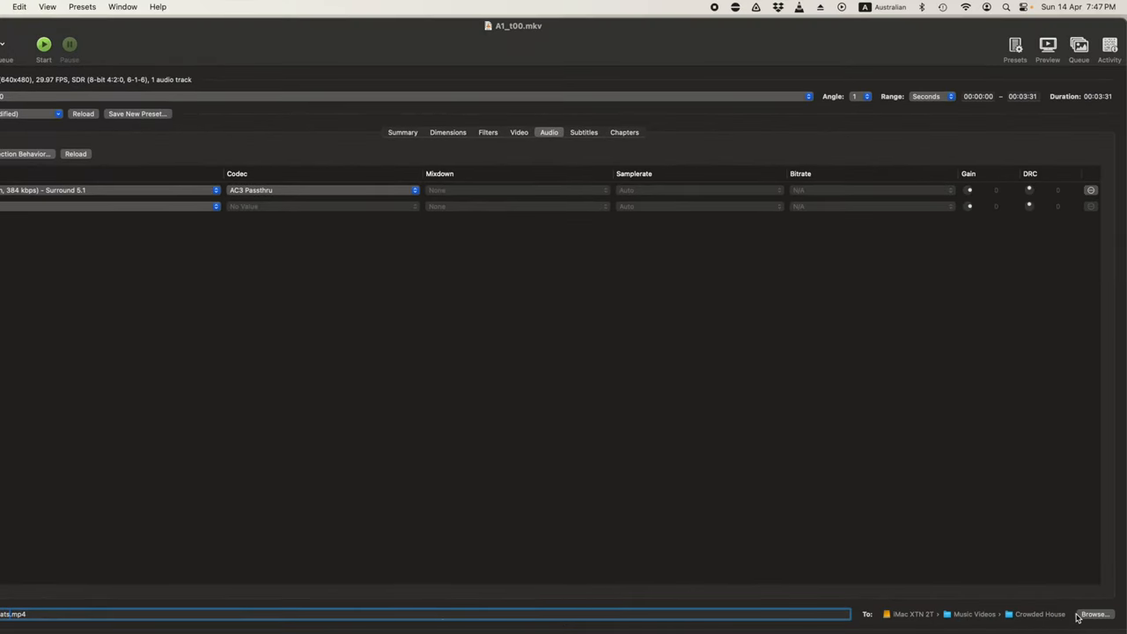
{"action": "left_click", "coordinate": [1094, 613]}
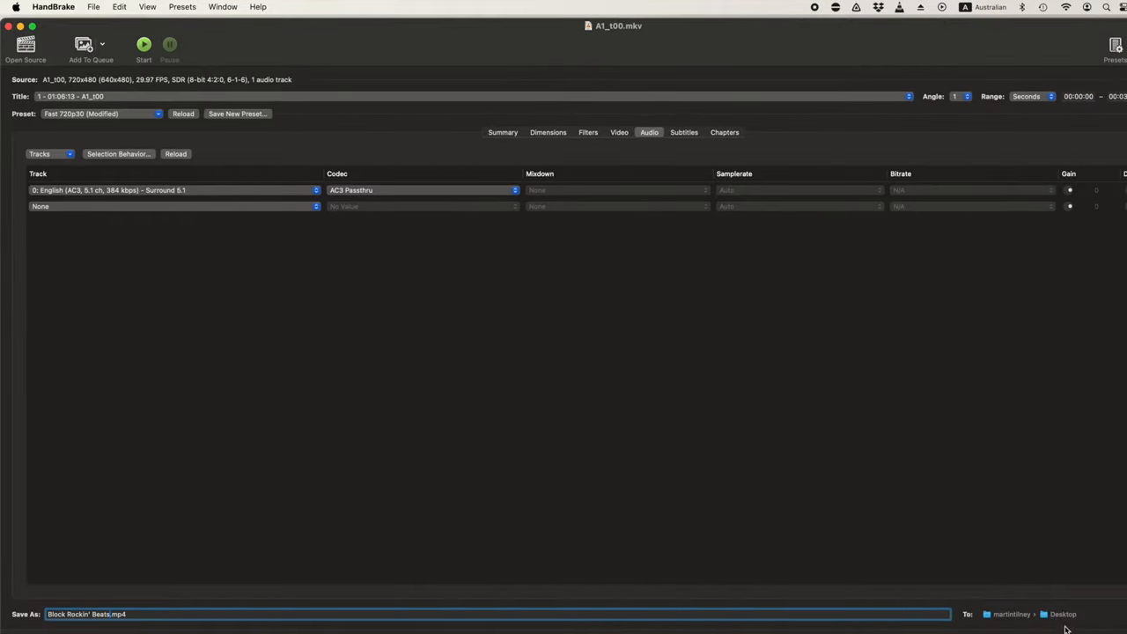
{"action": "mouse_move", "coordinate": [548, 140]}
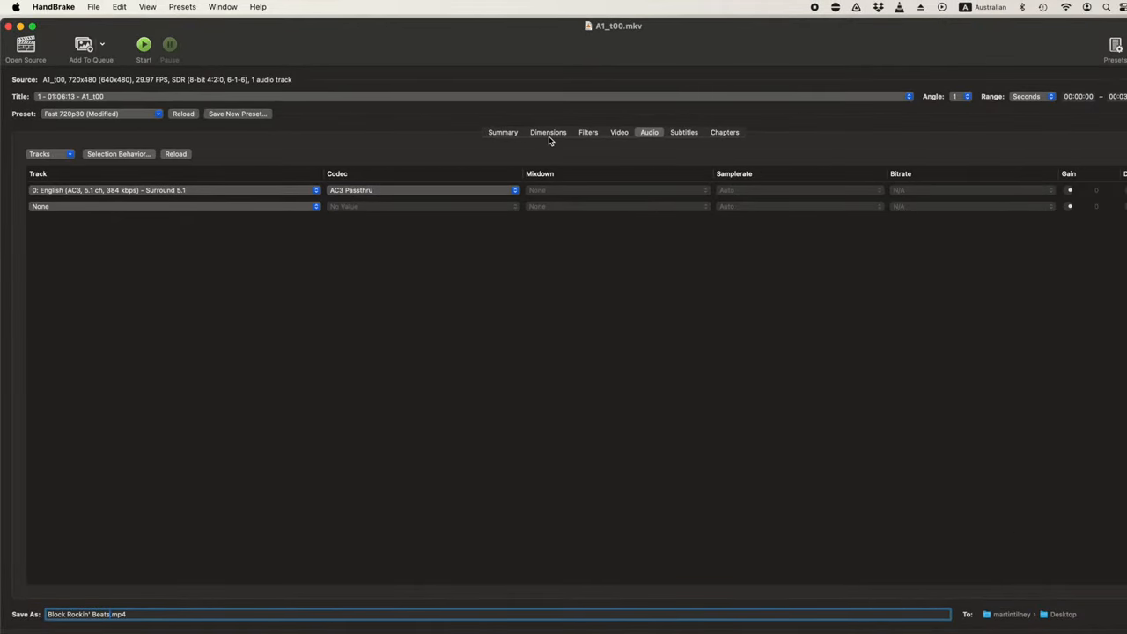
{"action": "mouse_move", "coordinate": [66, 121]}
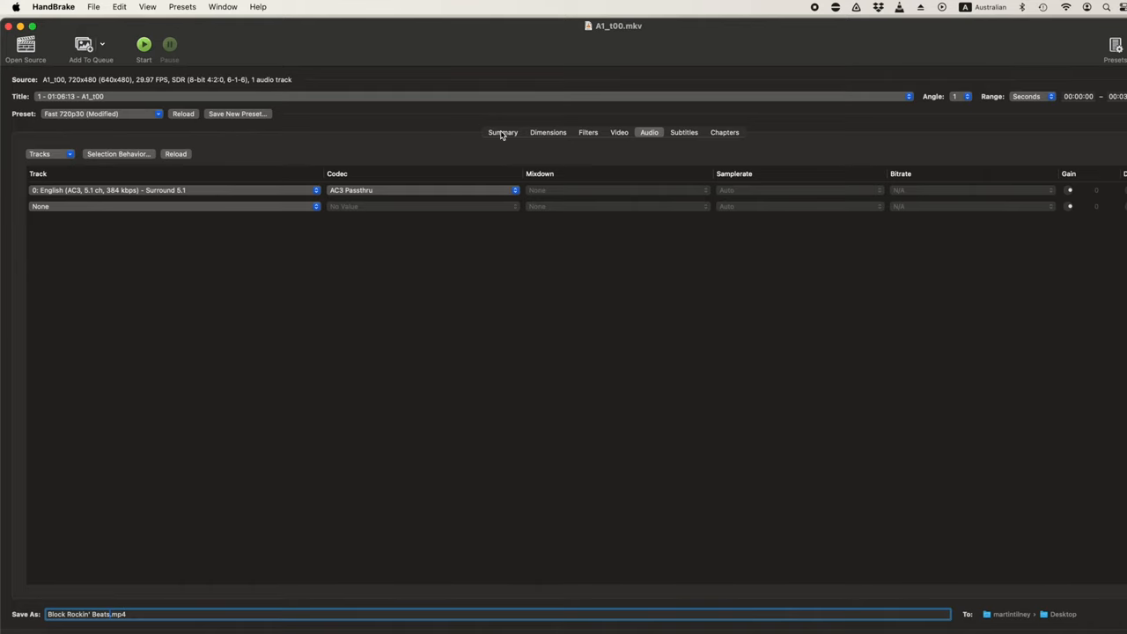
Recheck the 720p dimensions and audio track, then start the encode
{"action": "left_click", "coordinate": [548, 132]}
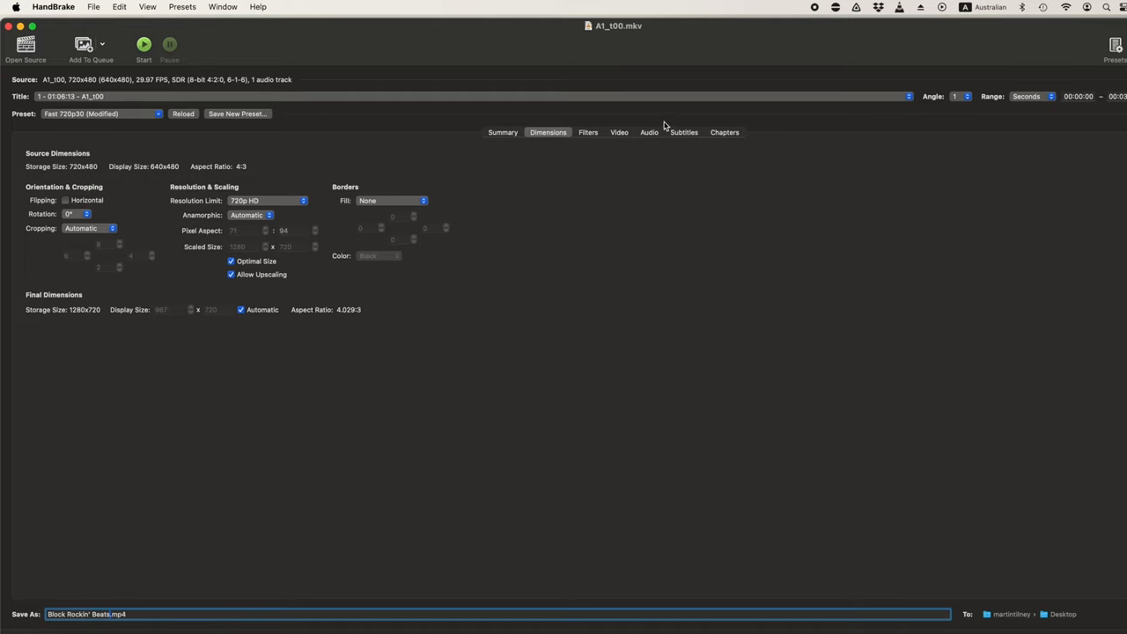
{"action": "left_click", "coordinate": [649, 132]}
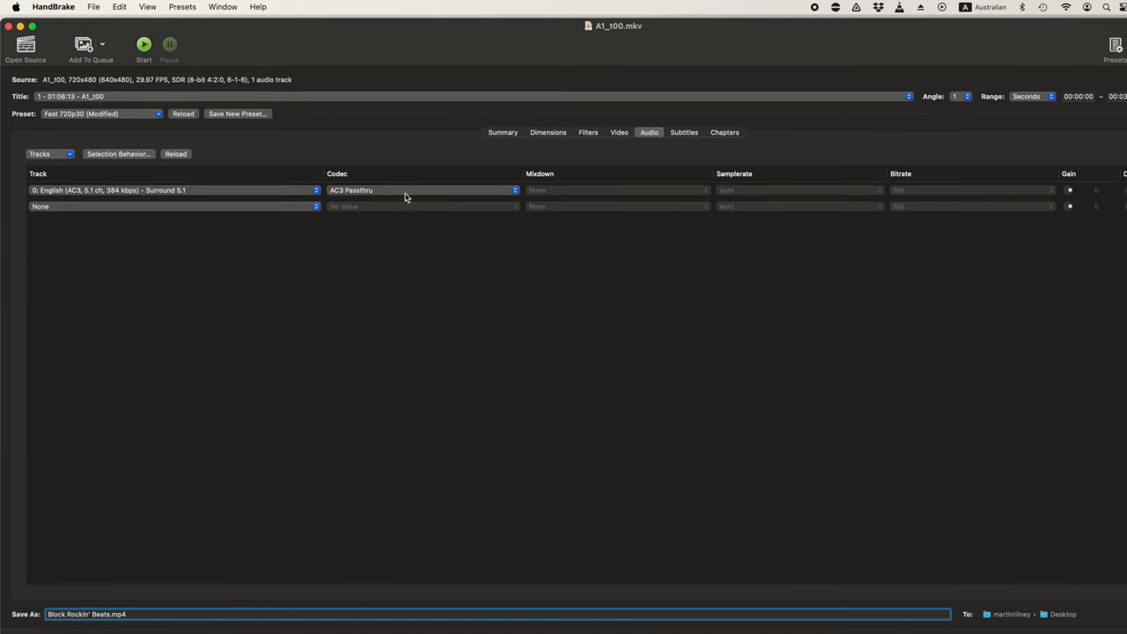
{"action": "mouse_move", "coordinate": [1083, 104]}
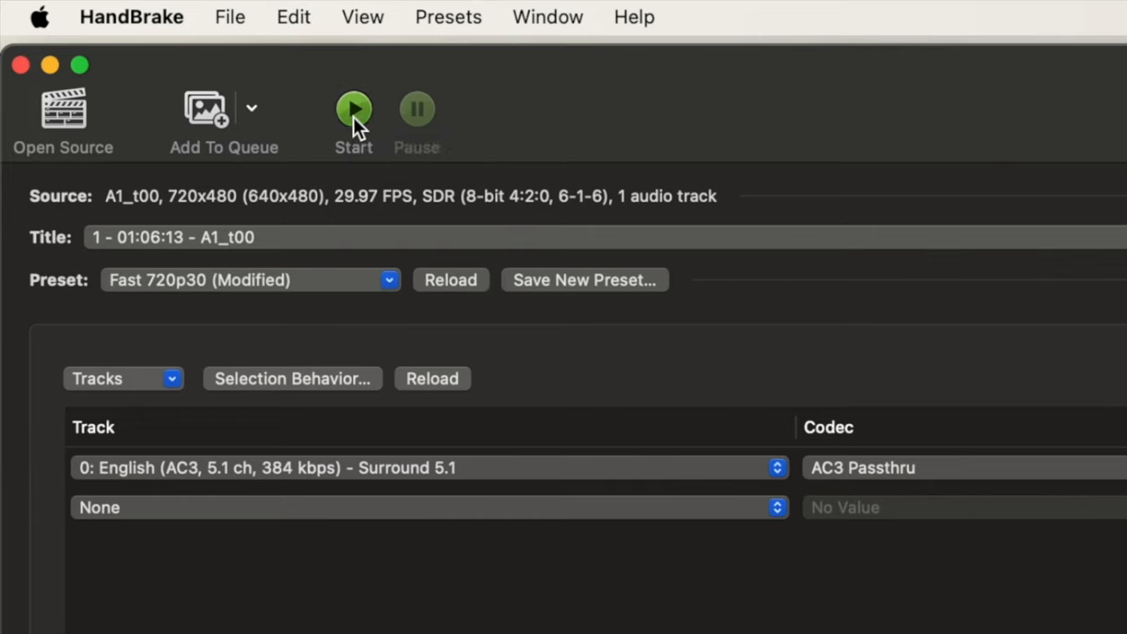
{"action": "left_click", "coordinate": [353, 108]}
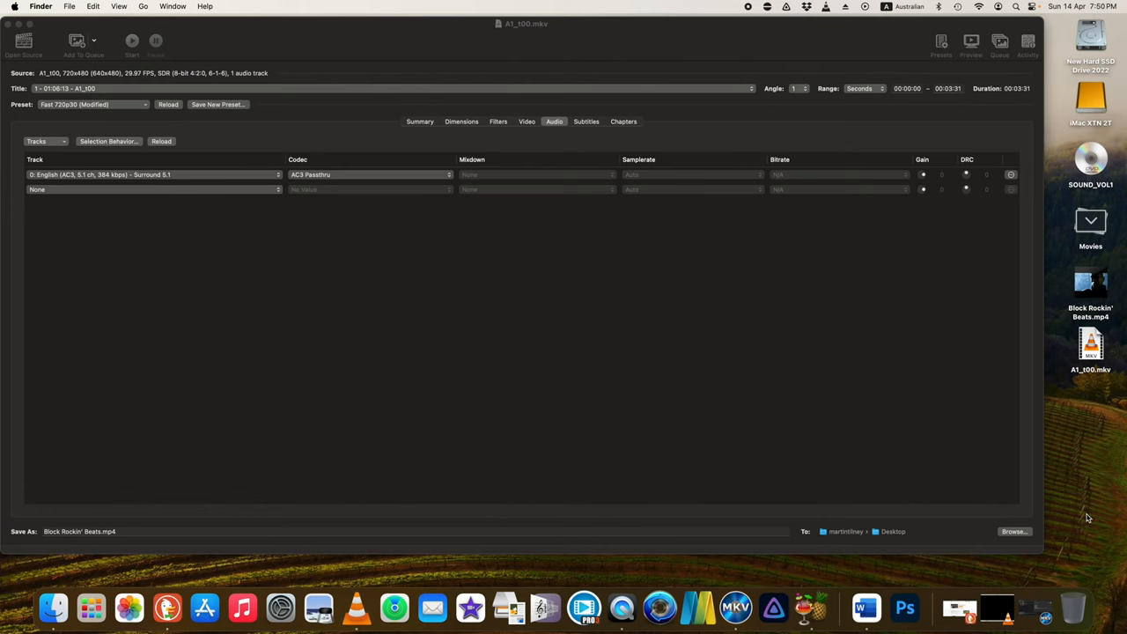
{"action": "mouse_move", "coordinate": [1104, 324]}
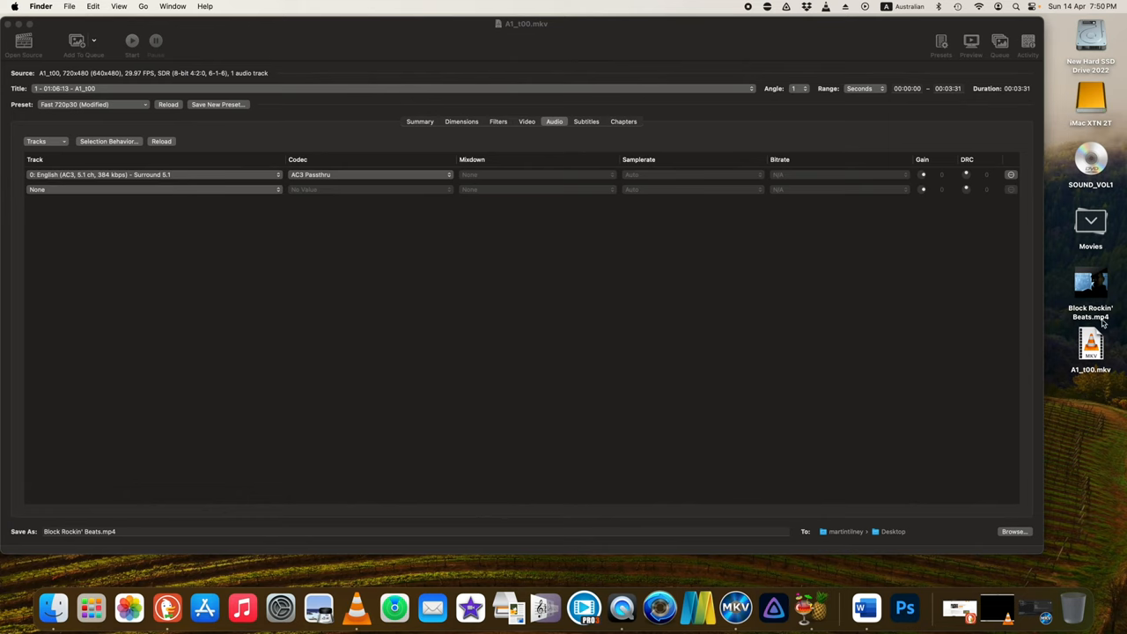
{"action": "mouse_move", "coordinate": [1076, 315]}
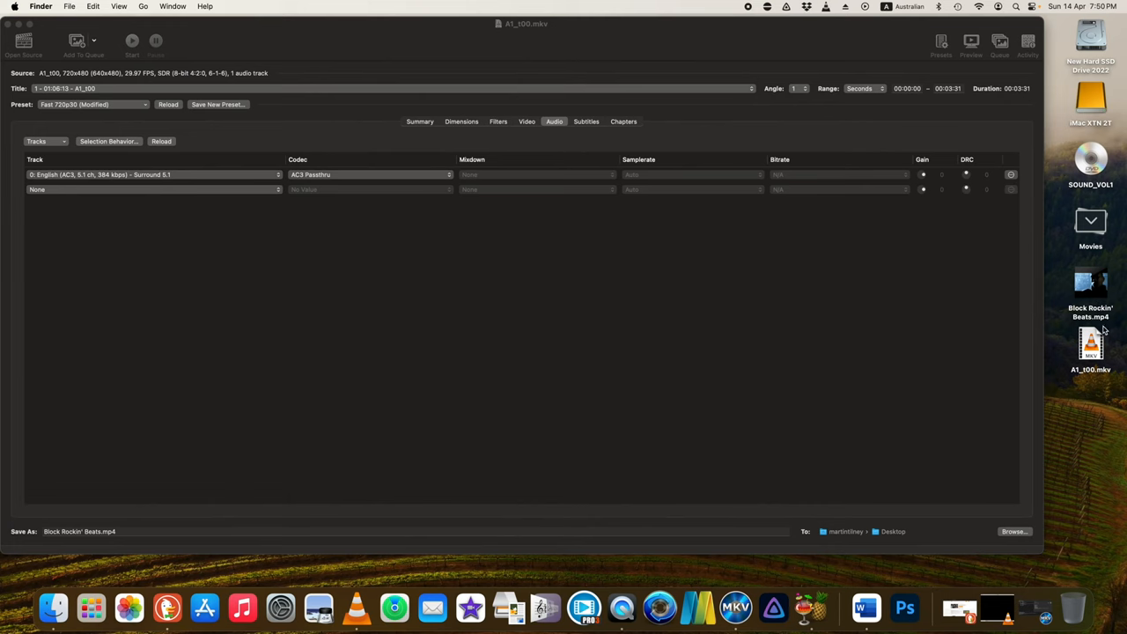
Open Get Info for Block Rockin' Beats.mp4 and select its 966×720 dimensions
{"action": "right_click", "coordinate": [1091, 299]}
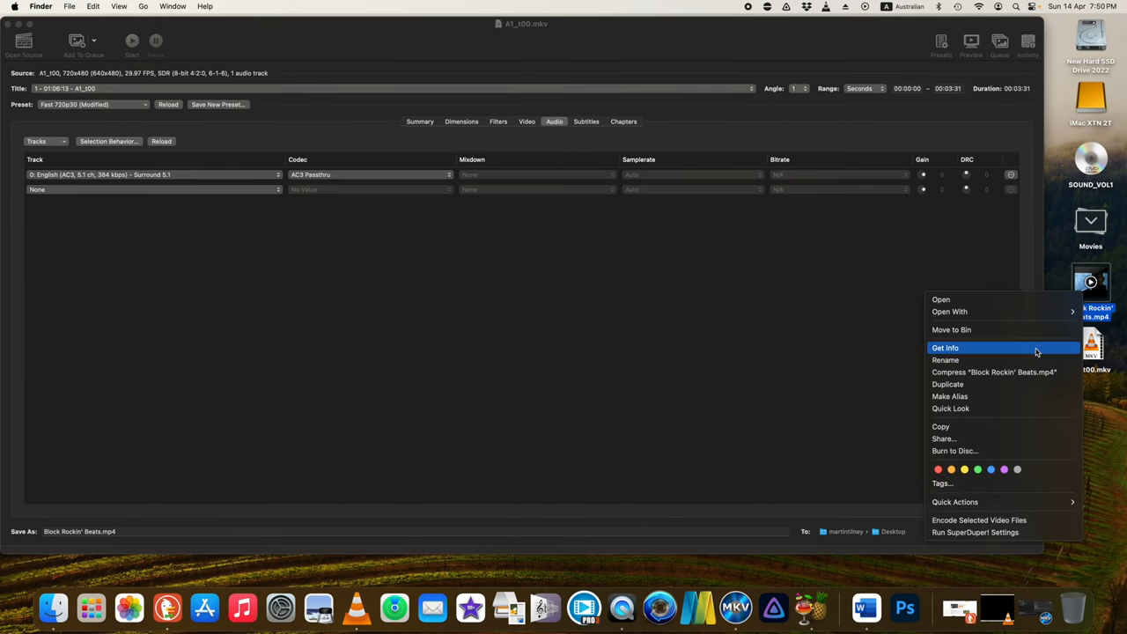
{"action": "left_click", "coordinate": [945, 347]}
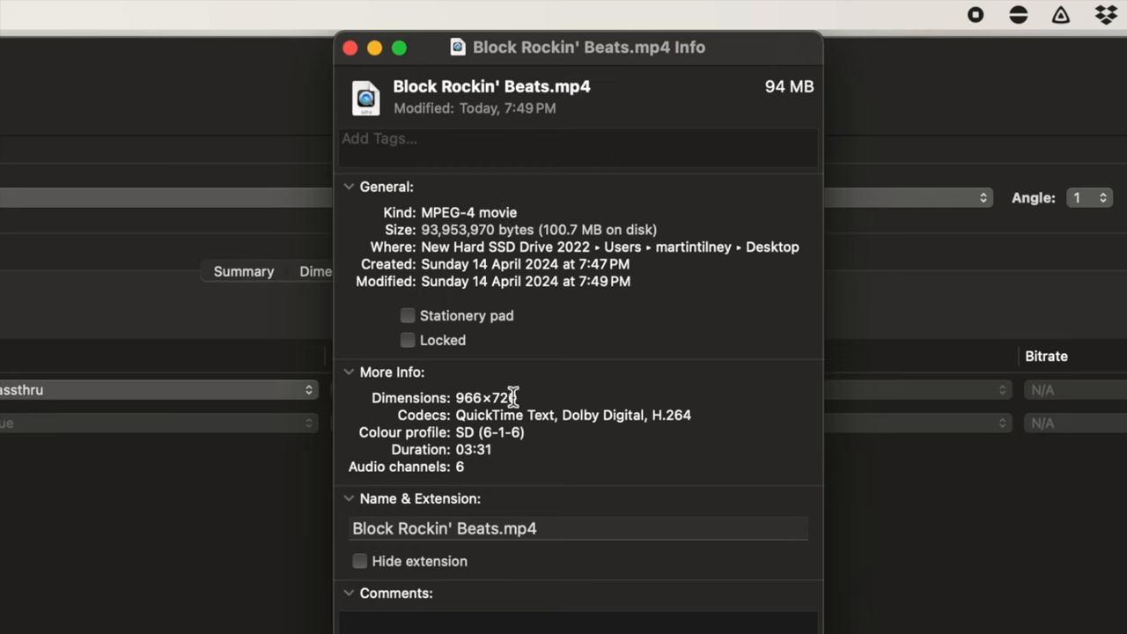
{"action": "double_click", "coordinate": [487, 398]}
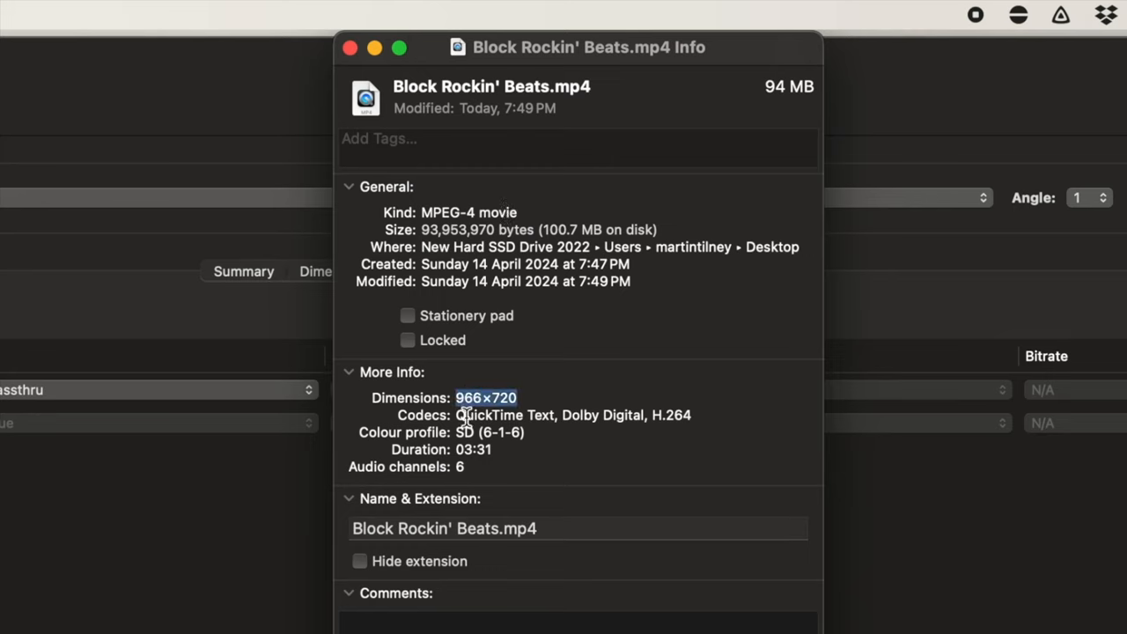
{"action": "mouse_move", "coordinate": [513, 420]}
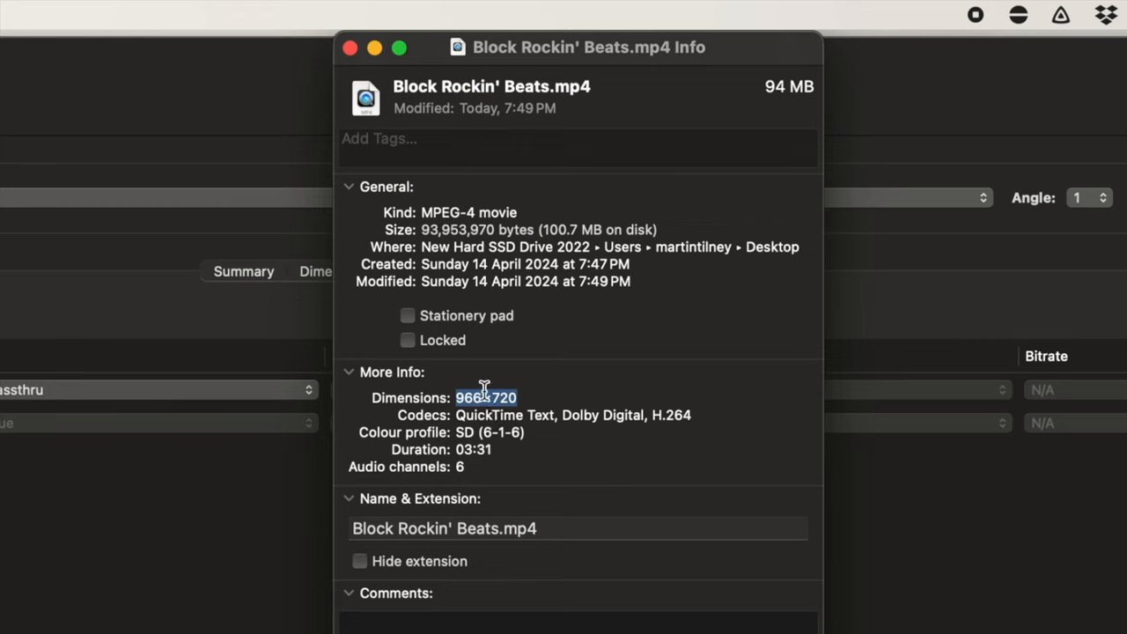
{"action": "mouse_move", "coordinate": [553, 406]}
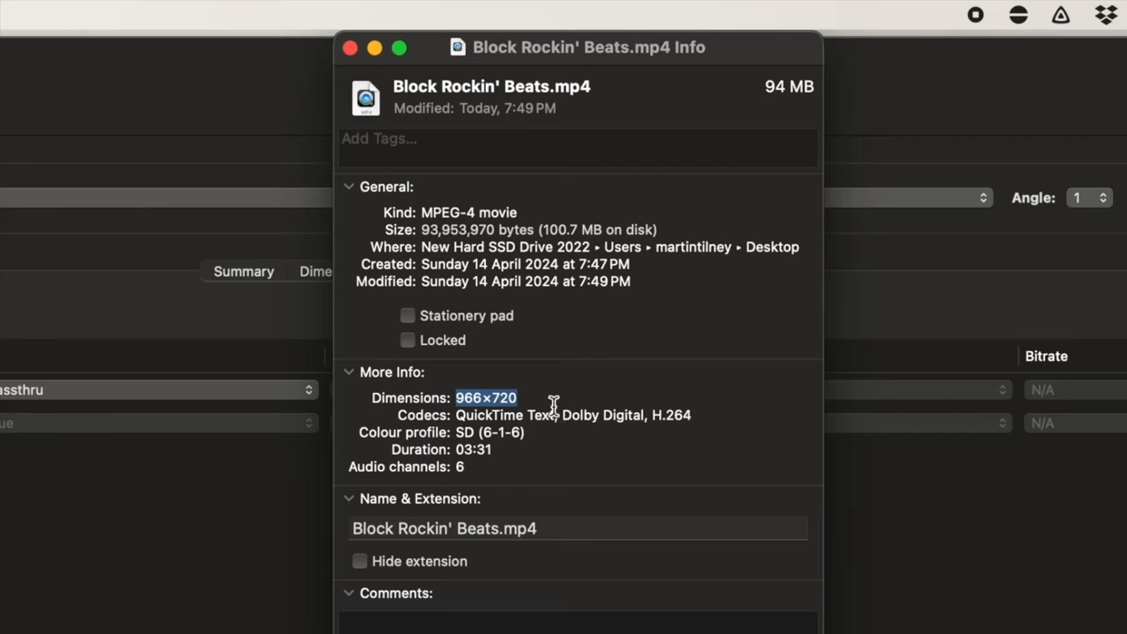
{"action": "mouse_move", "coordinate": [545, 396]}
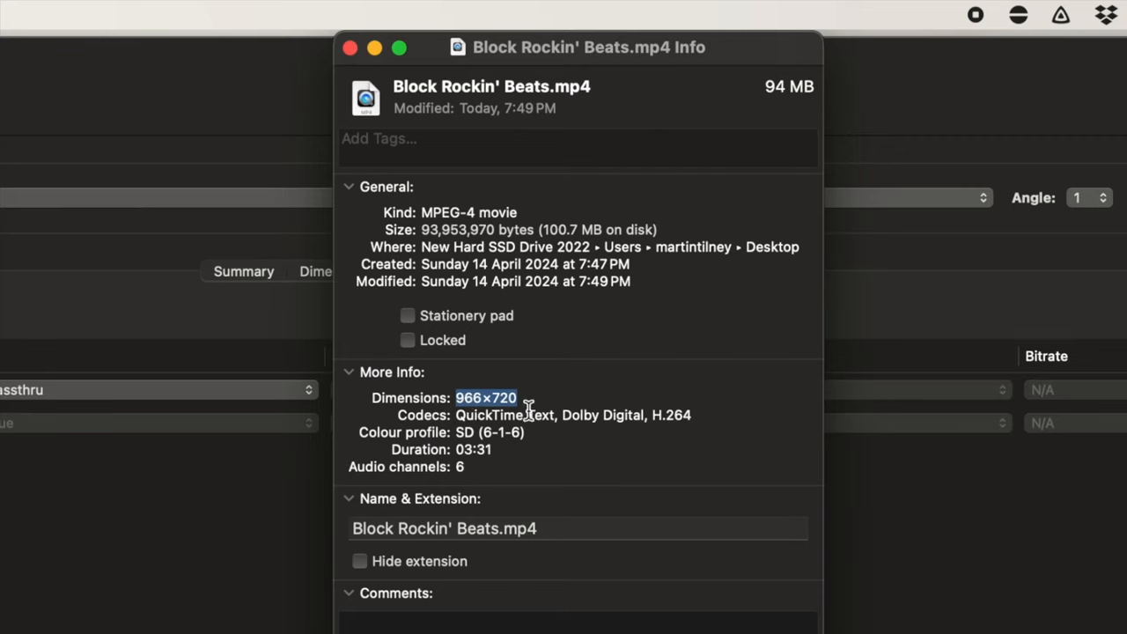
{"action": "mouse_move", "coordinate": [467, 475]}
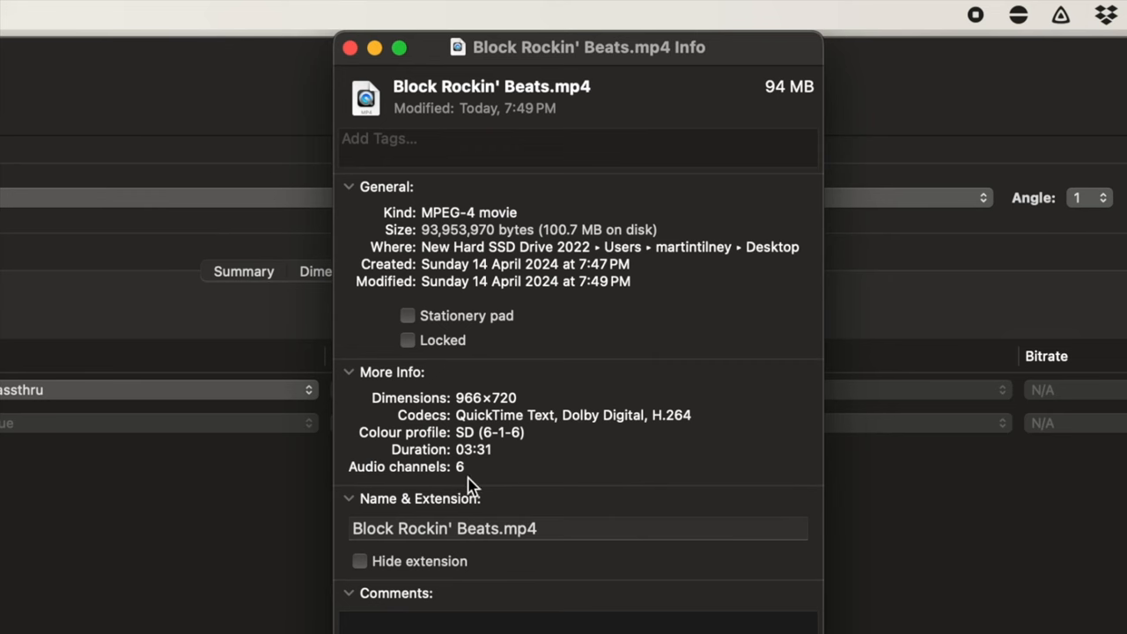
{"action": "mouse_move", "coordinate": [394, 95]}
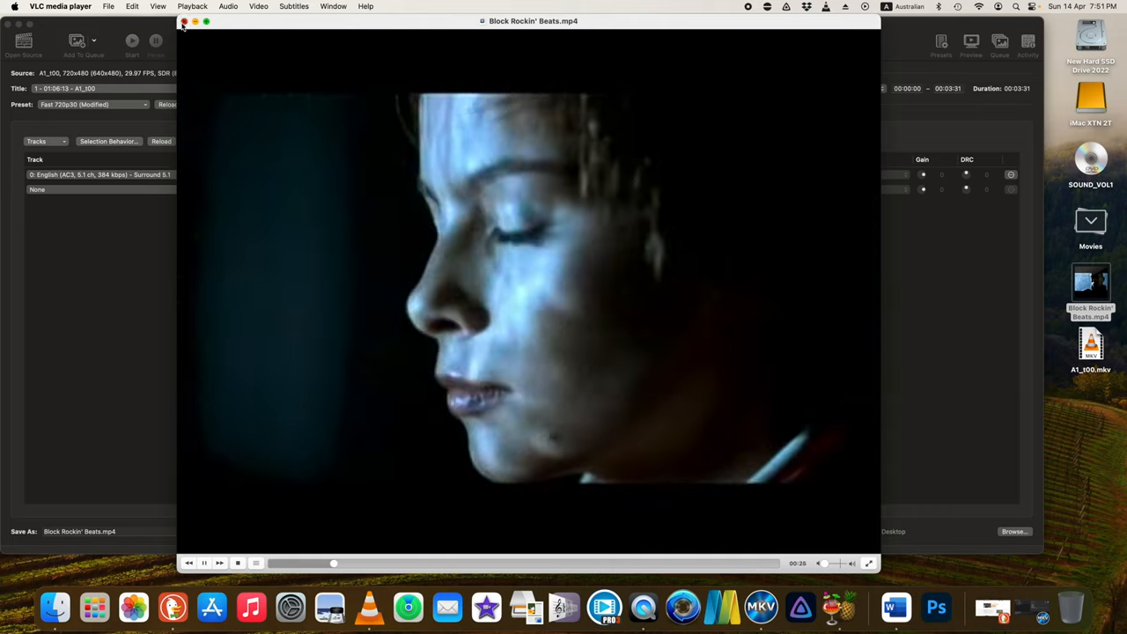
Close the VLC window after playing Block Rockin' Beats.mp4
{"action": "left_click", "coordinate": [184, 21]}
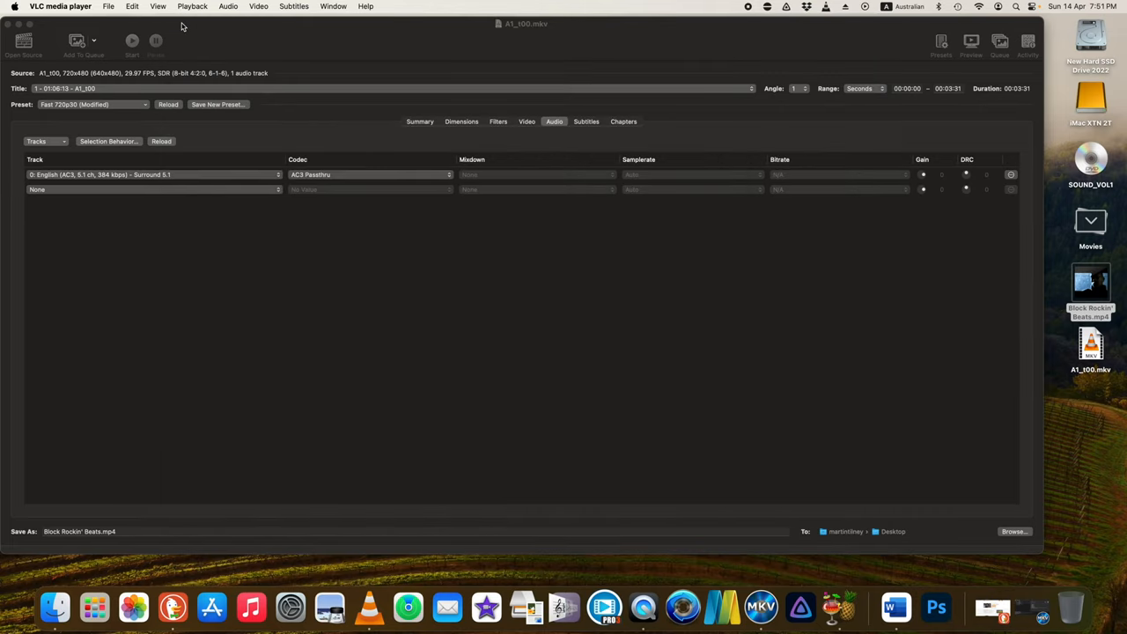
{"action": "mouse_move", "coordinate": [709, 33]}
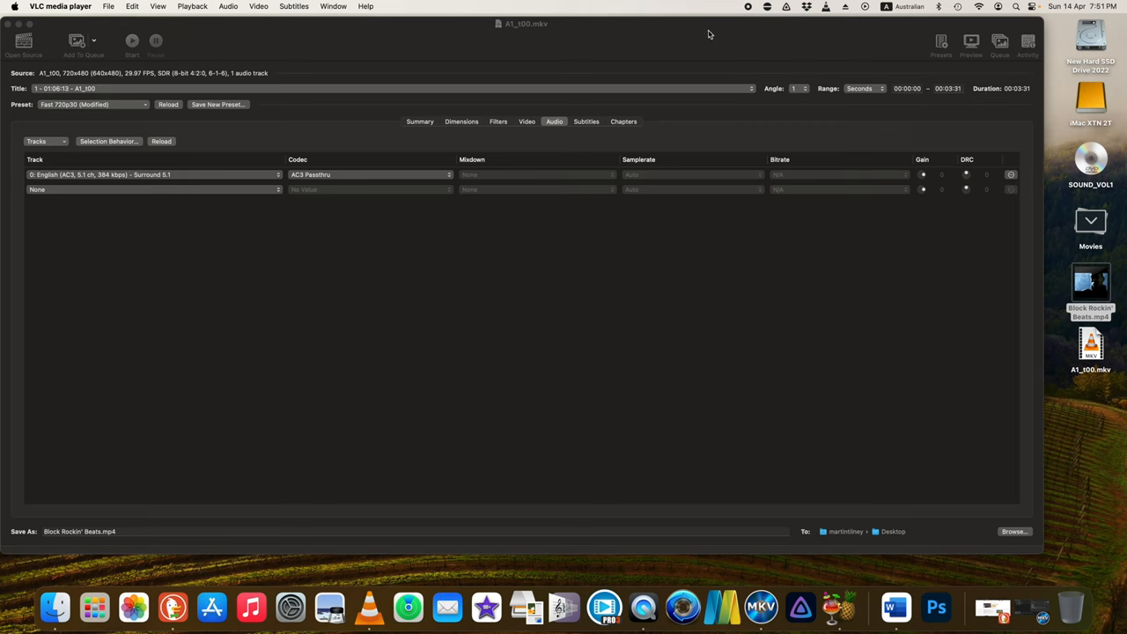
{"action": "mouse_move", "coordinate": [960, 77]}
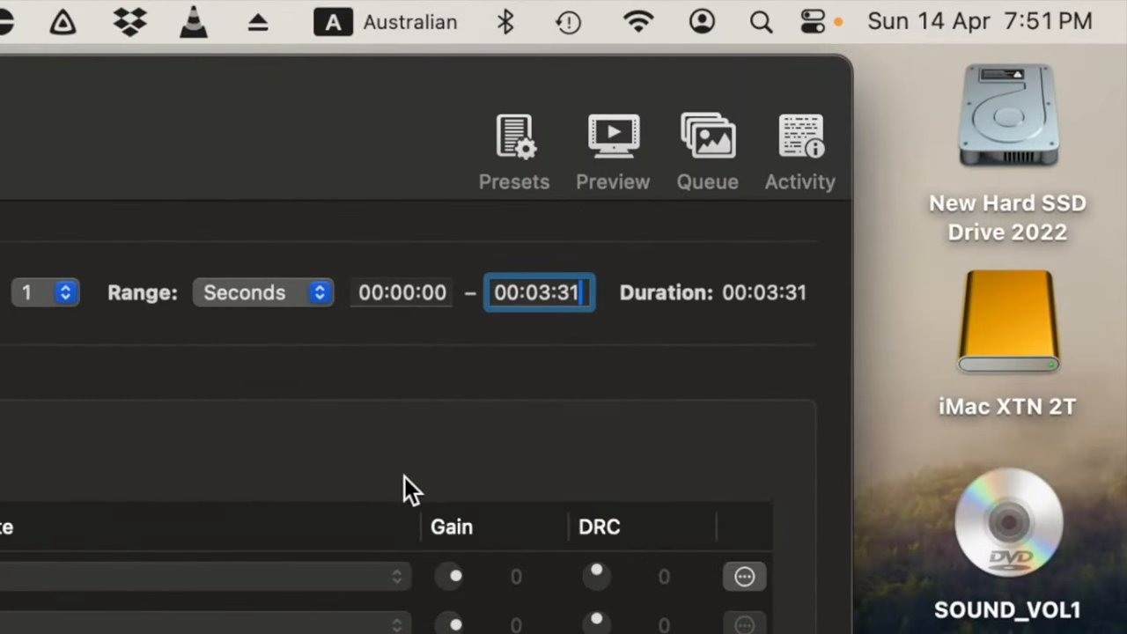
{"action": "mouse_move", "coordinate": [585, 292]}
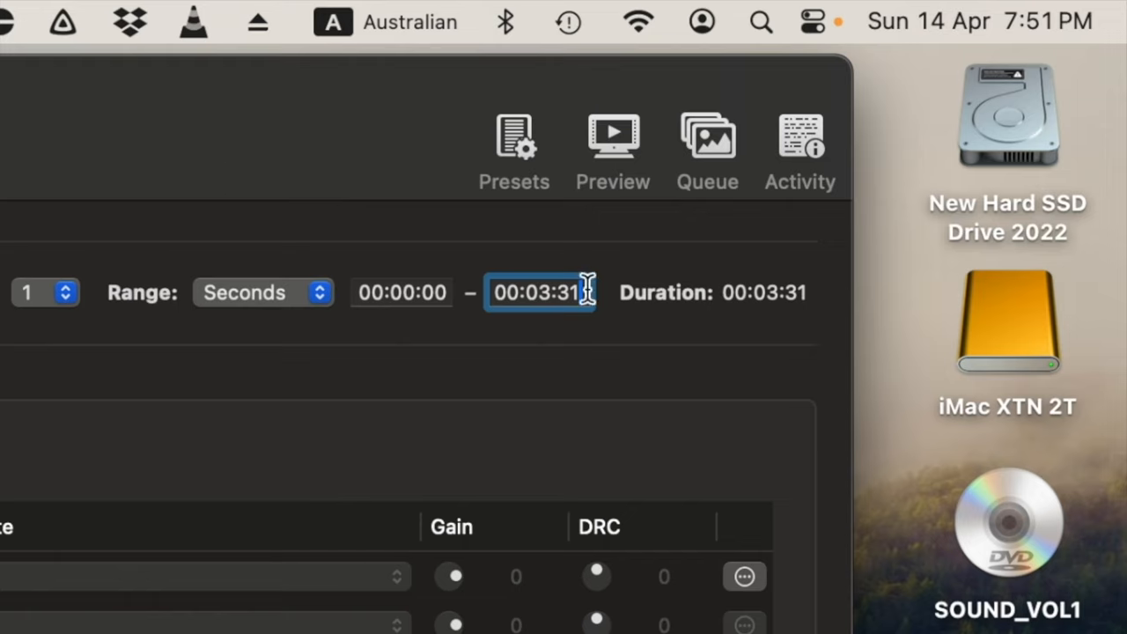
{"action": "mouse_move", "coordinate": [302, 315]}
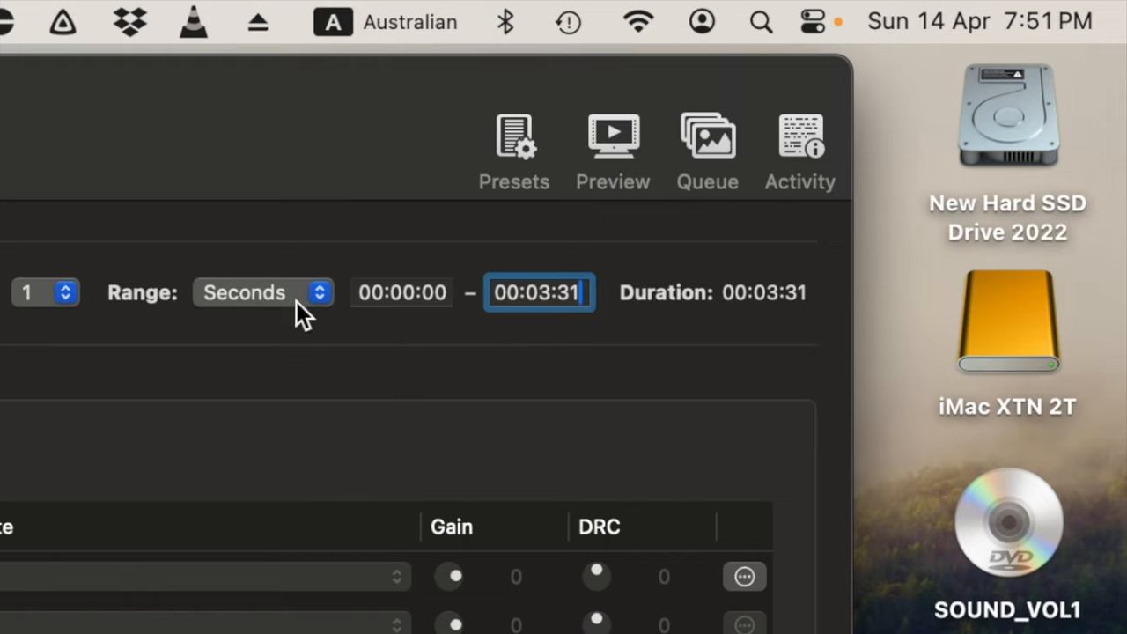
{"action": "mouse_move", "coordinate": [524, 317]}
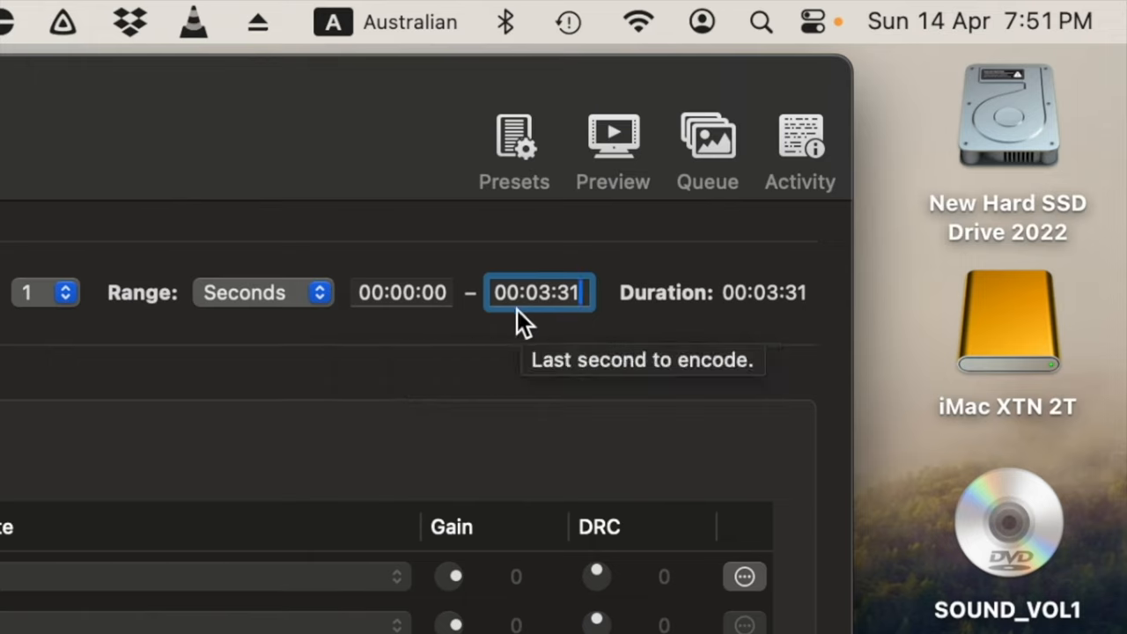
{"action": "mouse_move", "coordinate": [515, 339]}
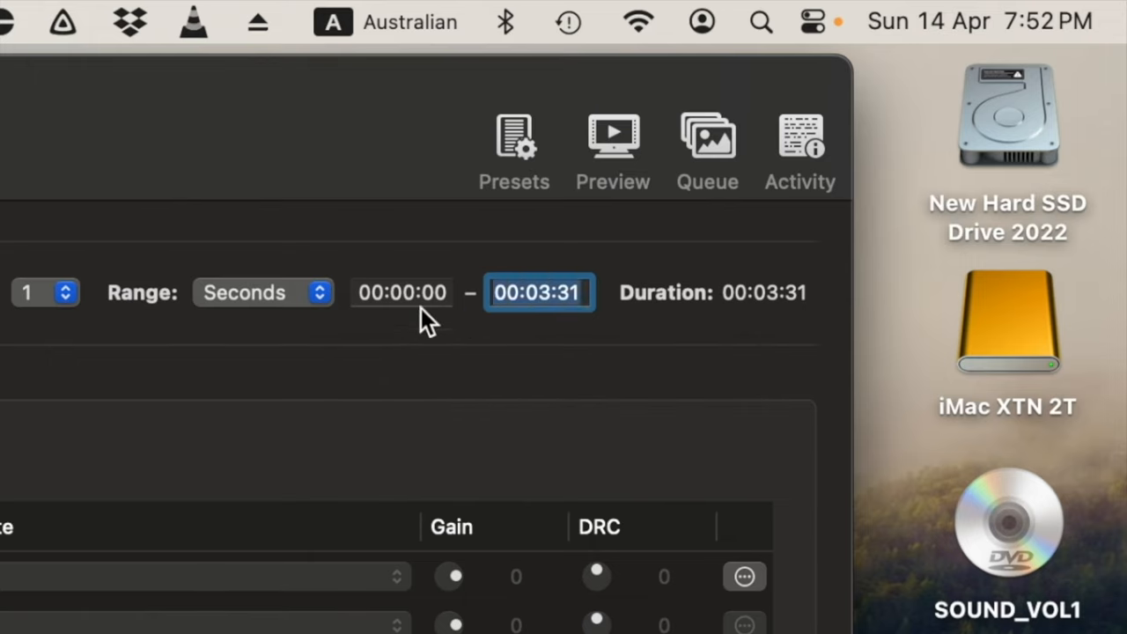
{"action": "mouse_move", "coordinate": [568, 343]}
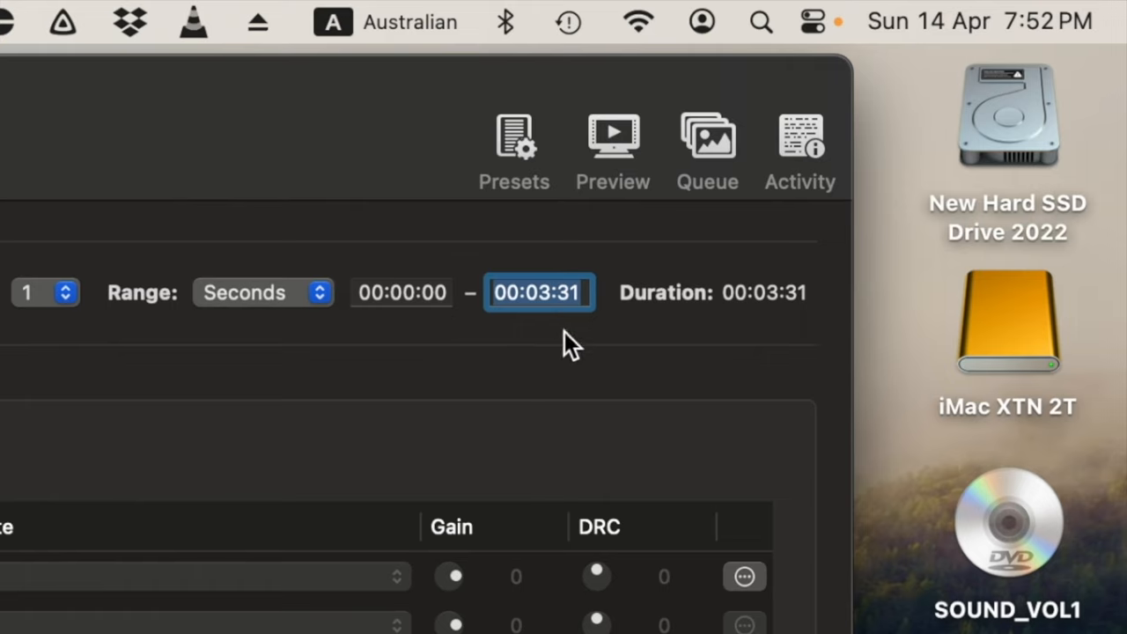
{"action": "mouse_move", "coordinate": [562, 356]}
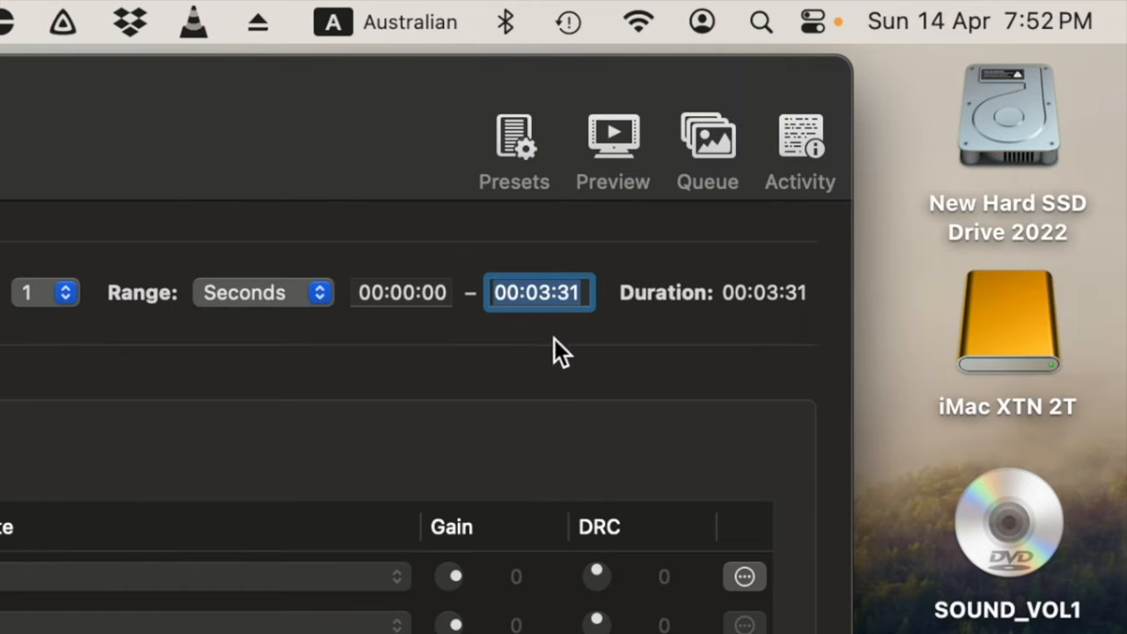
Edit the range start time to 00:03:31 for the second song
{"action": "left_click", "coordinate": [402, 292]}
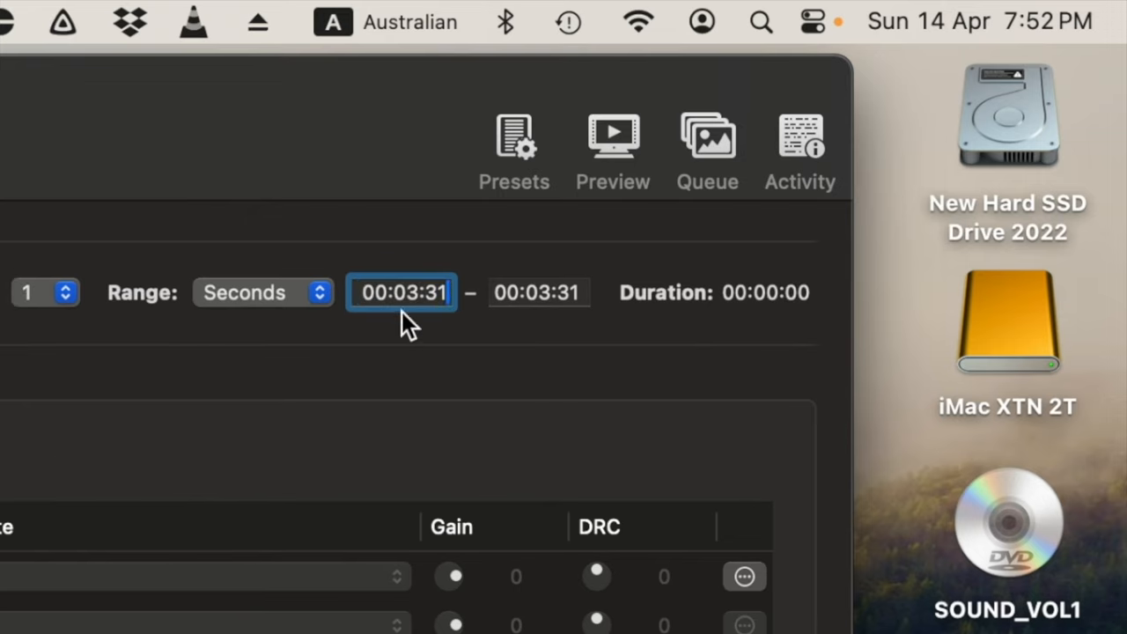
{"action": "mouse_move", "coordinate": [612, 339]}
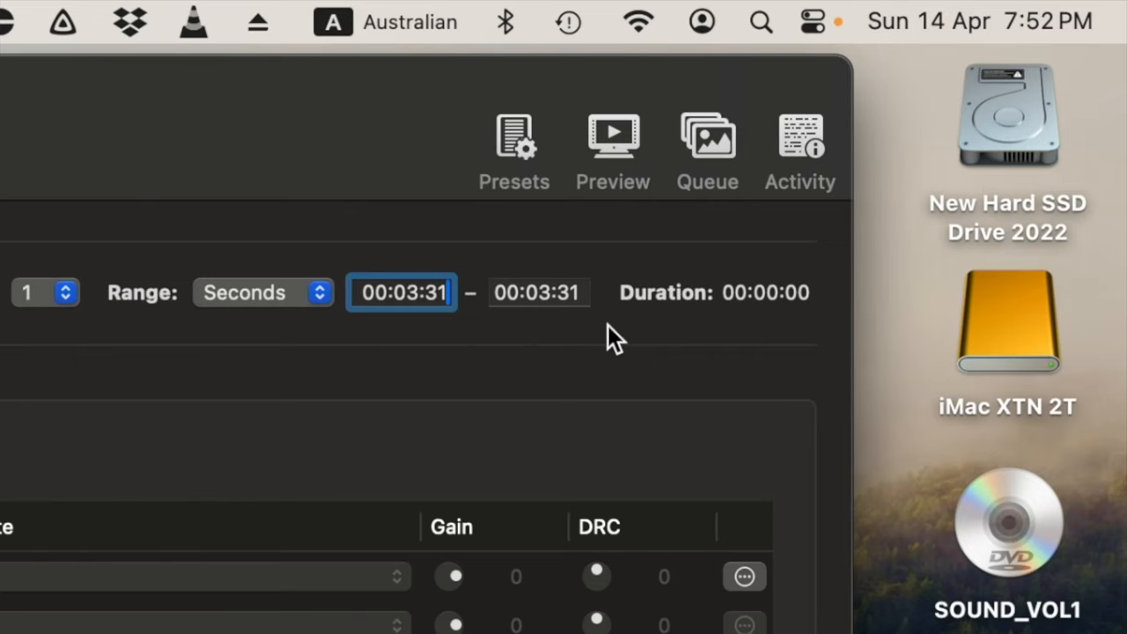
{"action": "mouse_move", "coordinate": [553, 296]}
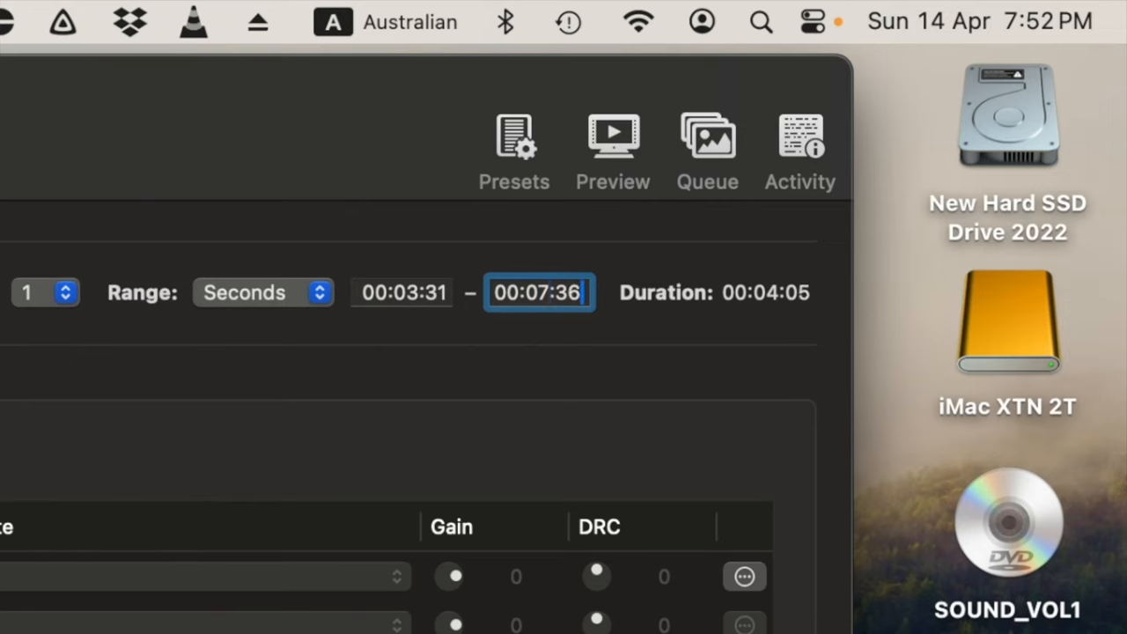
{"action": "mouse_move", "coordinate": [480, 498]}
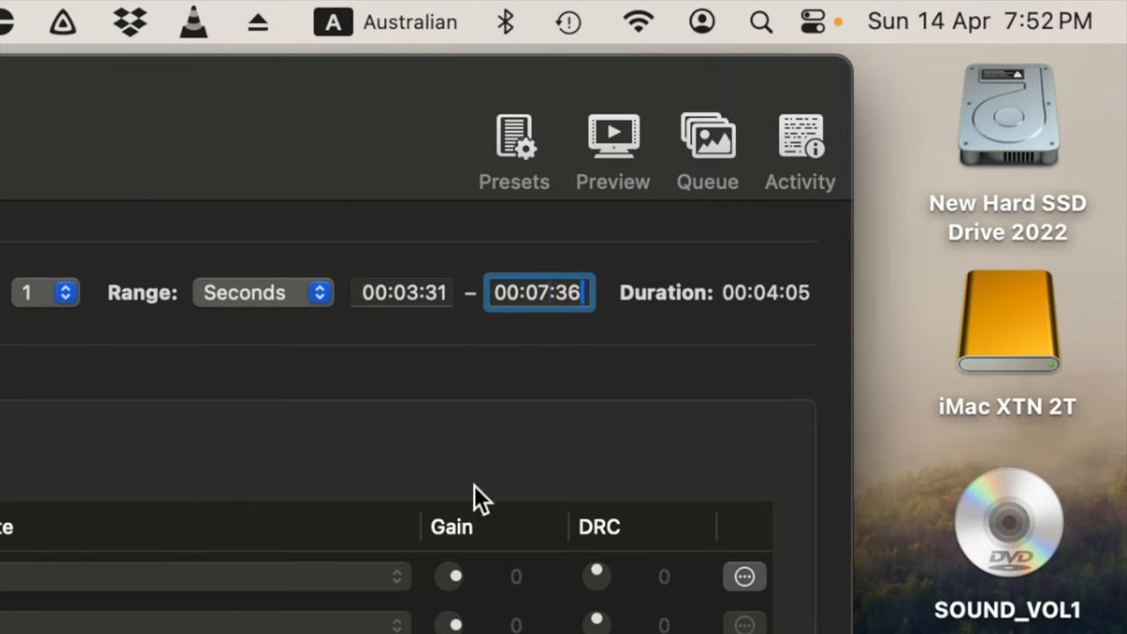
{"action": "mouse_move", "coordinate": [414, 330]}
{"action": "type", "text": "The Rockafeller Skank.mp4"}
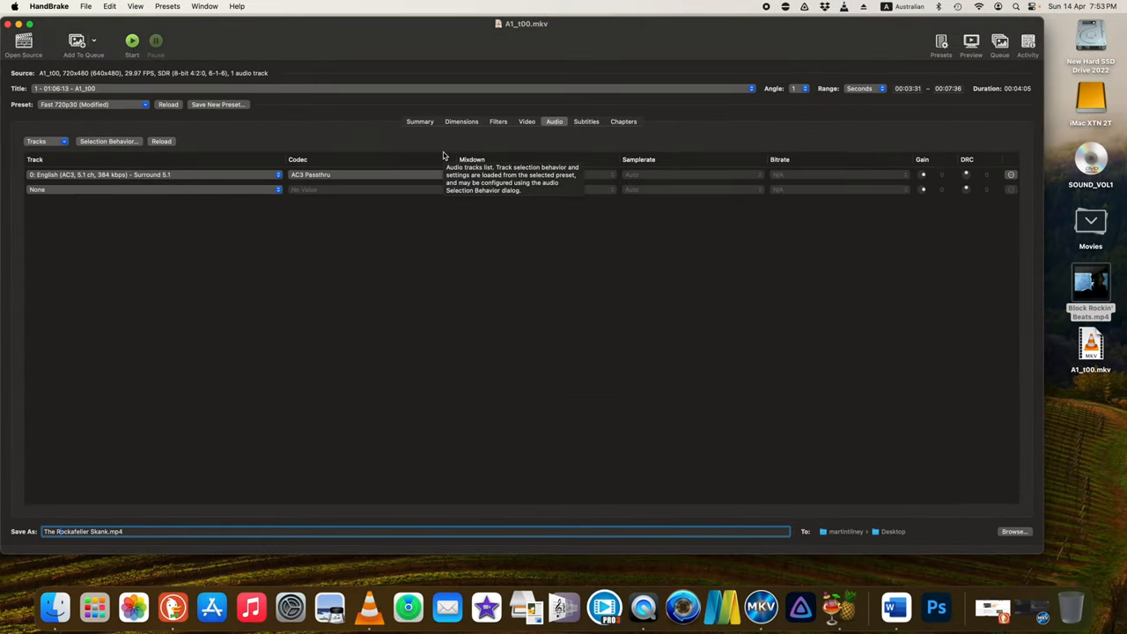
{"action": "mouse_move", "coordinate": [132, 42]}
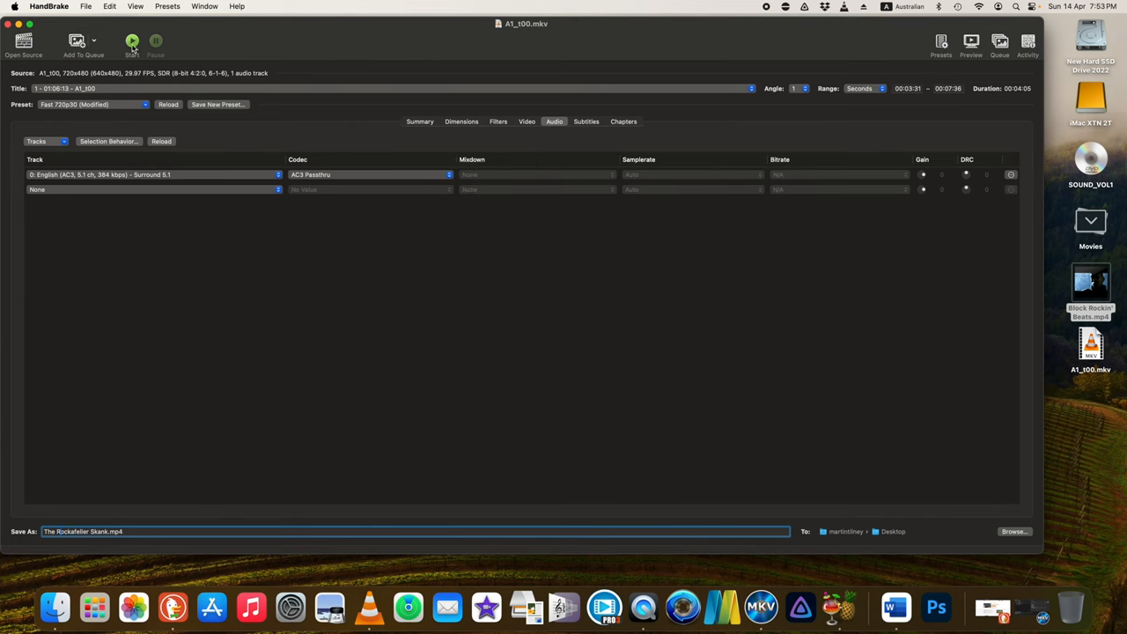